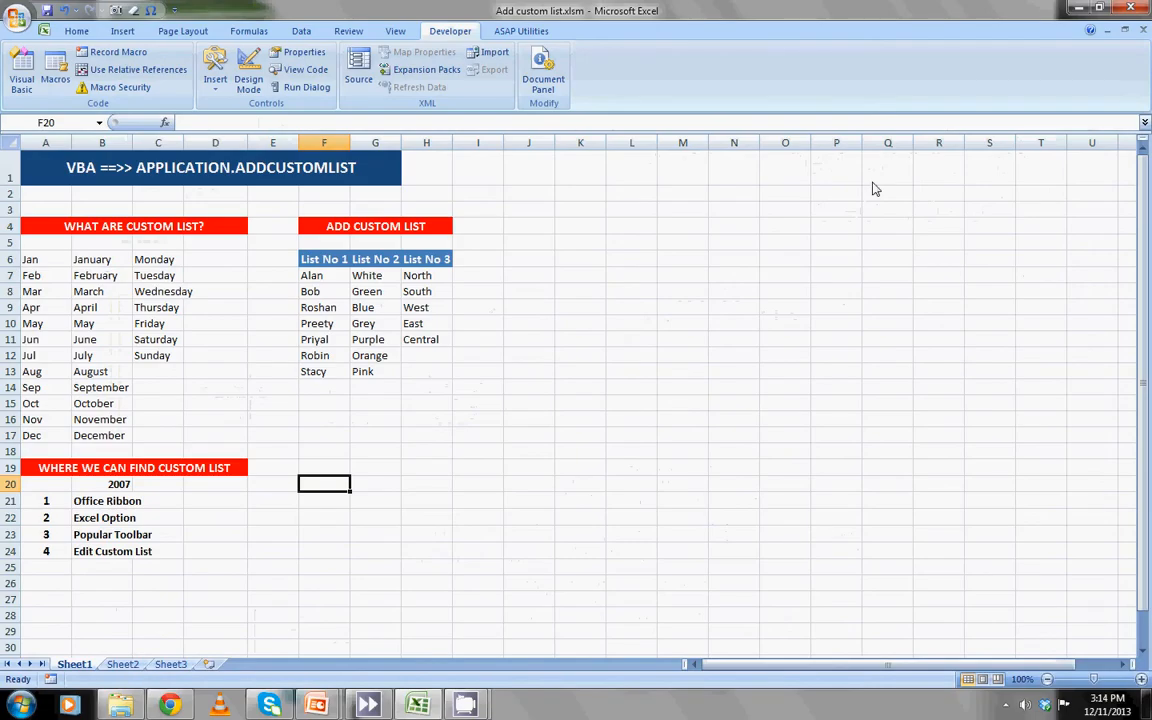
{"action": "mouse_move", "coordinate": [231, 296]}
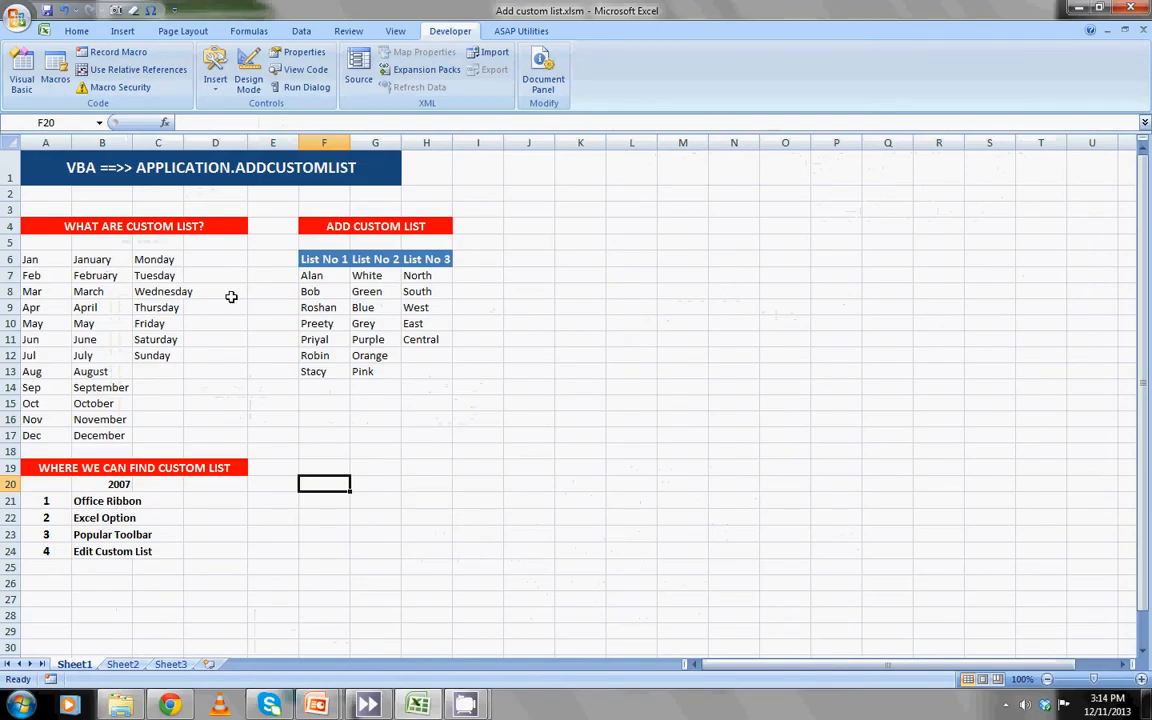
Fill K6:K17 with the month abbreviations jan through dec.
{"action": "left_click", "coordinate": [200, 167]}
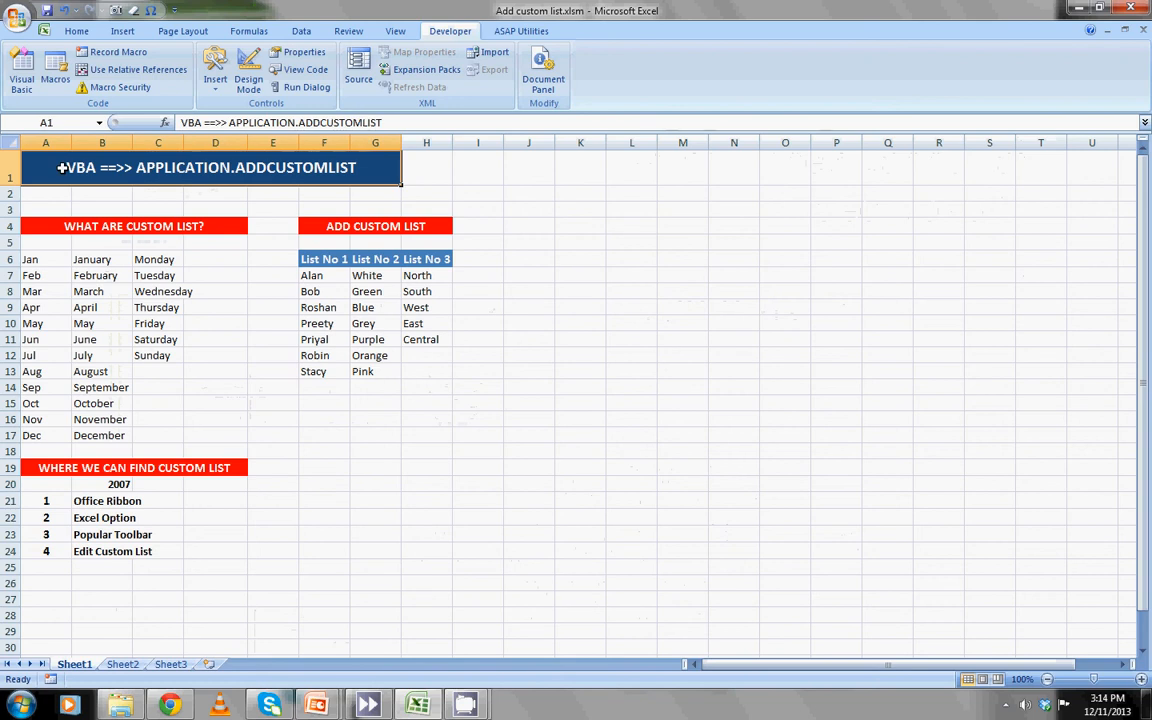
{"action": "mouse_move", "coordinate": [337, 167]}
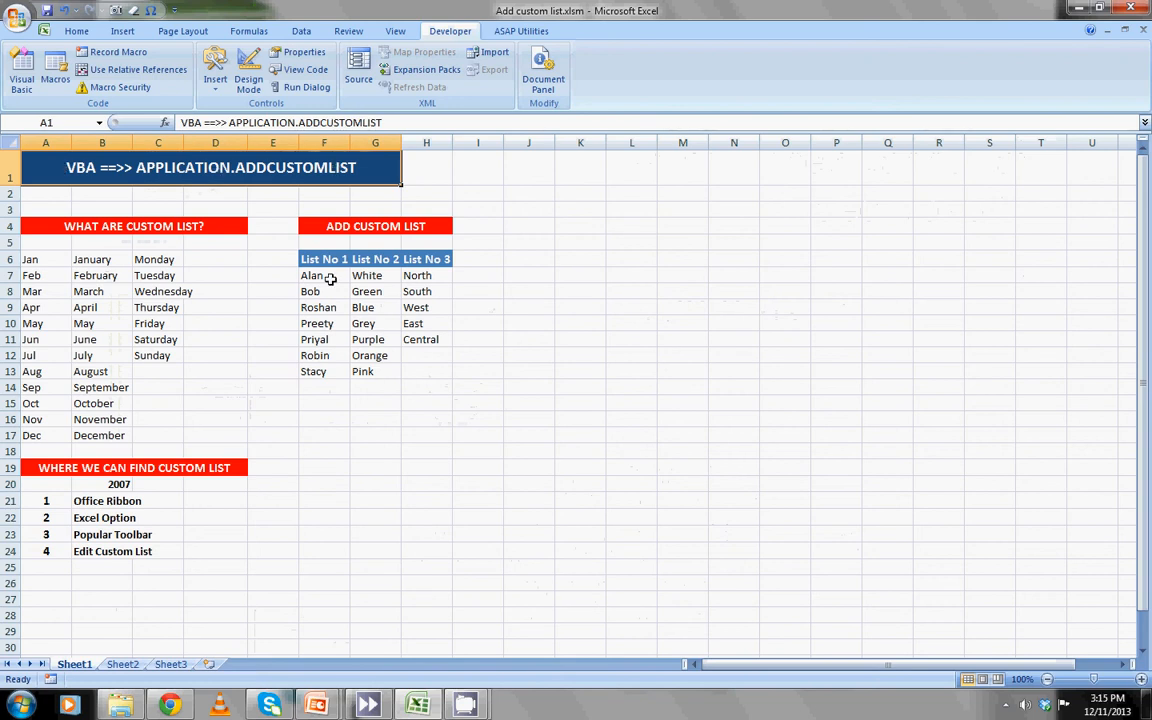
{"action": "left_click", "coordinate": [272, 242]}
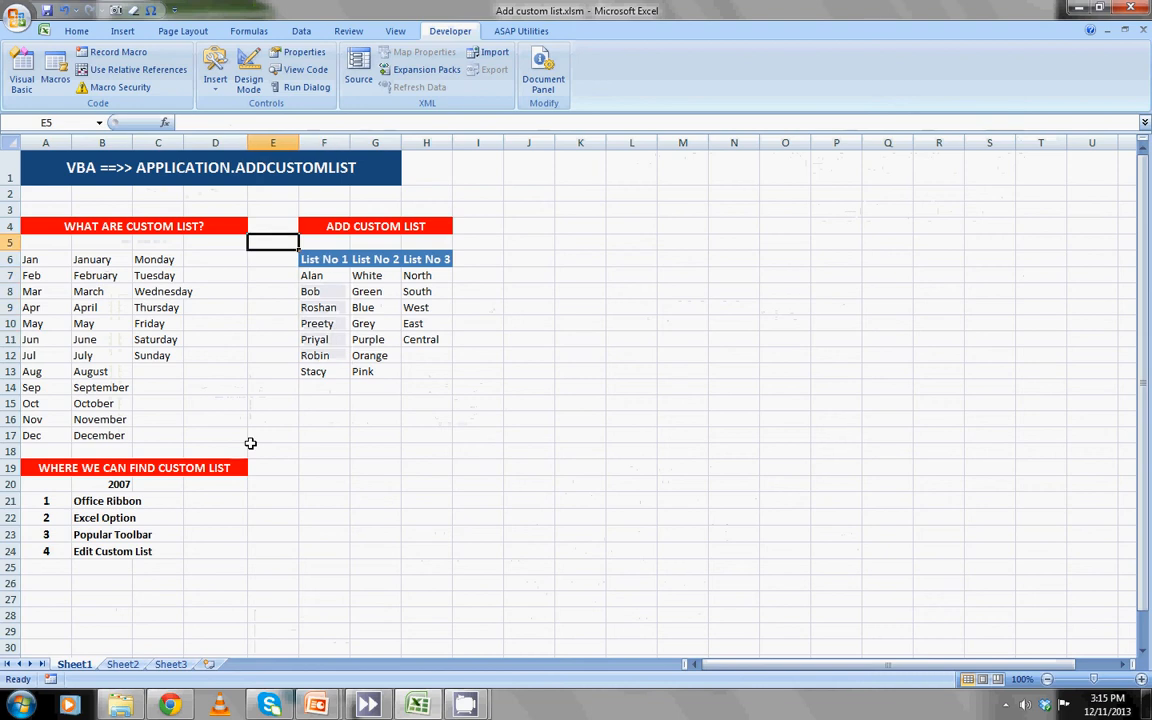
{"action": "left_click", "coordinate": [273, 500]}
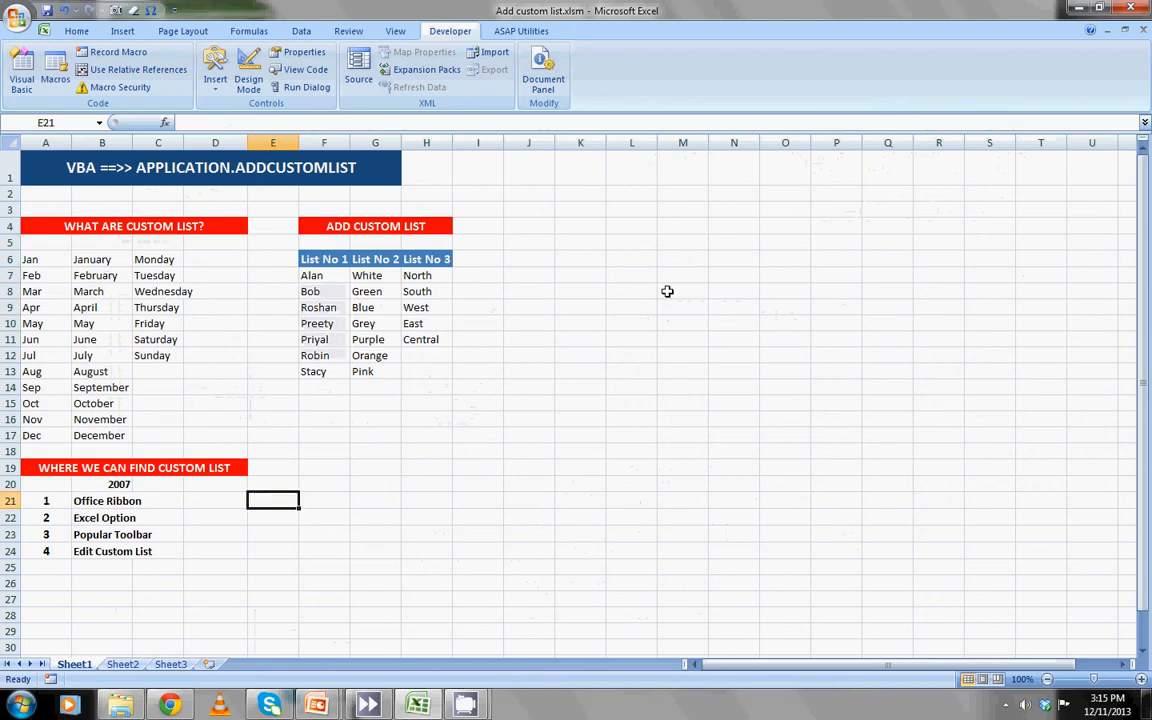
{"action": "left_click", "coordinate": [580, 259]}
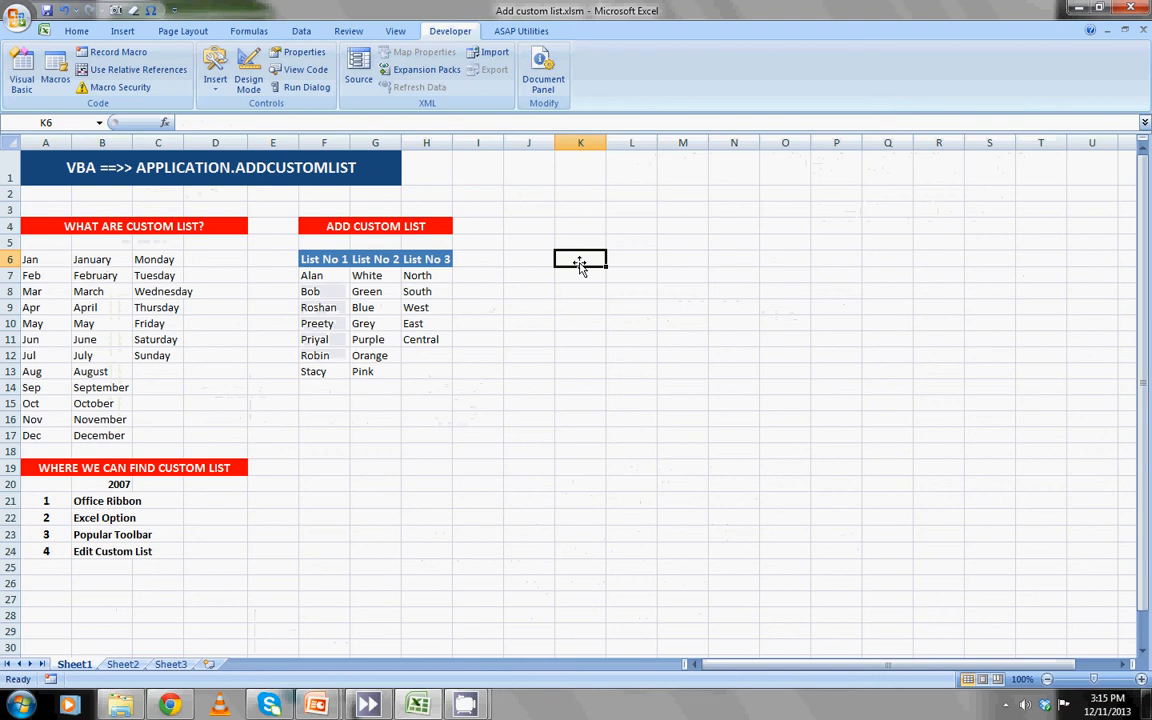
{"action": "type", "text": "jan"}
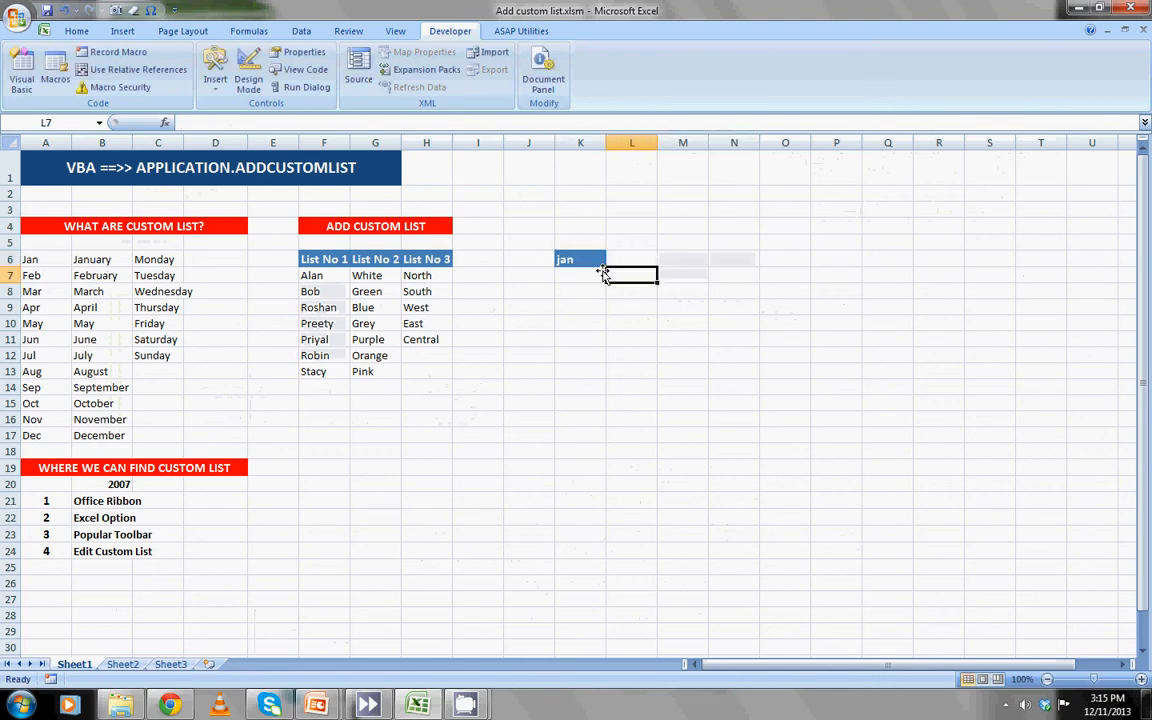
{"action": "left_click", "coordinate": [580, 259]}
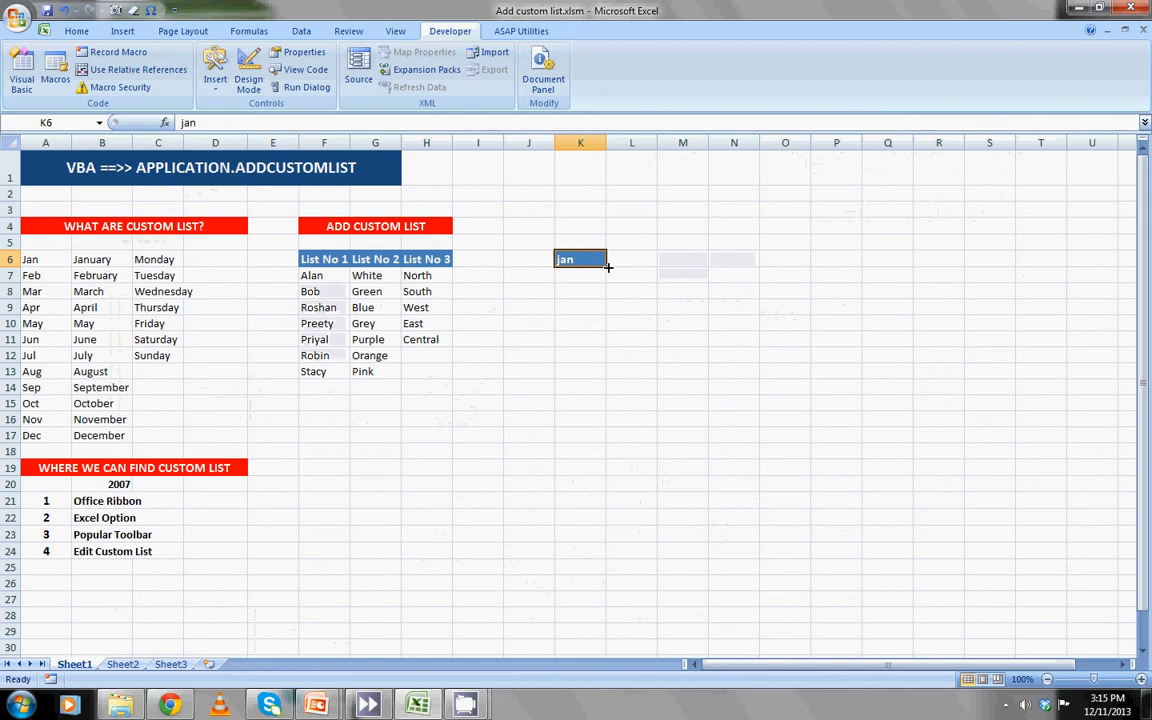
{"action": "left_click_drag", "start_coordinate": [580, 259], "coordinate": [580, 393]}
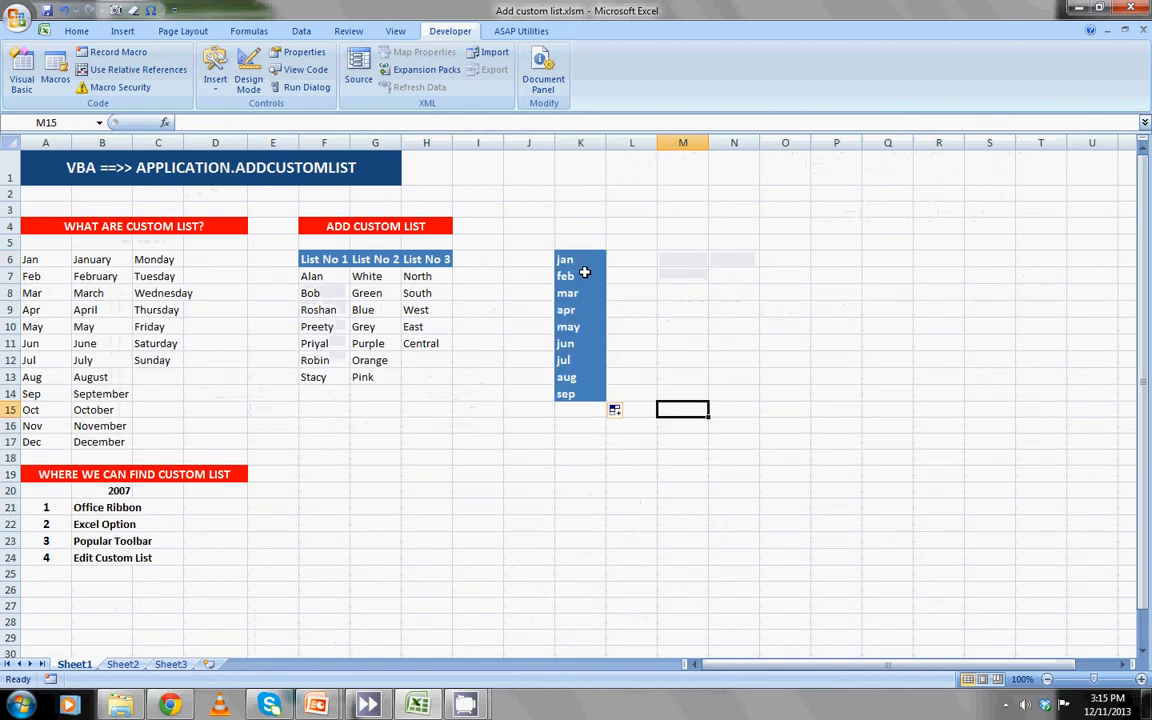
{"action": "left_click", "coordinate": [565, 259]}
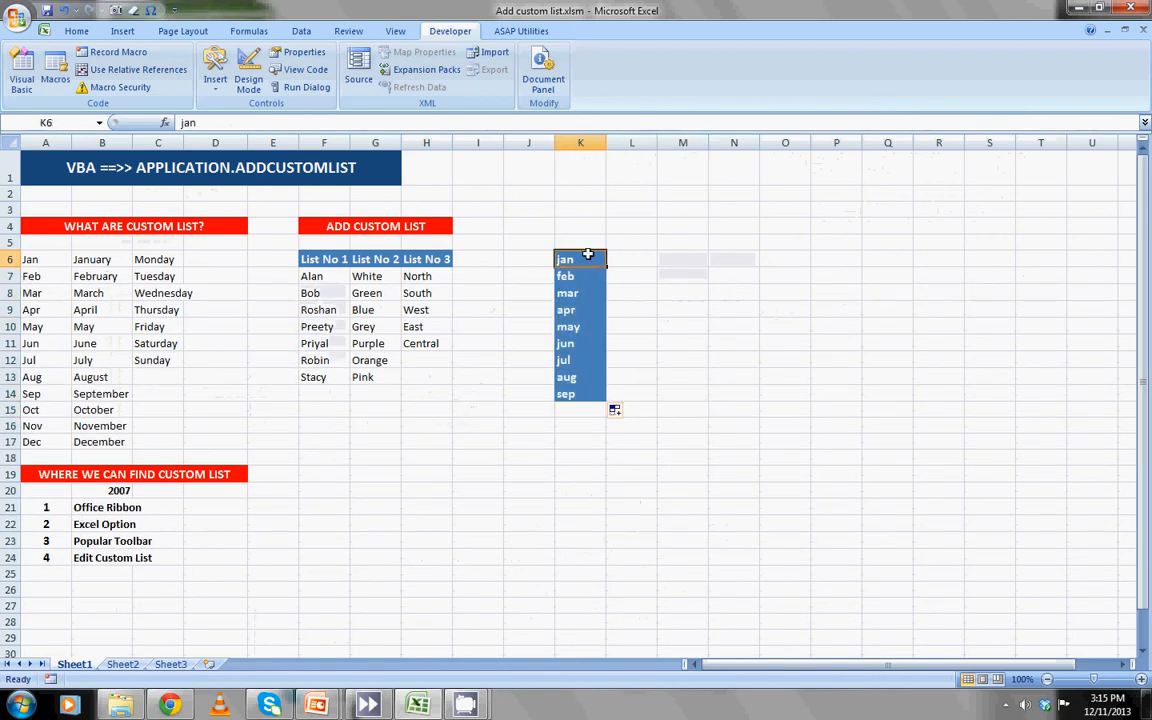
{"action": "left_click_drag", "start_coordinate": [580, 259], "coordinate": [580, 393]}
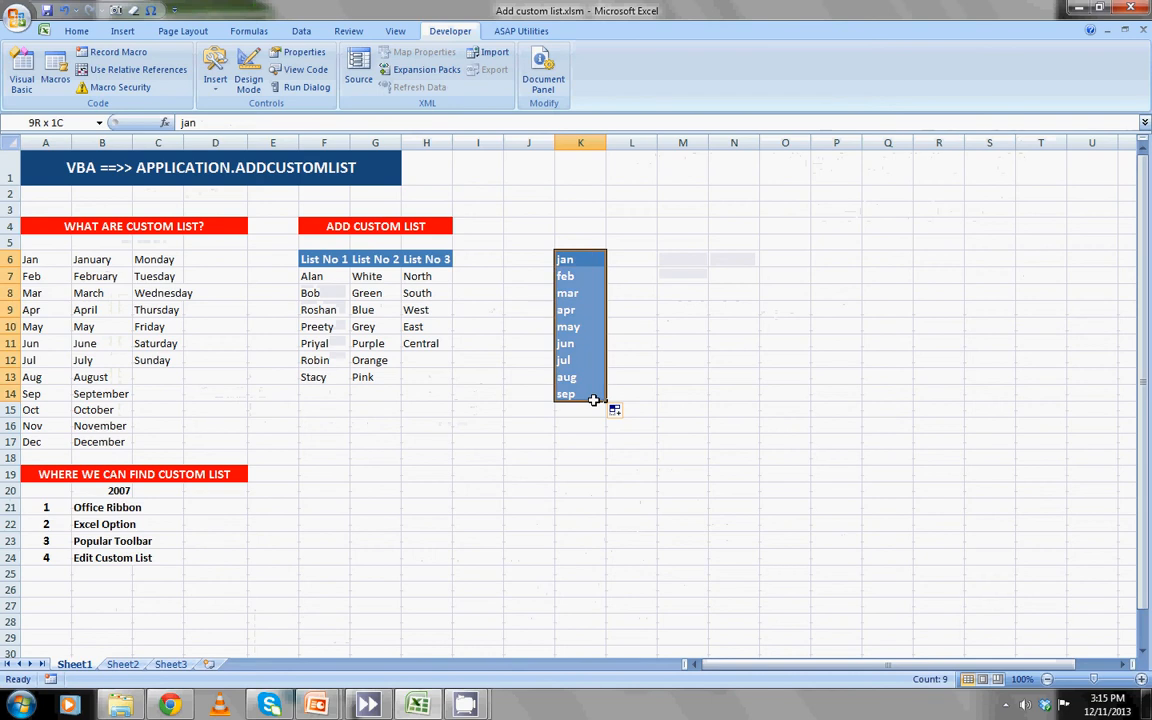
{"action": "left_click_drag", "start_coordinate": [594, 398], "coordinate": [594, 425]}
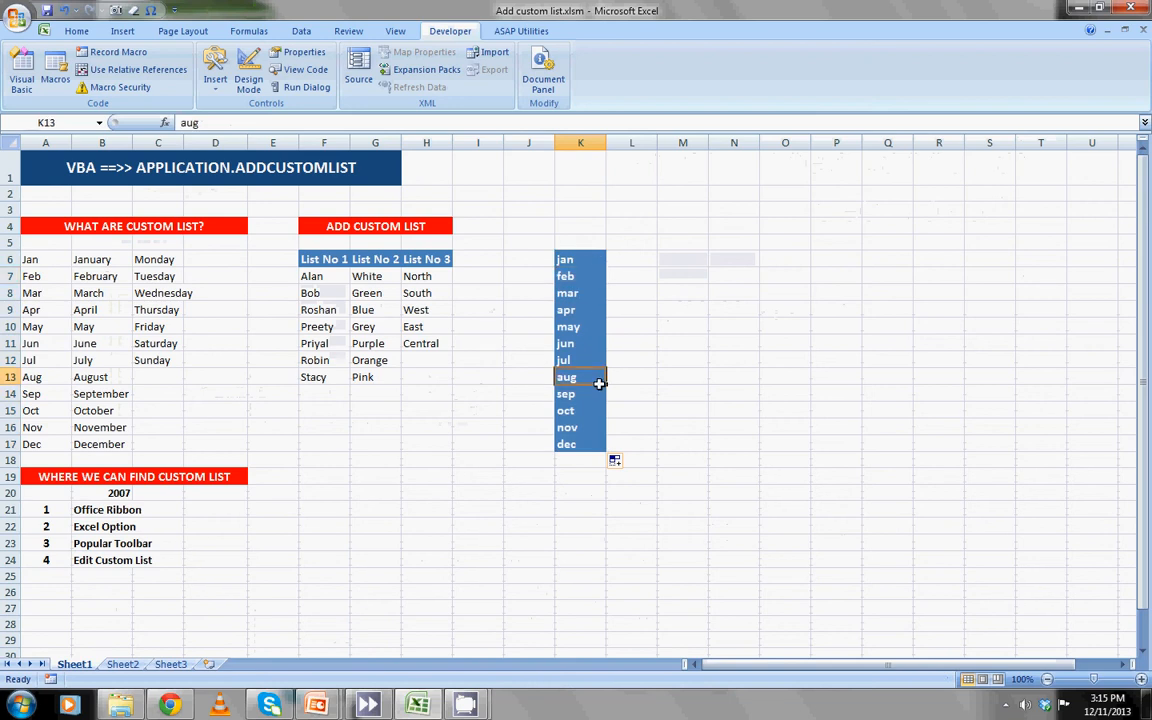
{"action": "left_click", "coordinate": [580, 343]}
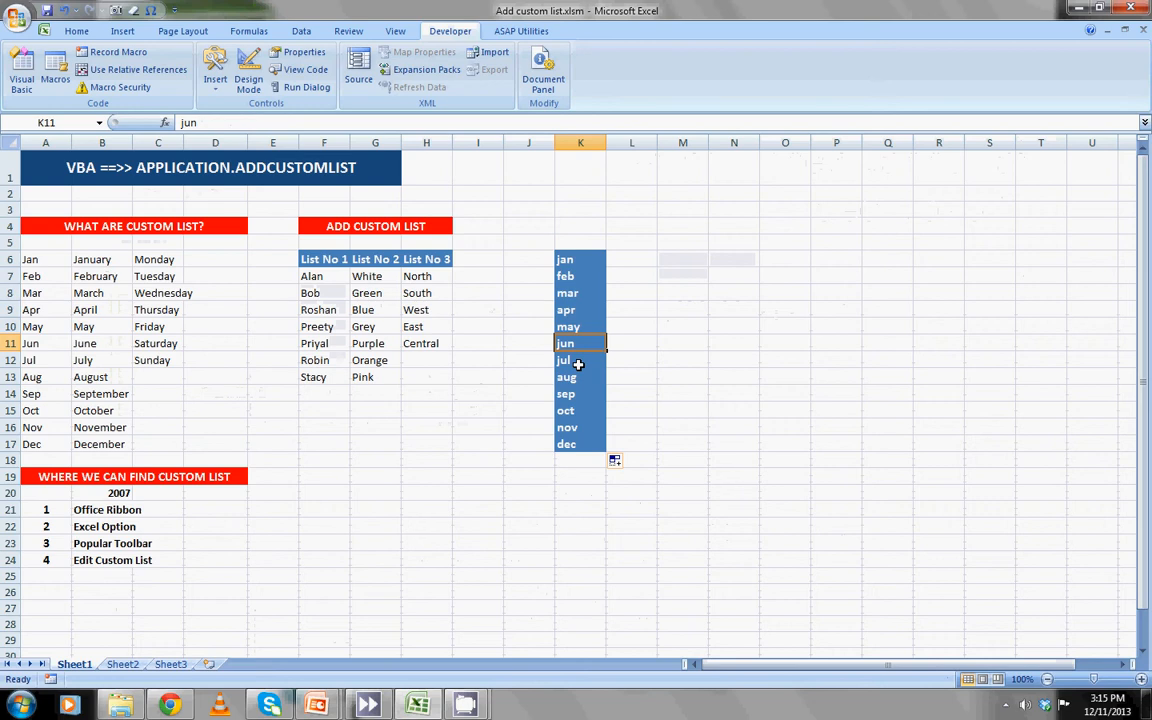
{"action": "mouse_move", "coordinate": [607, 329]}
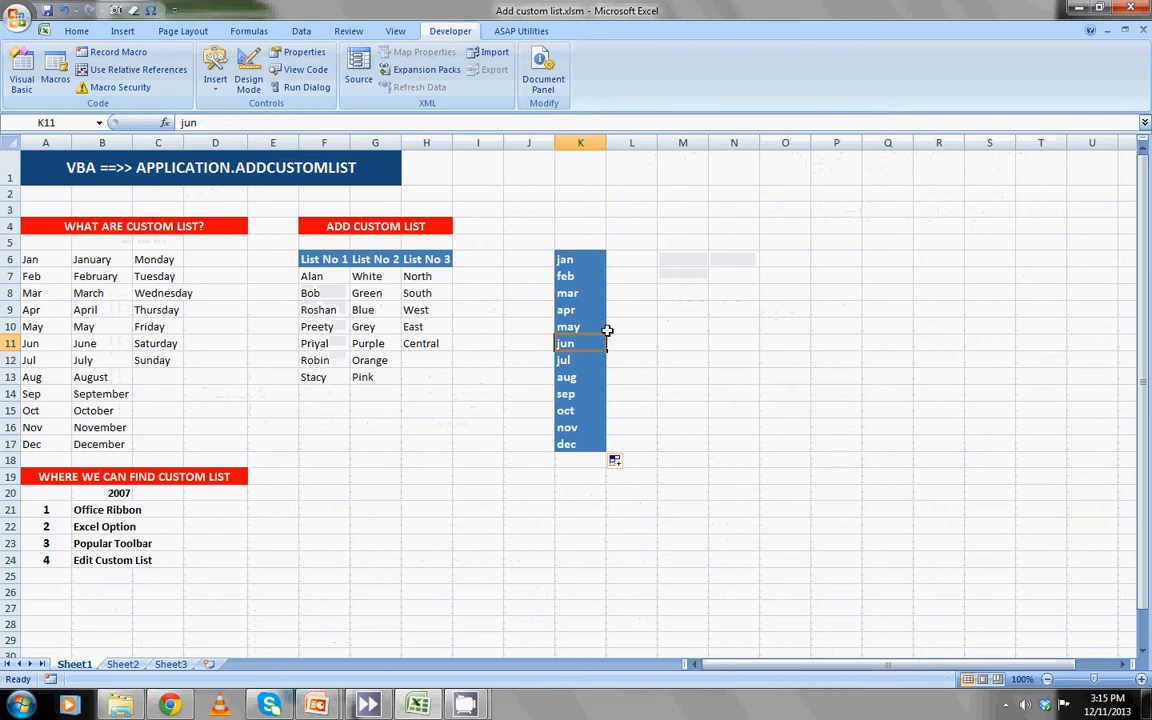
Enter jun in L6 and fill down to L17, wrapping around to may.
{"action": "left_click", "coordinate": [631, 259]}
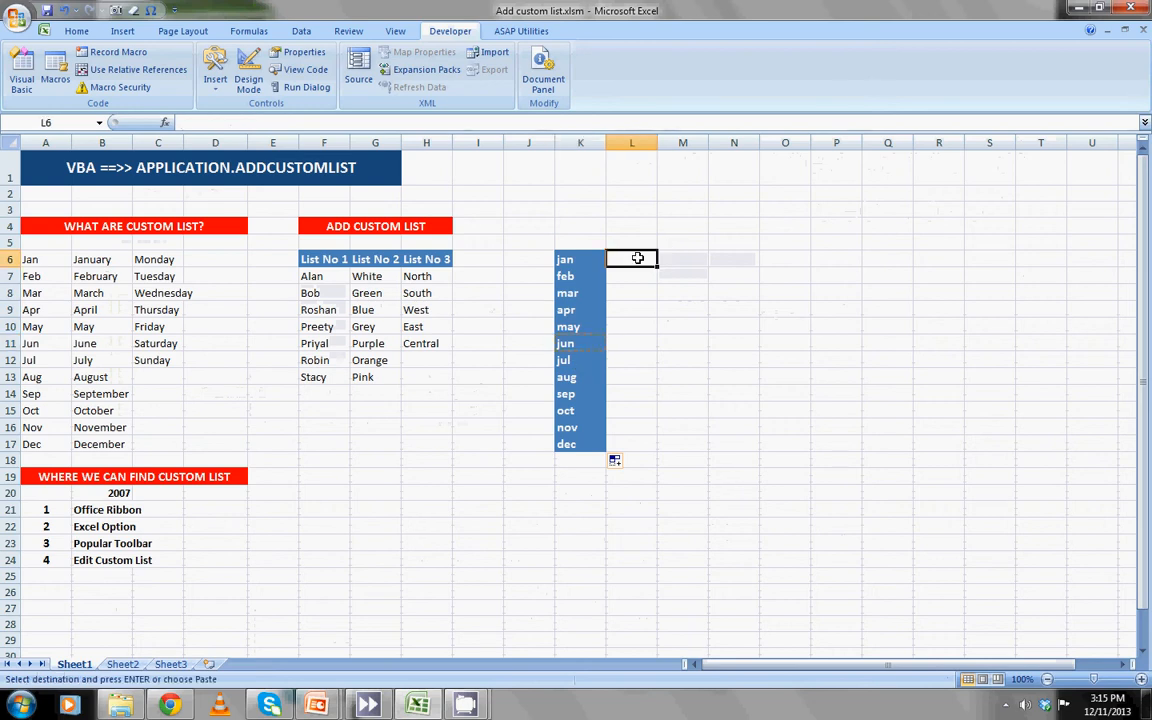
{"action": "type", "text": "jun"}
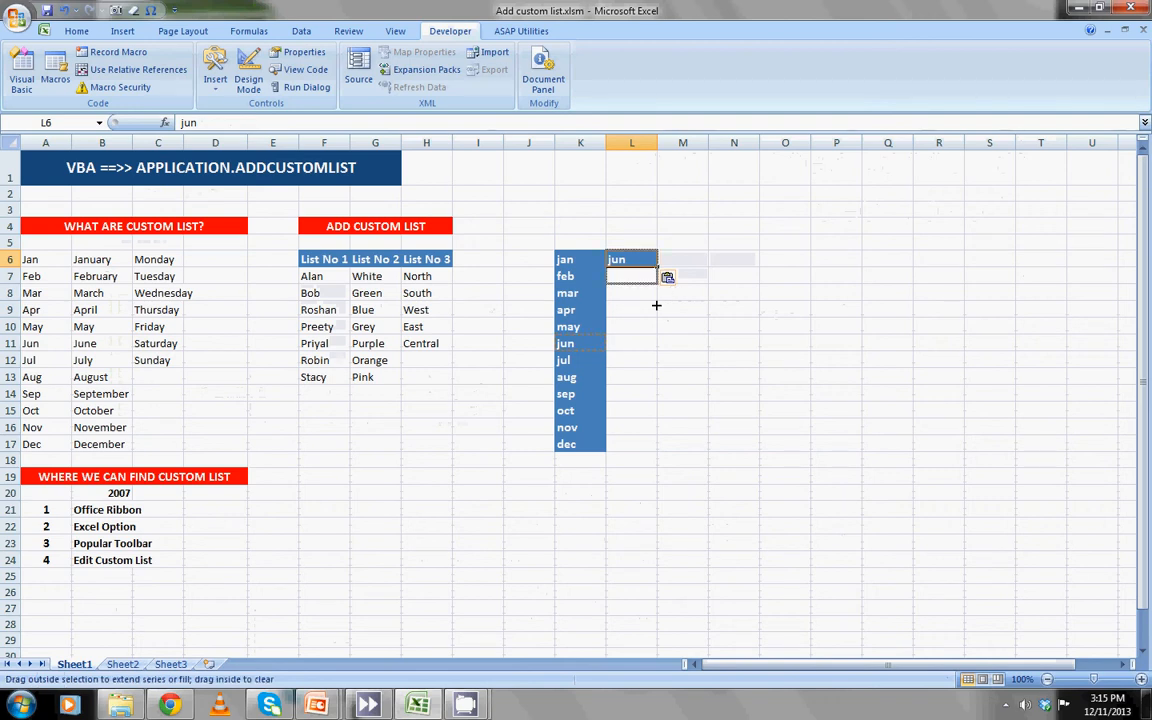
{"action": "left_click_drag", "start_coordinate": [631, 267], "coordinate": [631, 444]}
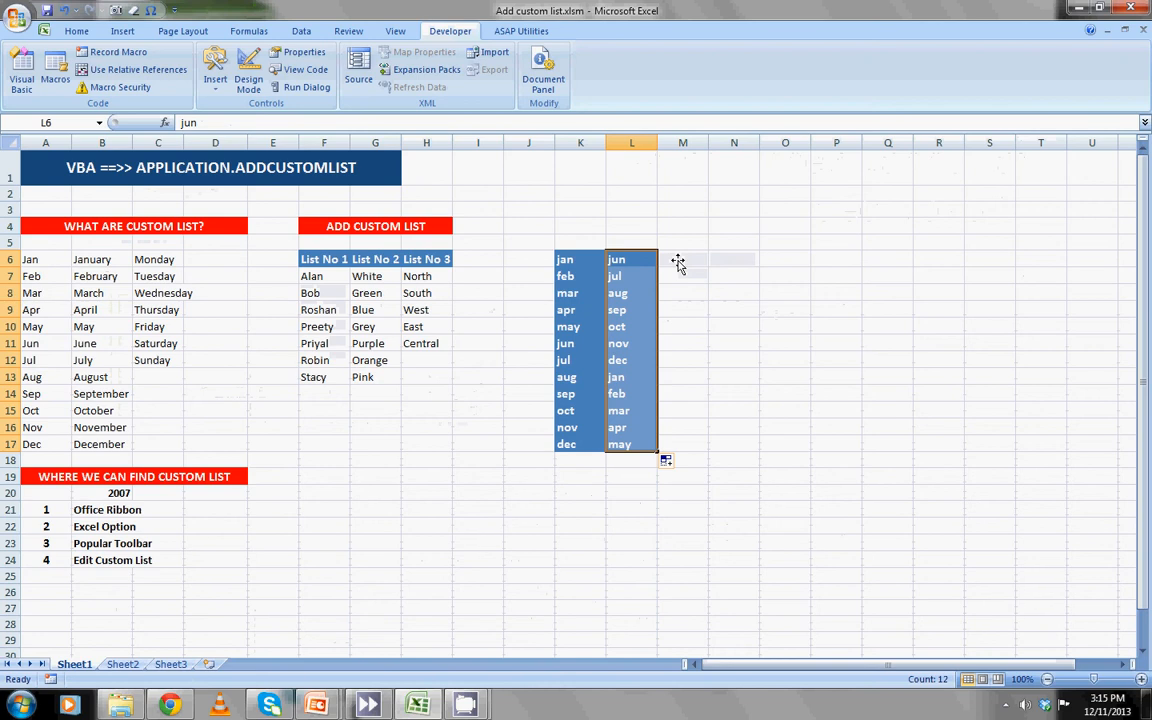
{"action": "left_click", "coordinate": [683, 343]}
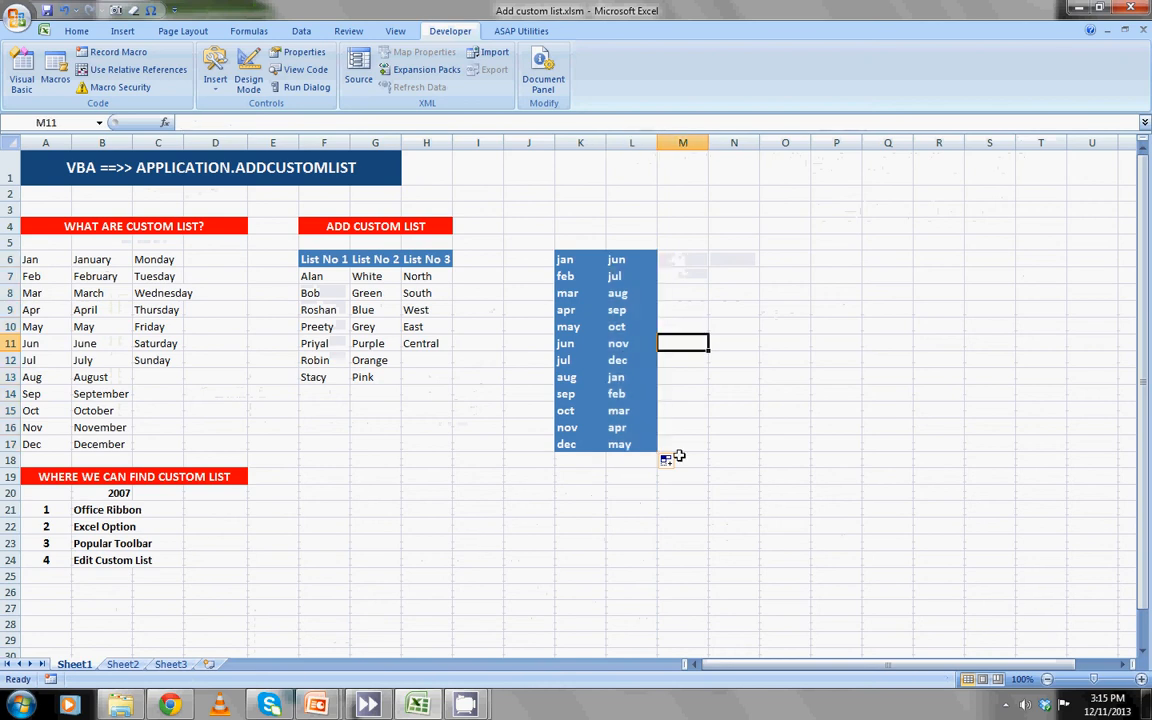
{"action": "left_click", "coordinate": [683, 276]}
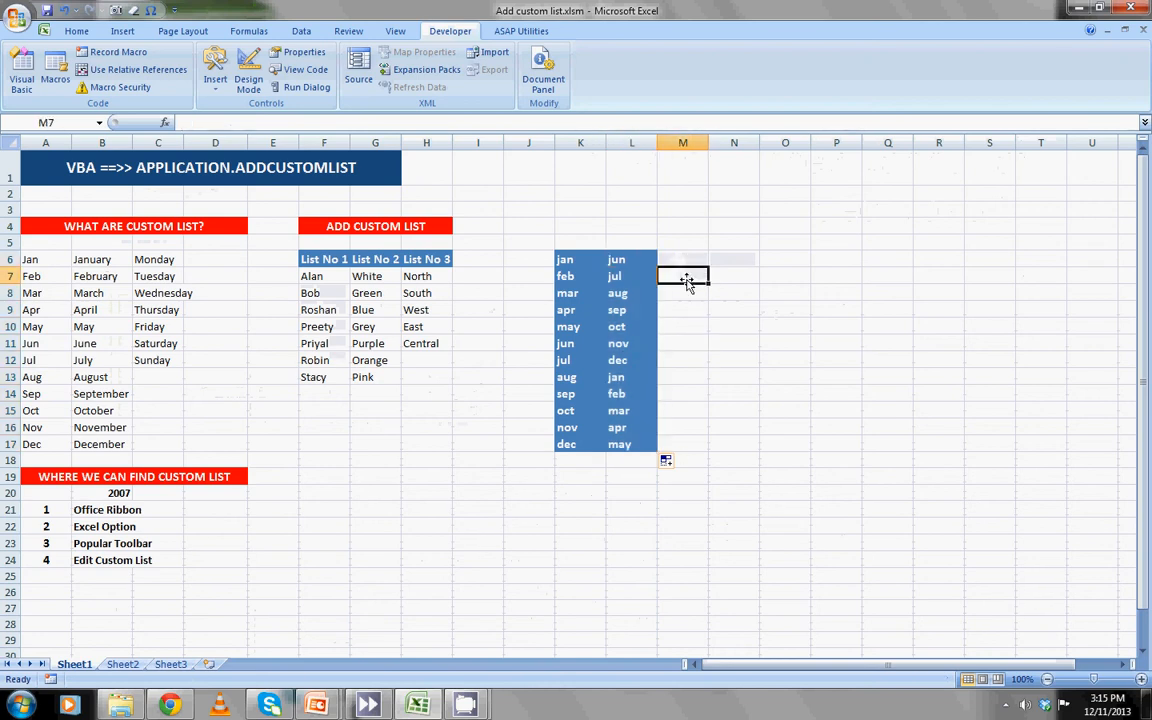
Enter Mon in M6 and fill the short weekday names down to M17.
{"action": "type", "text": "M"}
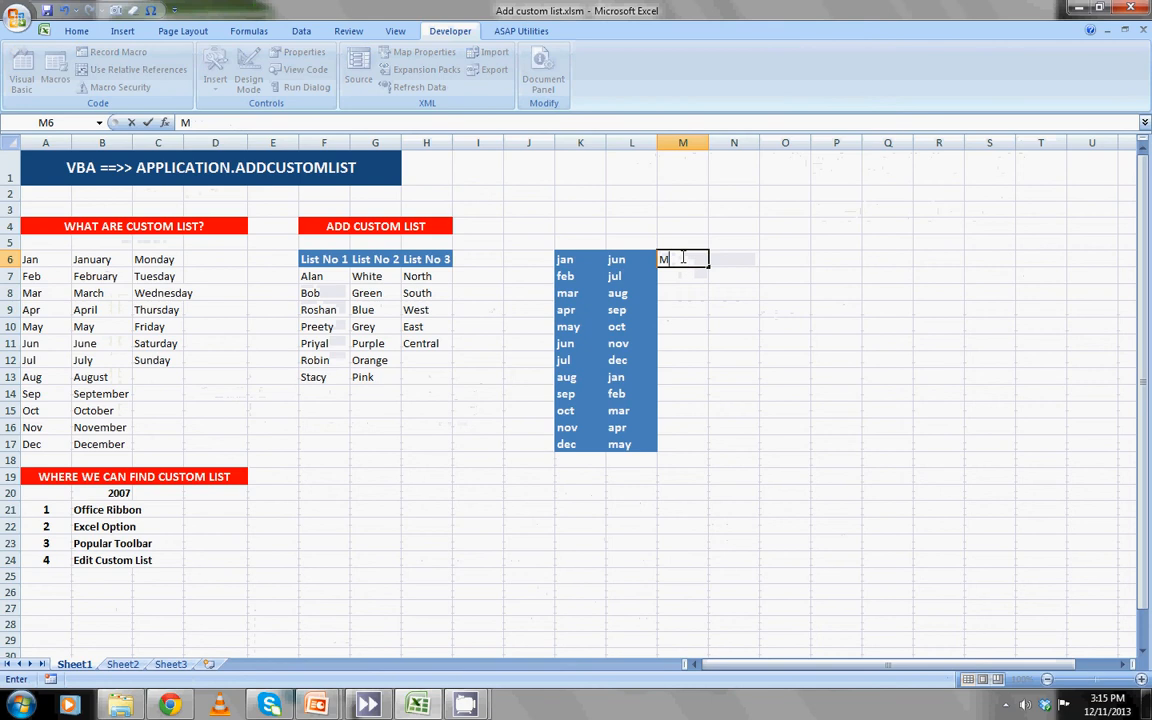
{"action": "type", "text": "on"}
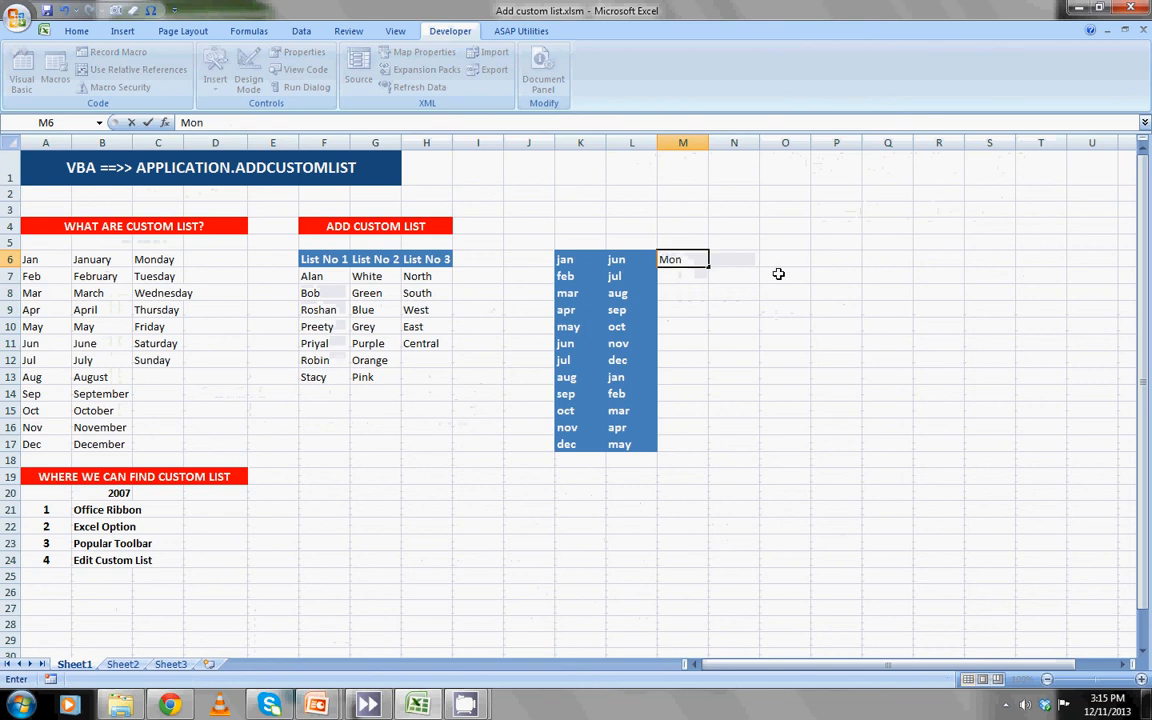
{"action": "key", "text": "Return"}
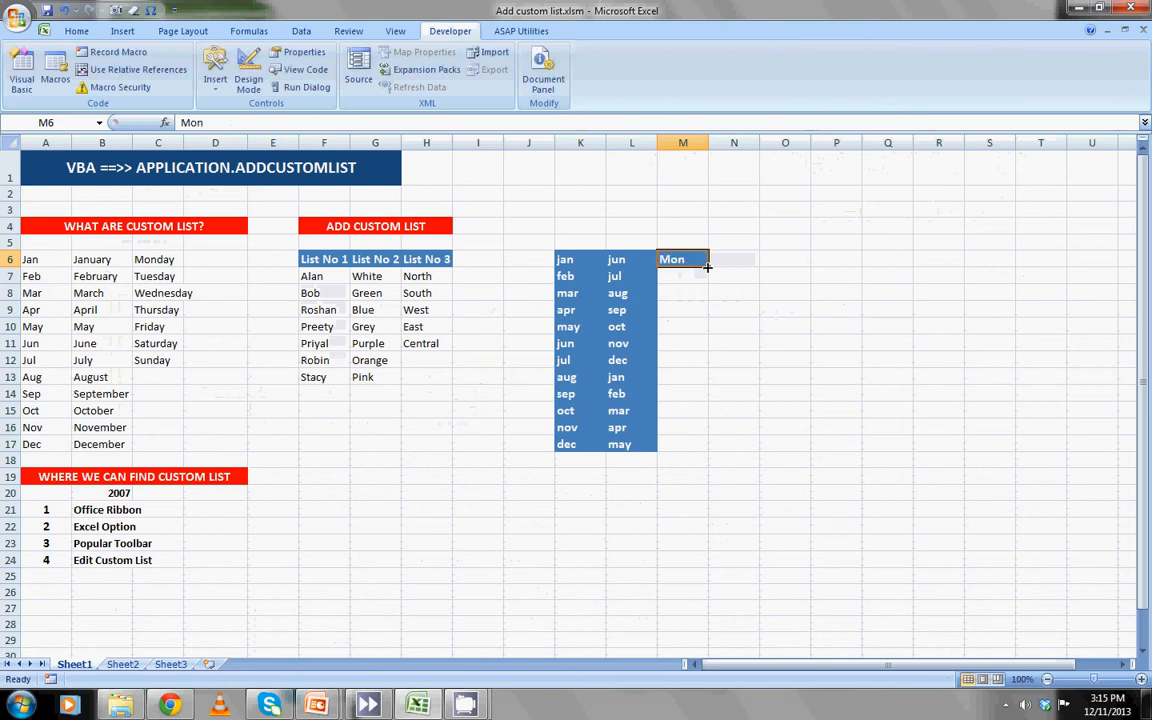
{"action": "left_click_drag", "start_coordinate": [708, 266], "coordinate": [683, 444]}
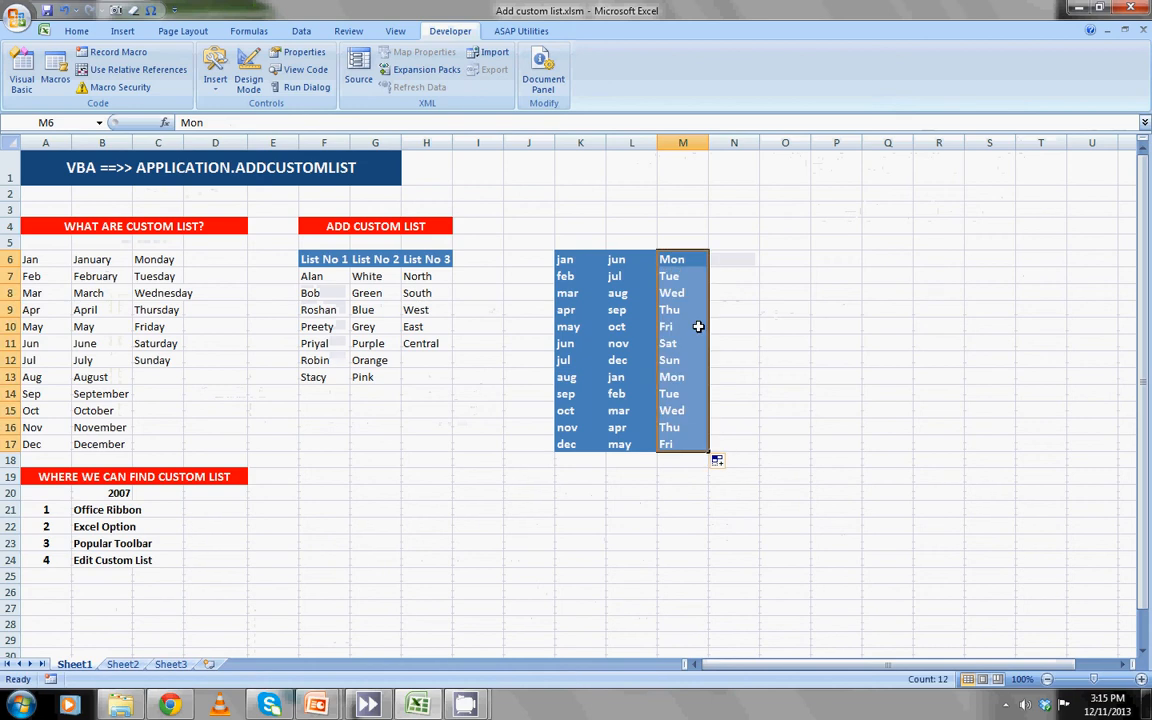
{"action": "mouse_move", "coordinate": [688, 368]}
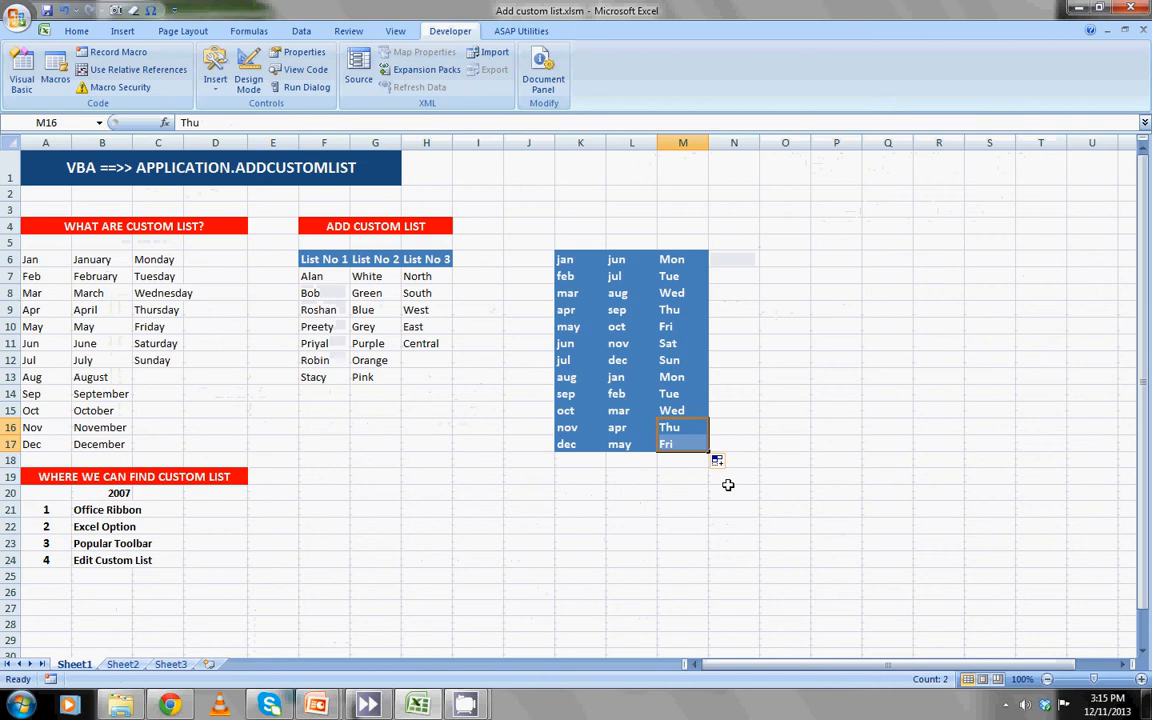
Enter Monday in N6 and fill full weekday names down to N17.
{"action": "left_click", "coordinate": [733, 259]}
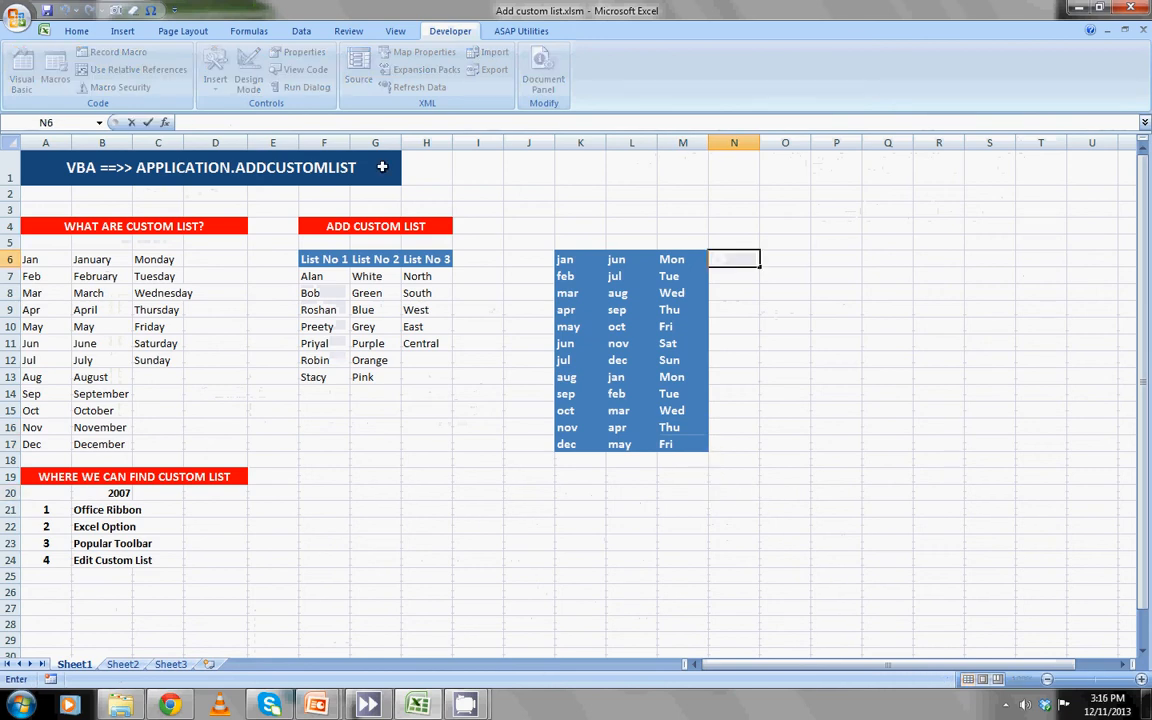
{"action": "type", "text": "Monday"}
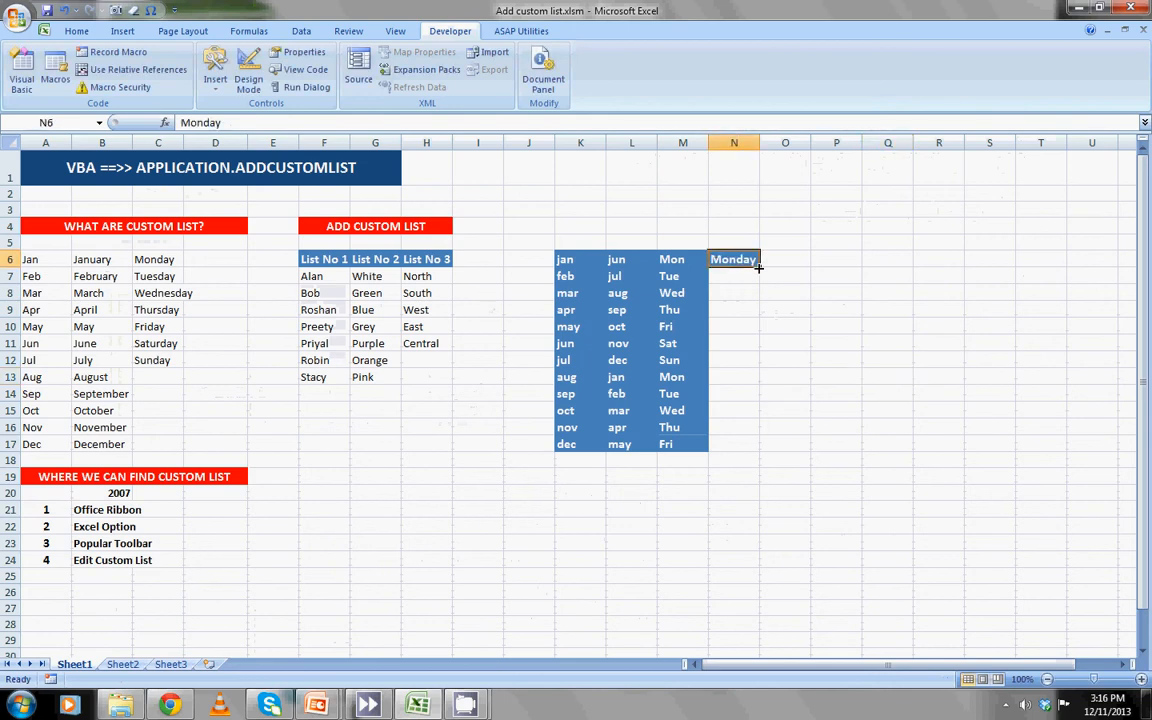
{"action": "left_click_drag", "start_coordinate": [760, 267], "coordinate": [751, 455]}
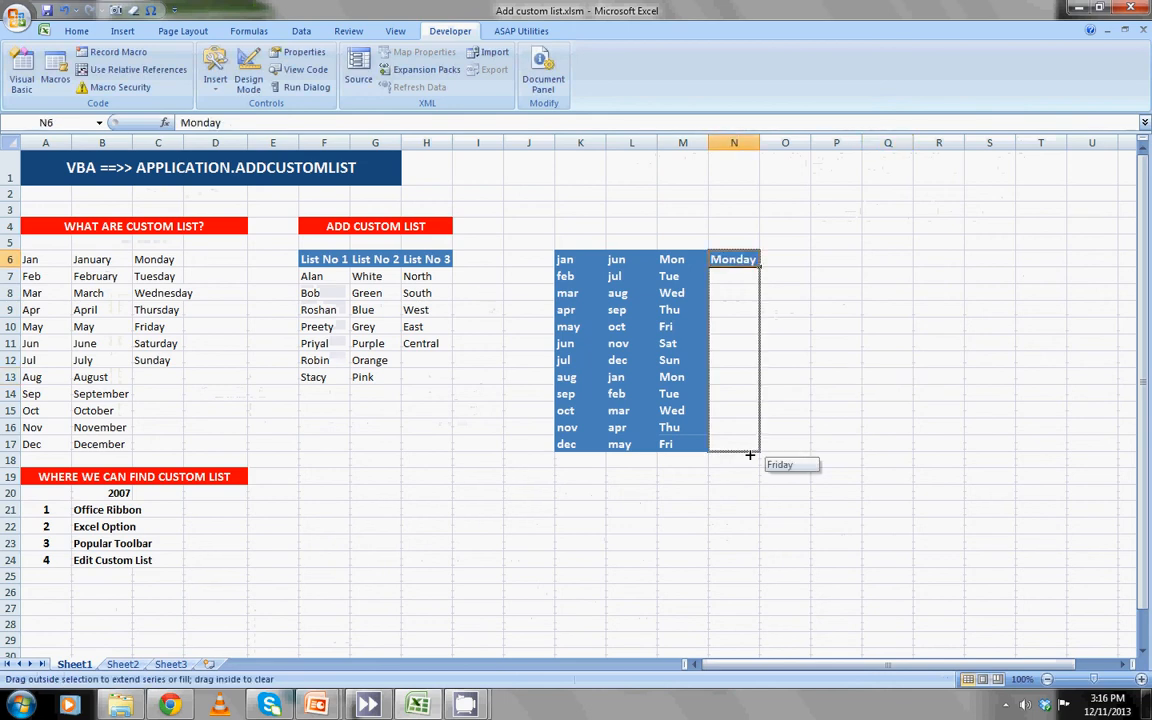
{"action": "left_click_drag", "start_coordinate": [733, 259], "coordinate": [733, 444]}
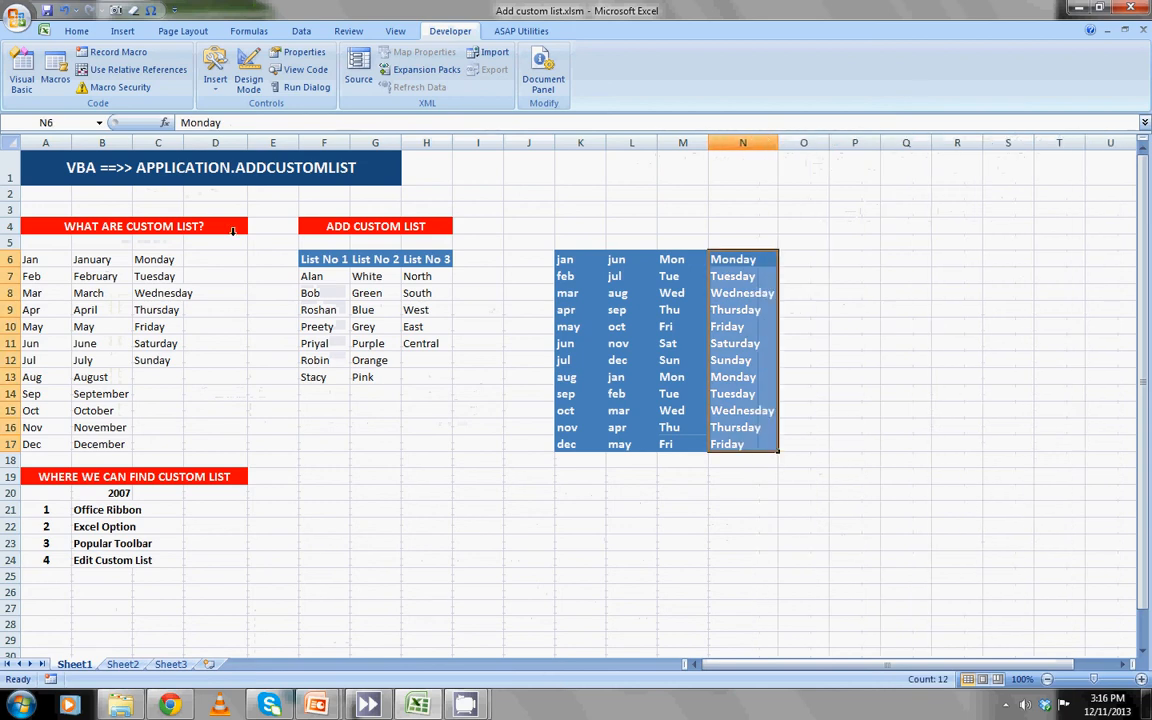
{"action": "mouse_move", "coordinate": [517, 525]}
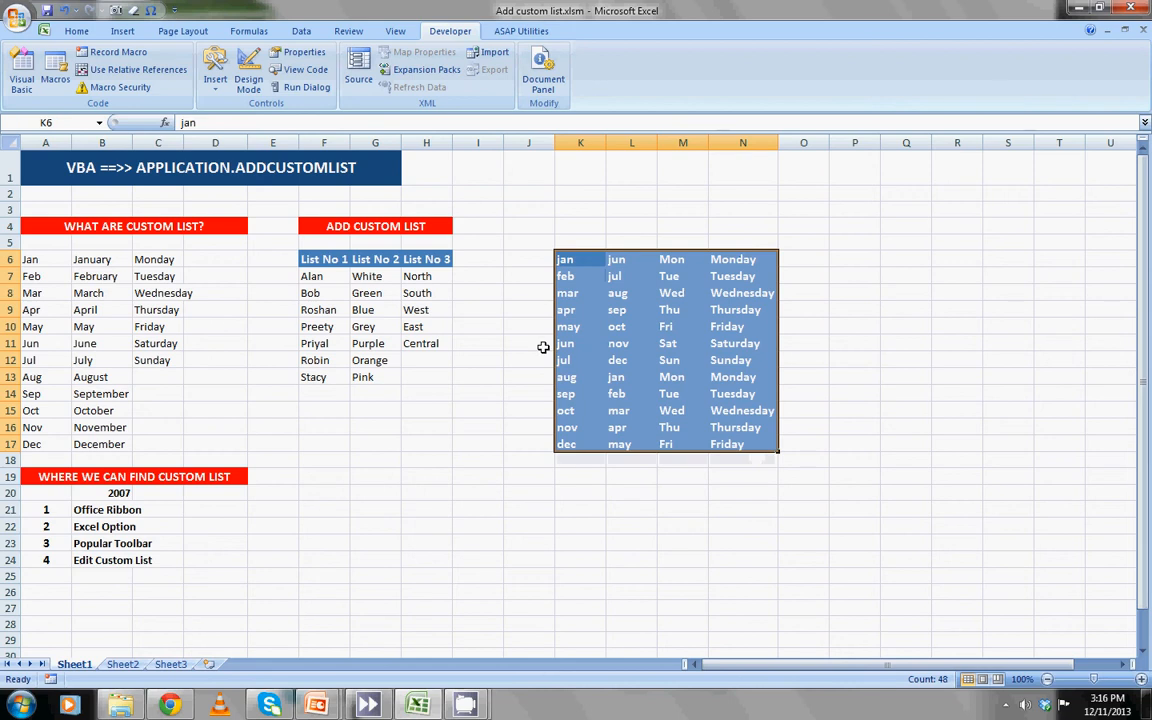
{"action": "mouse_move", "coordinate": [3, 130]}
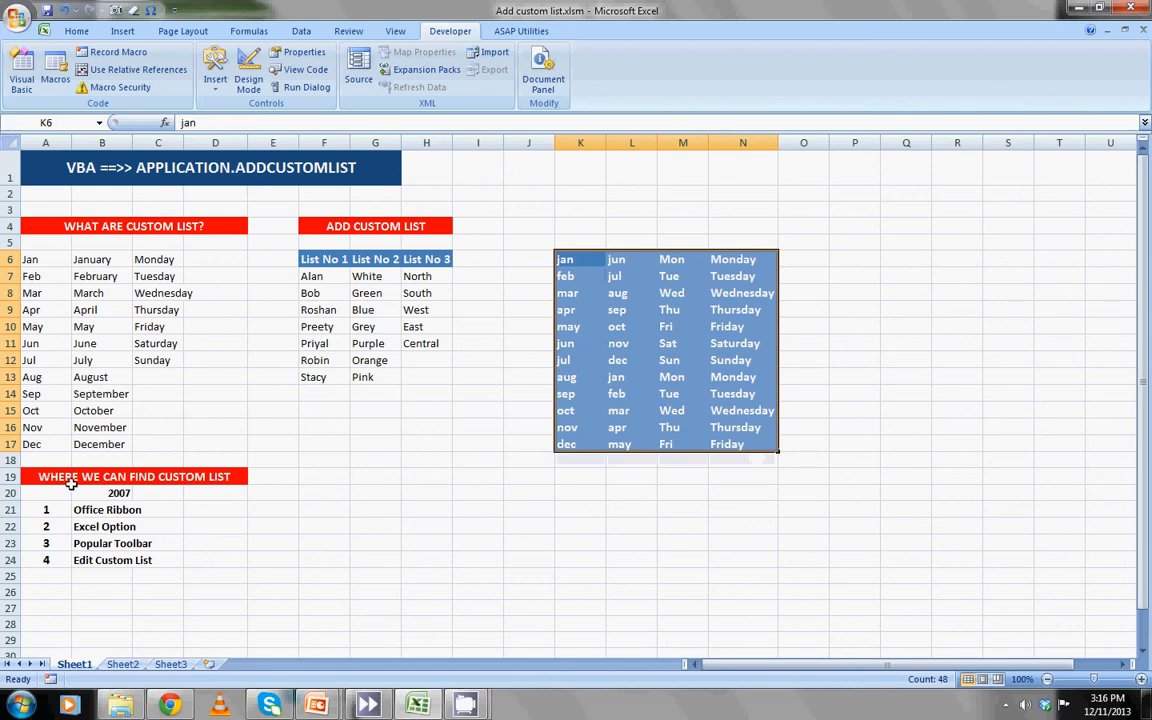
{"action": "left_click", "coordinate": [375, 509]}
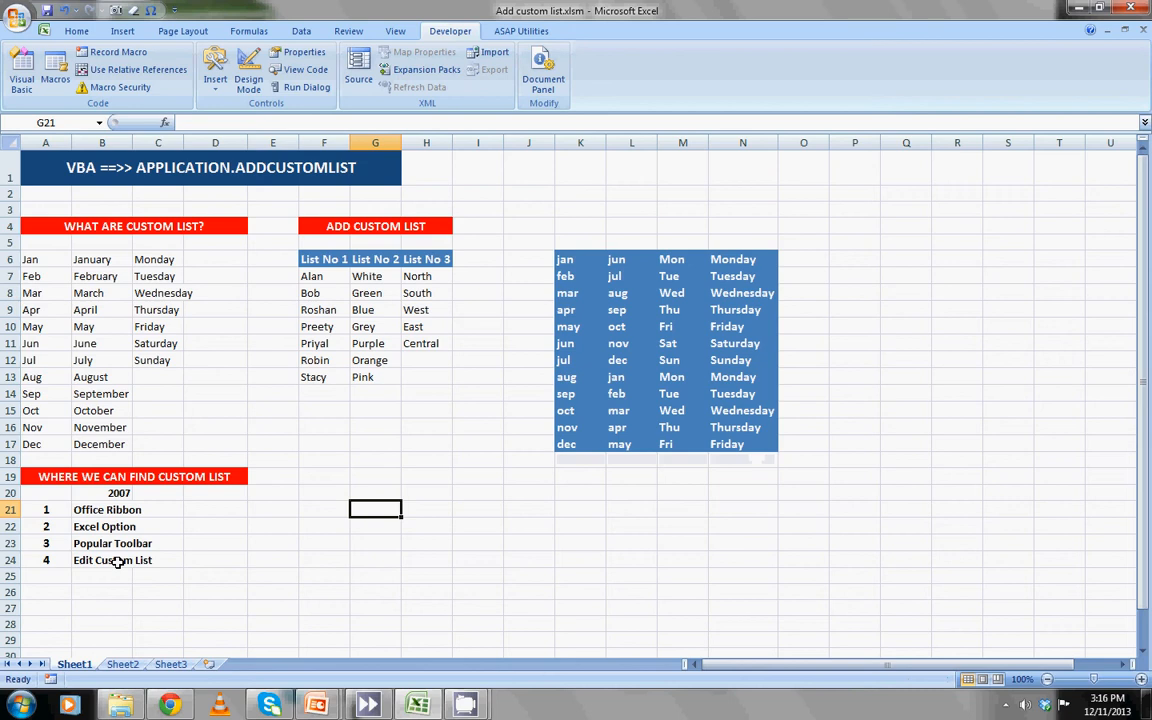
{"action": "mouse_move", "coordinate": [116, 596]}
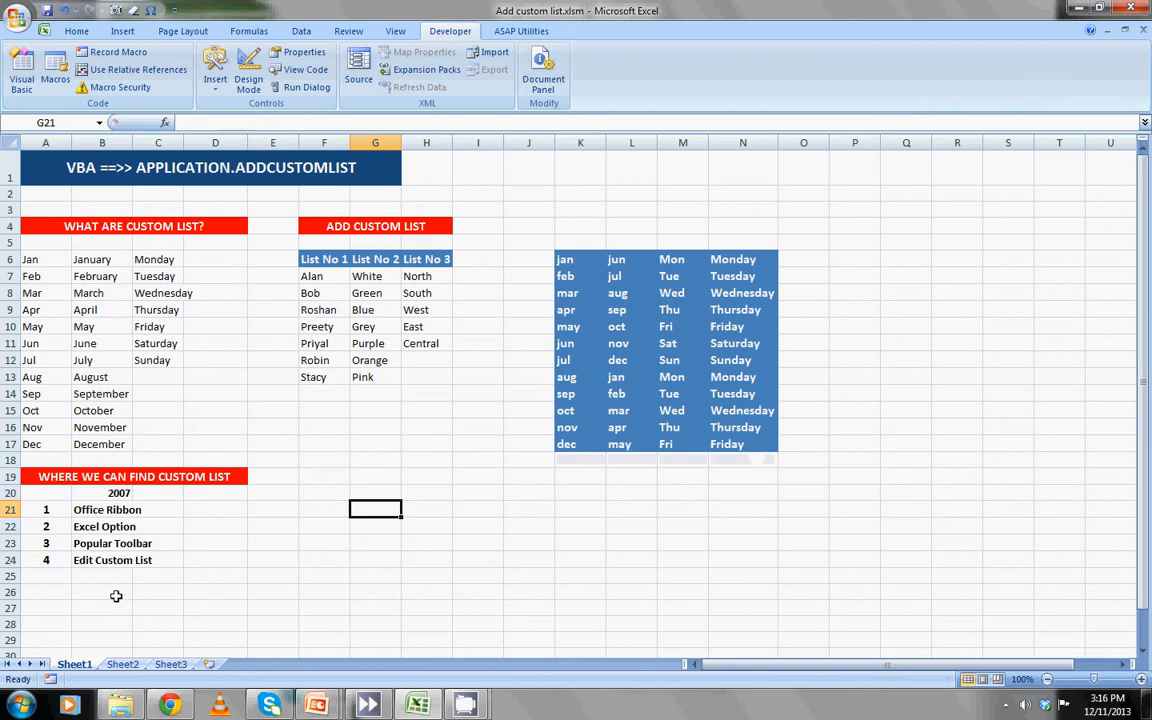
{"action": "mouse_move", "coordinate": [43, 252]}
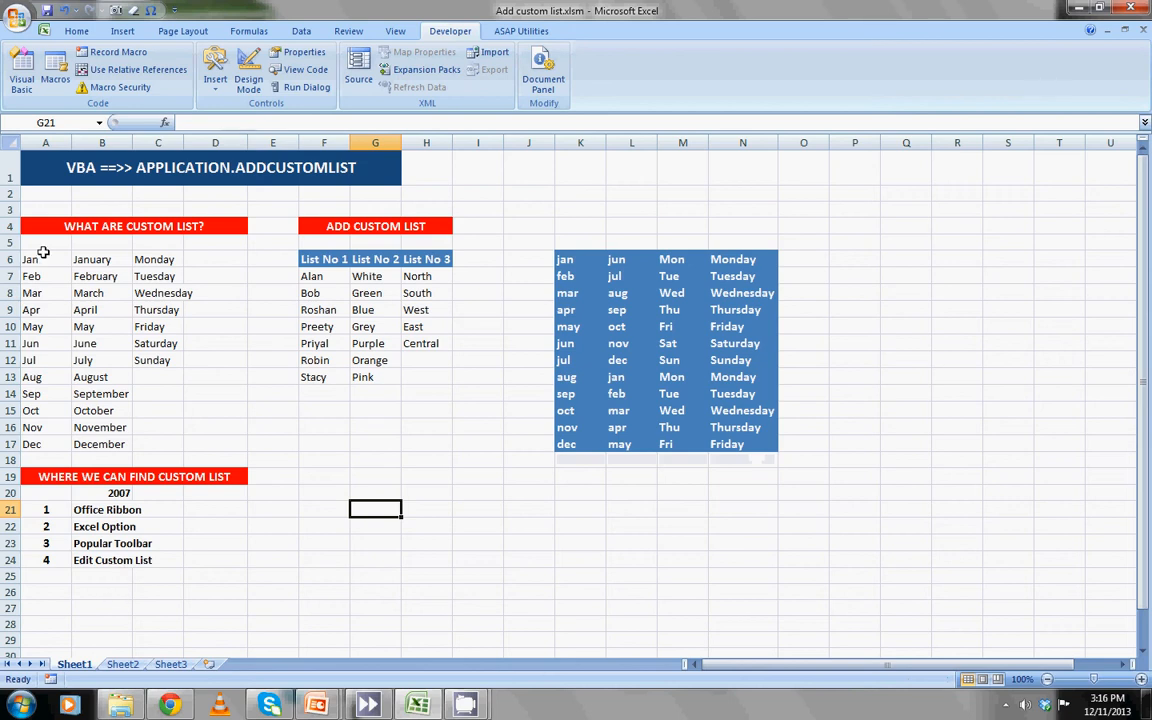
{"action": "mouse_move", "coordinate": [43, 252]}
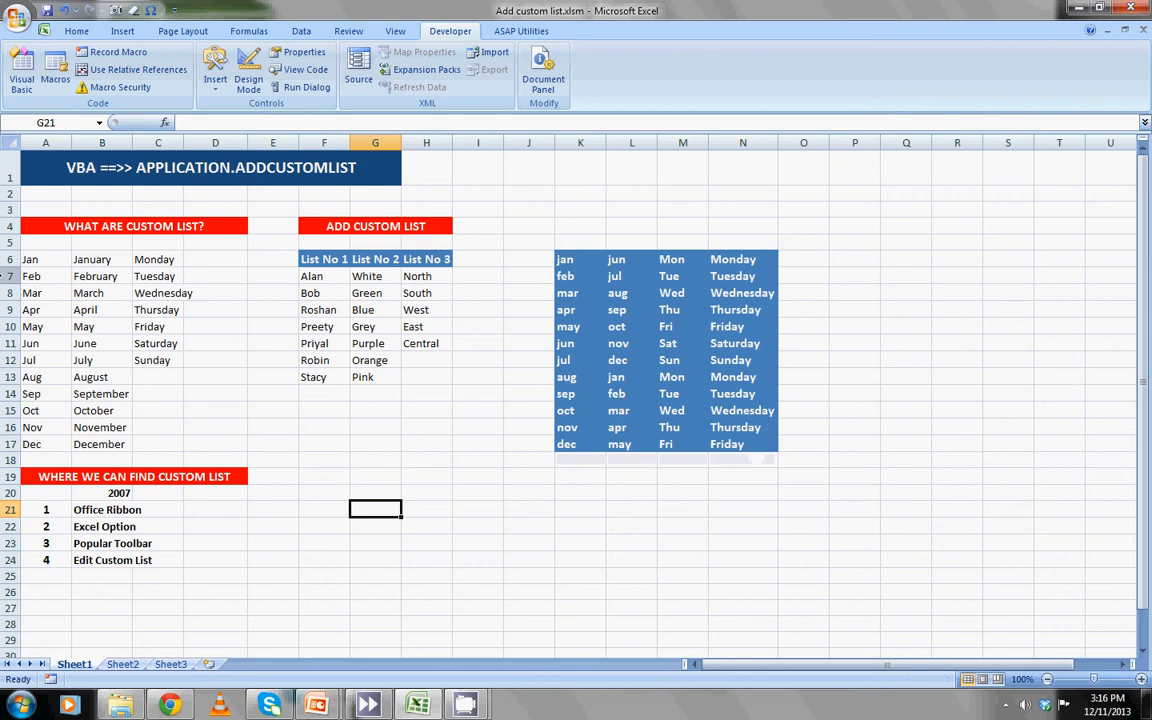
{"action": "mouse_move", "coordinate": [367, 210]}
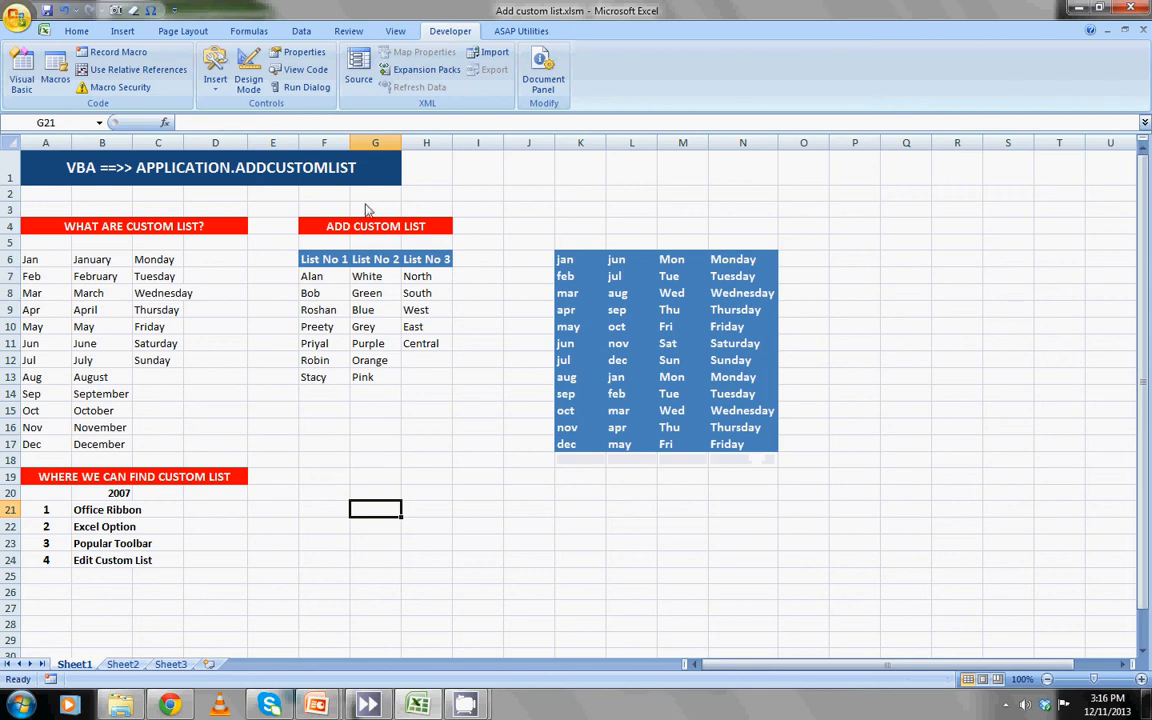
{"action": "mouse_move", "coordinate": [601, 234]}
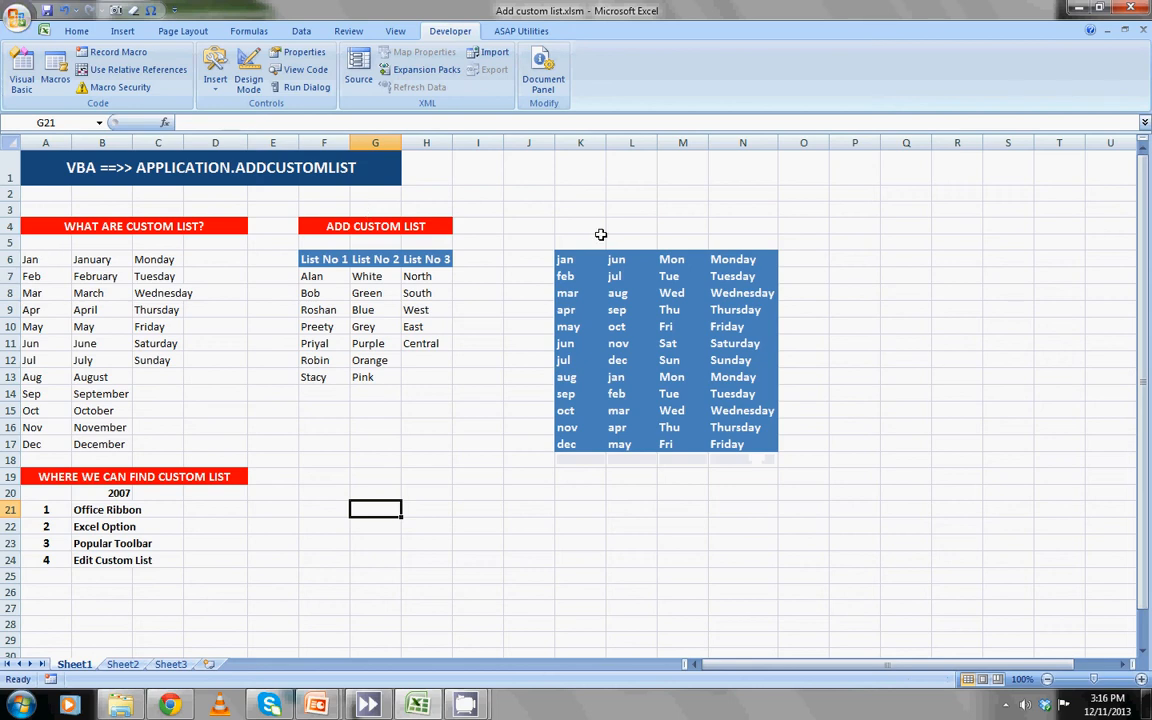
Go through the Office button and Excel Options to the Custom Lists editor.
{"action": "left_click", "coordinate": [18, 18]}
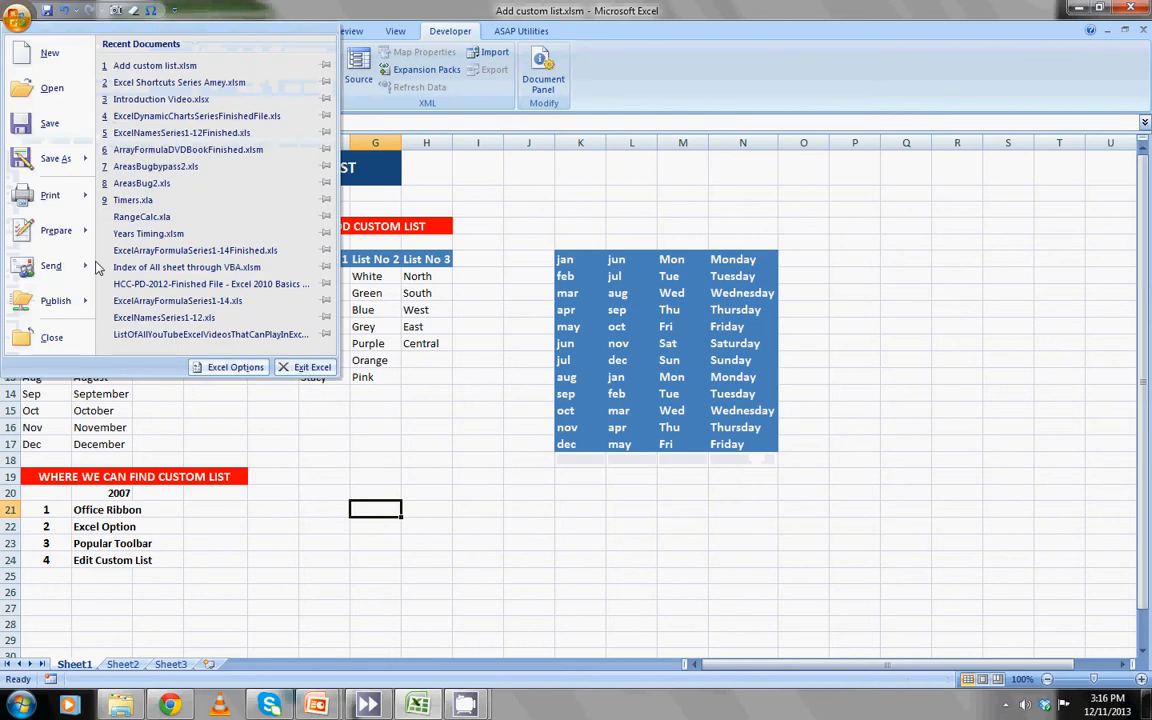
{"action": "left_click", "coordinate": [236, 367]}
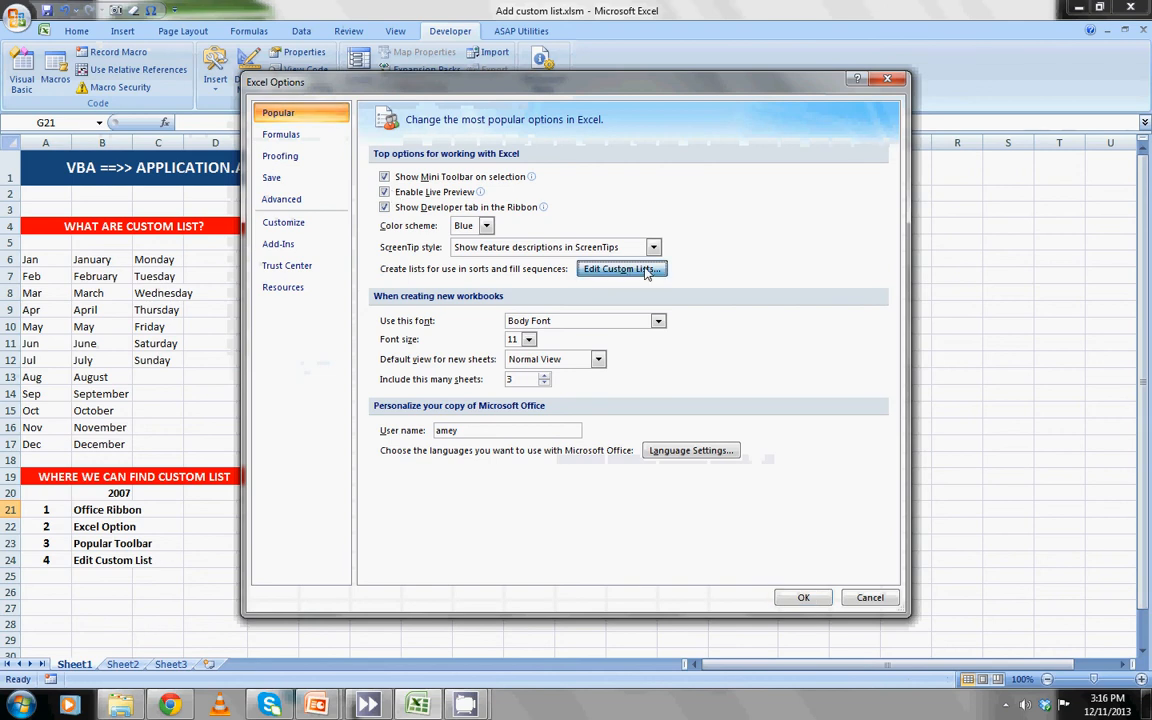
{"action": "left_click", "coordinate": [621, 268]}
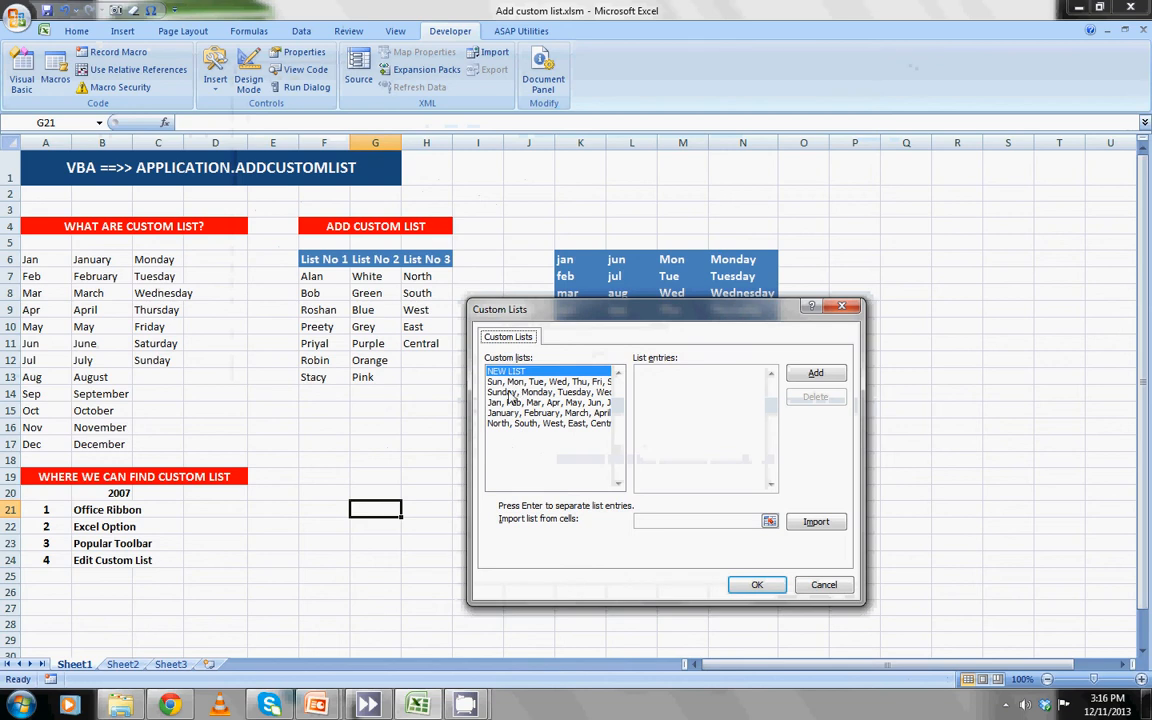
Delete the North-to-Central custom list.
{"action": "left_click", "coordinate": [548, 382]}
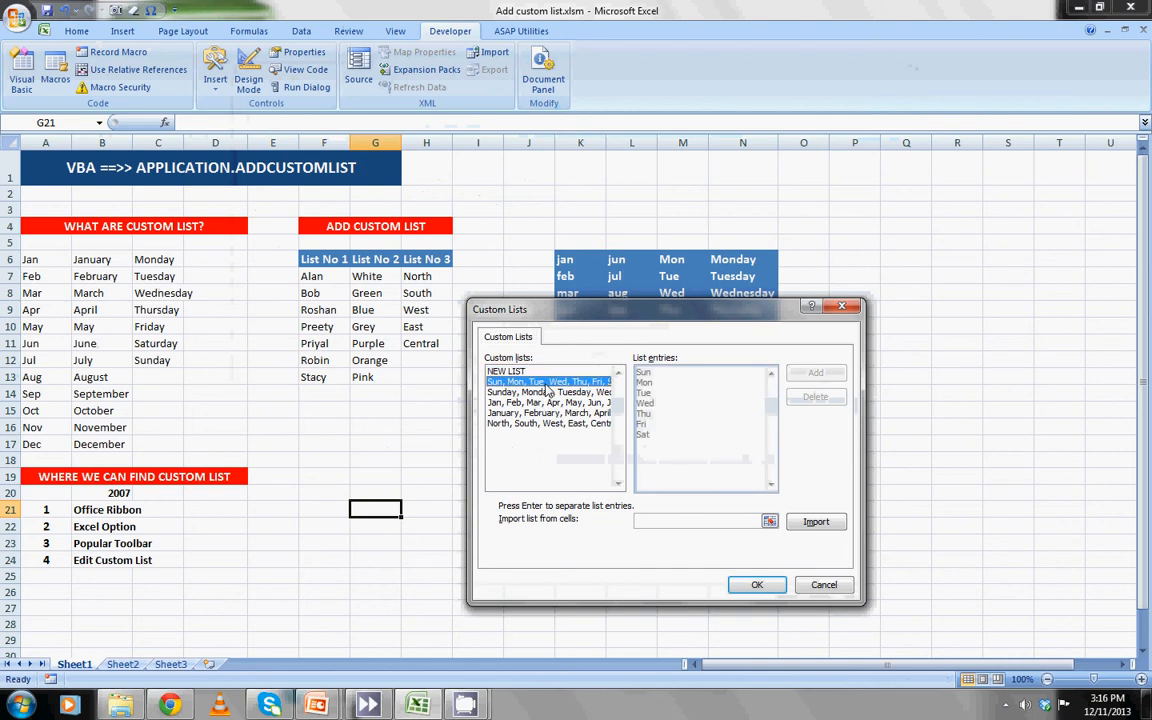
{"action": "left_click", "coordinate": [550, 423]}
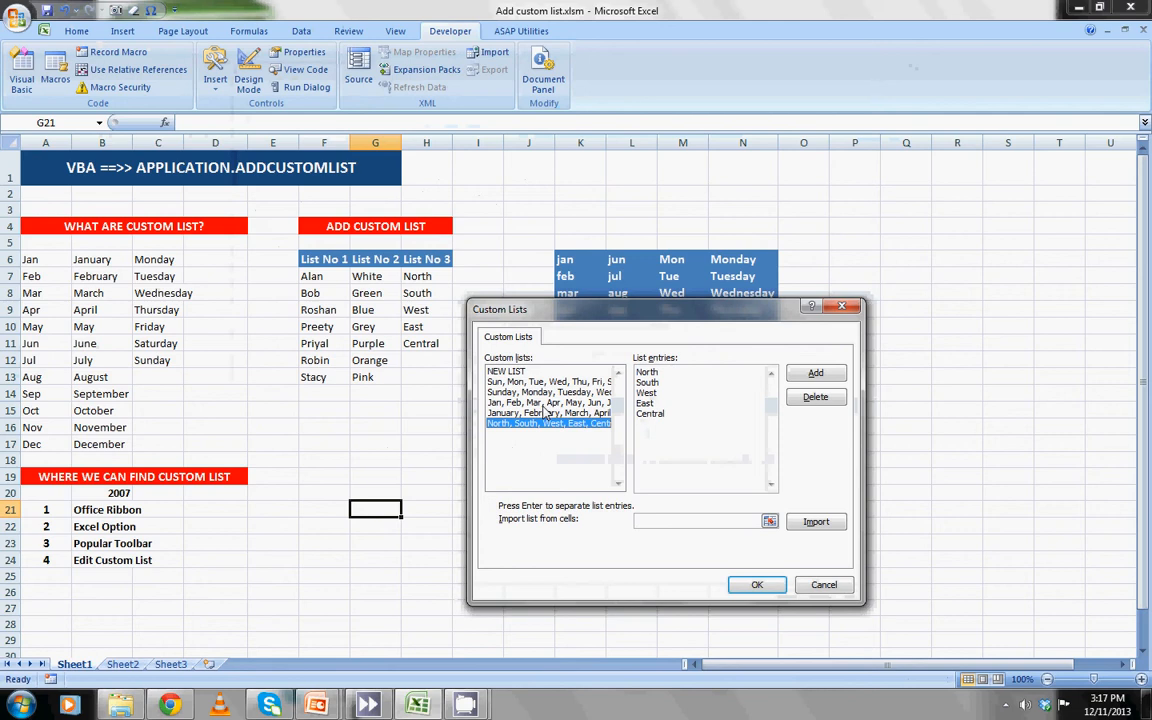
{"action": "mouse_move", "coordinate": [816, 397]}
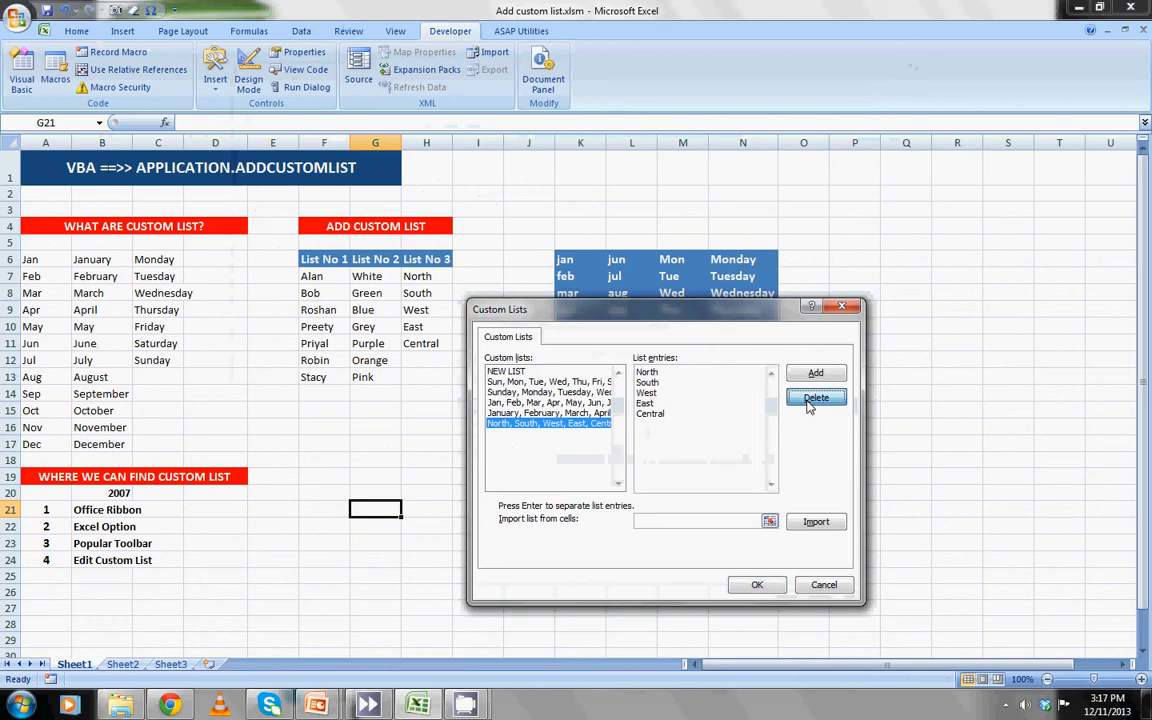
{"action": "left_click", "coordinate": [816, 397]}
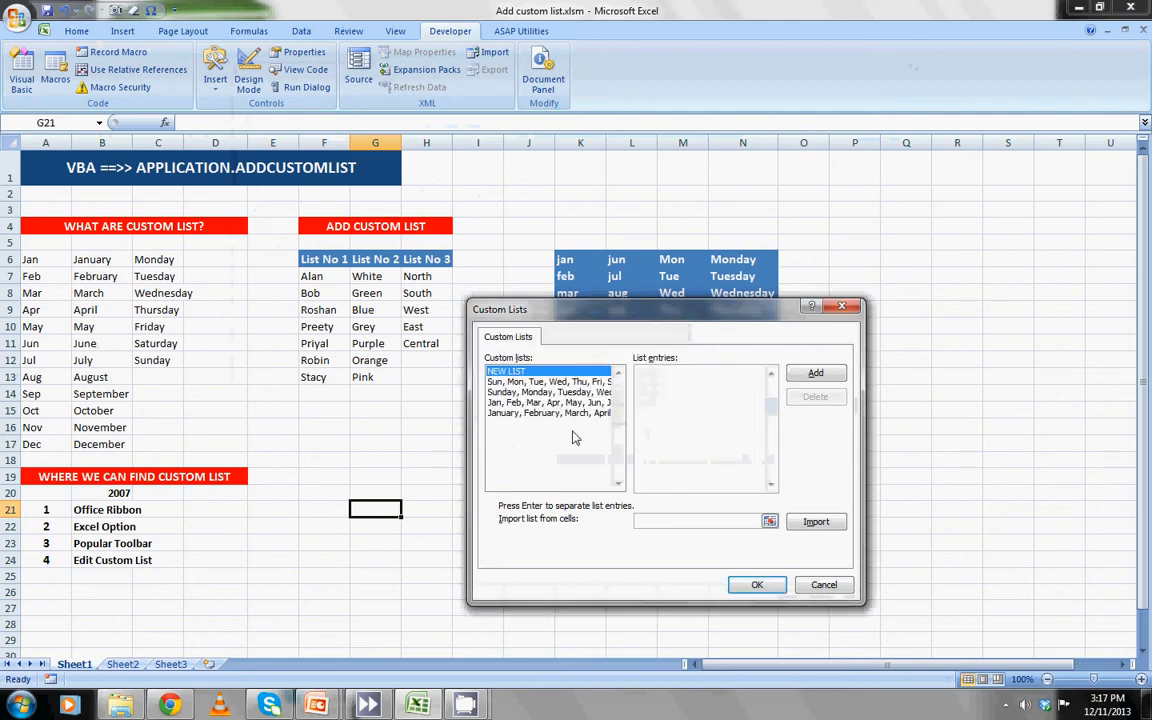
{"action": "left_click", "coordinate": [548, 412]}
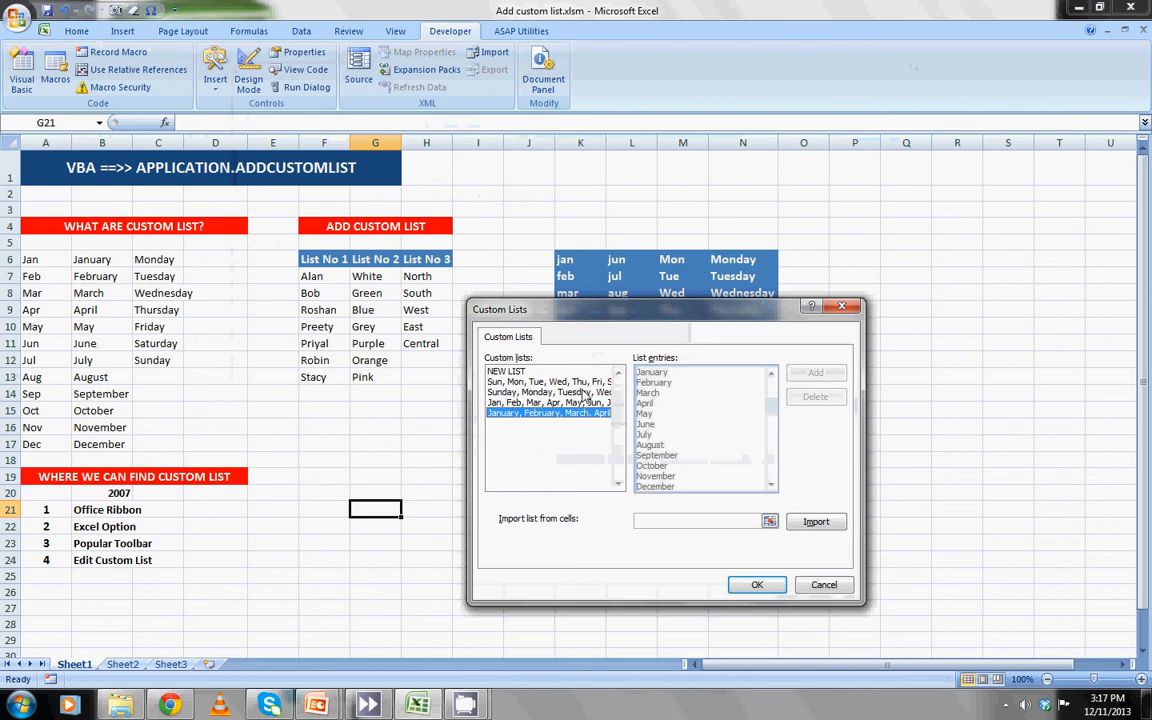
Import the names in $F$7:$F$13 (Alan to Stacy) as a custom list and confirm with OK.
{"action": "left_click_drag", "start_coordinate": [665, 307], "coordinate": [610, 298]}
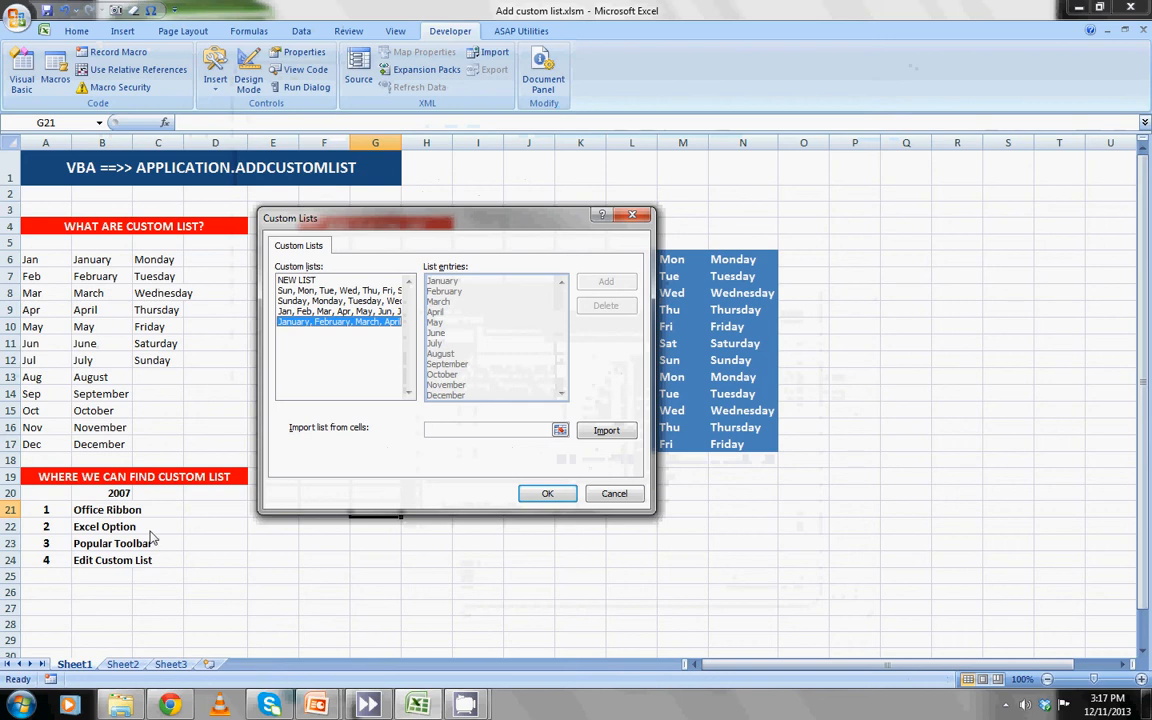
{"action": "mouse_move", "coordinate": [490, 430]}
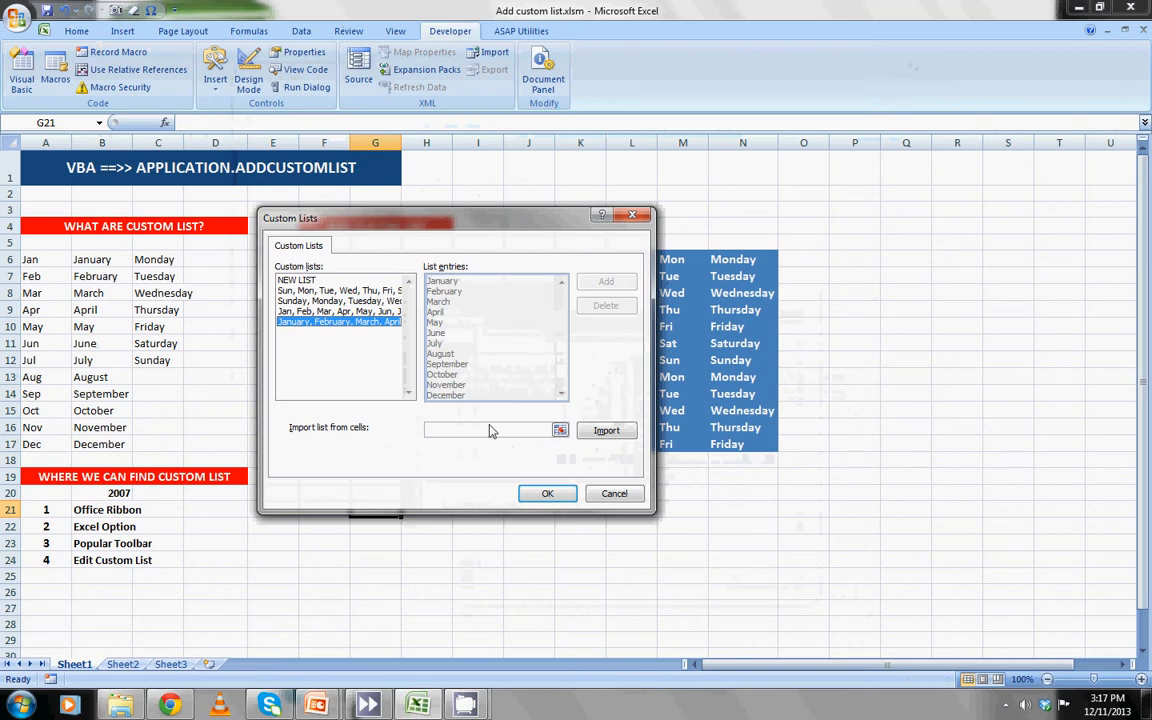
{"action": "left_click", "coordinate": [490, 429]}
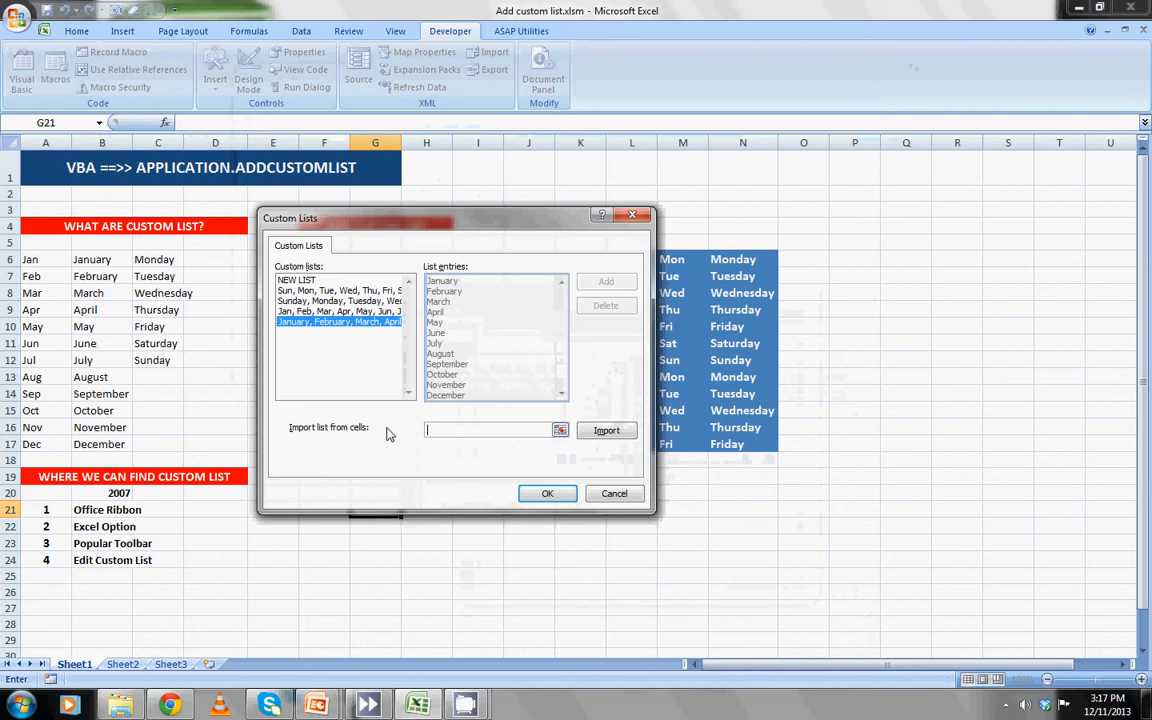
{"action": "mouse_move", "coordinate": [323, 294]}
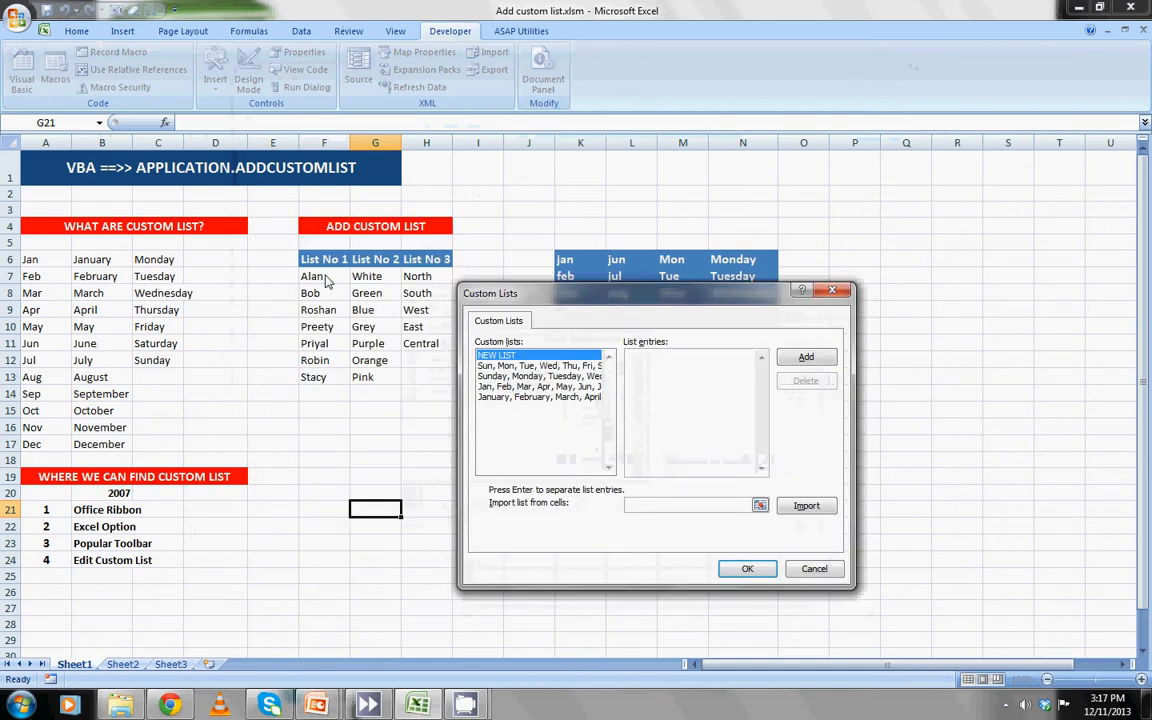
{"action": "left_click", "coordinate": [690, 504]}
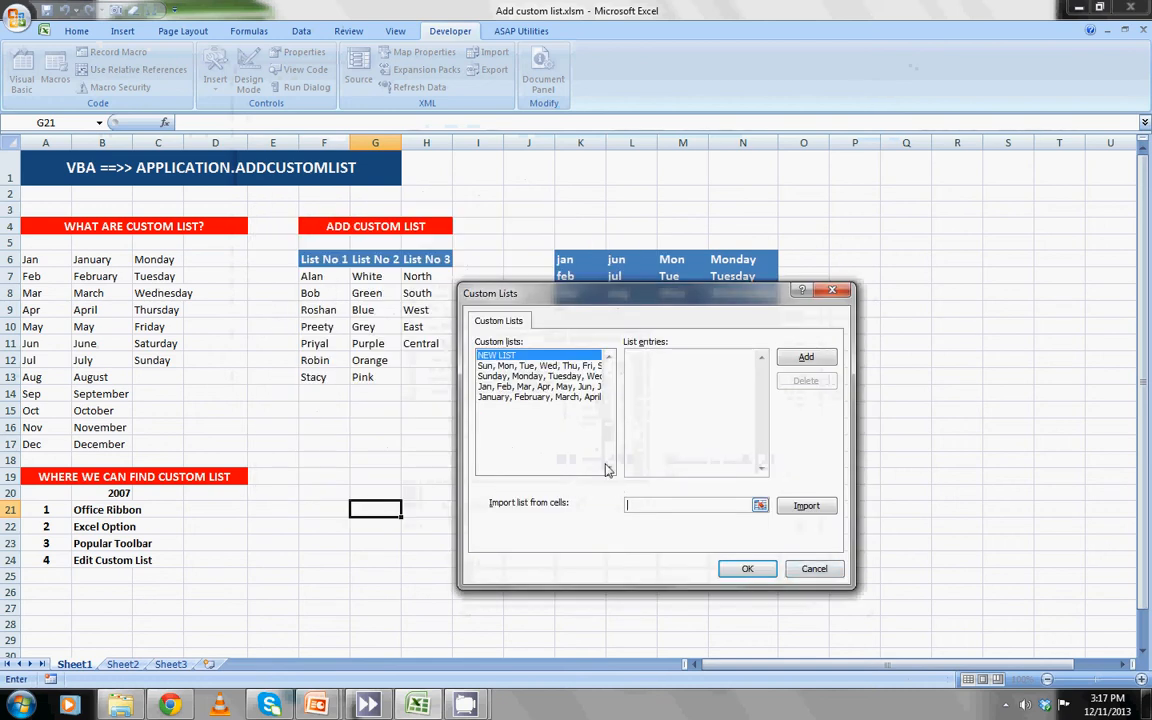
{"action": "mouse_move", "coordinate": [640, 505]}
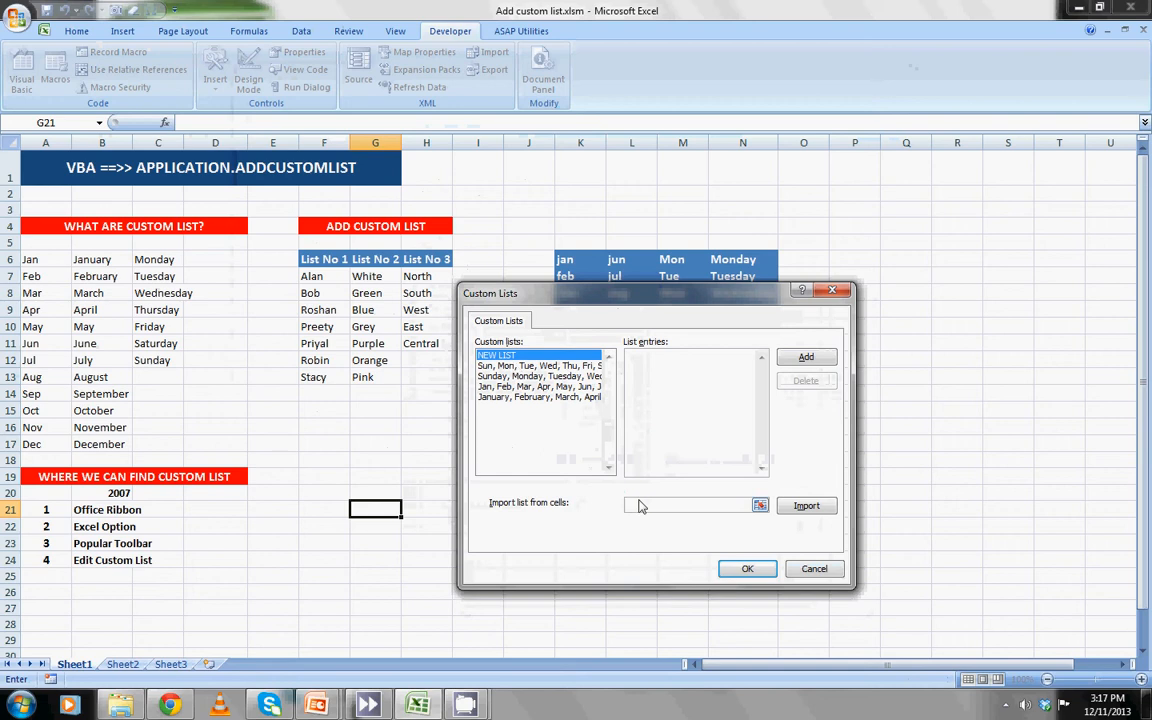
{"action": "mouse_move", "coordinate": [630, 505]}
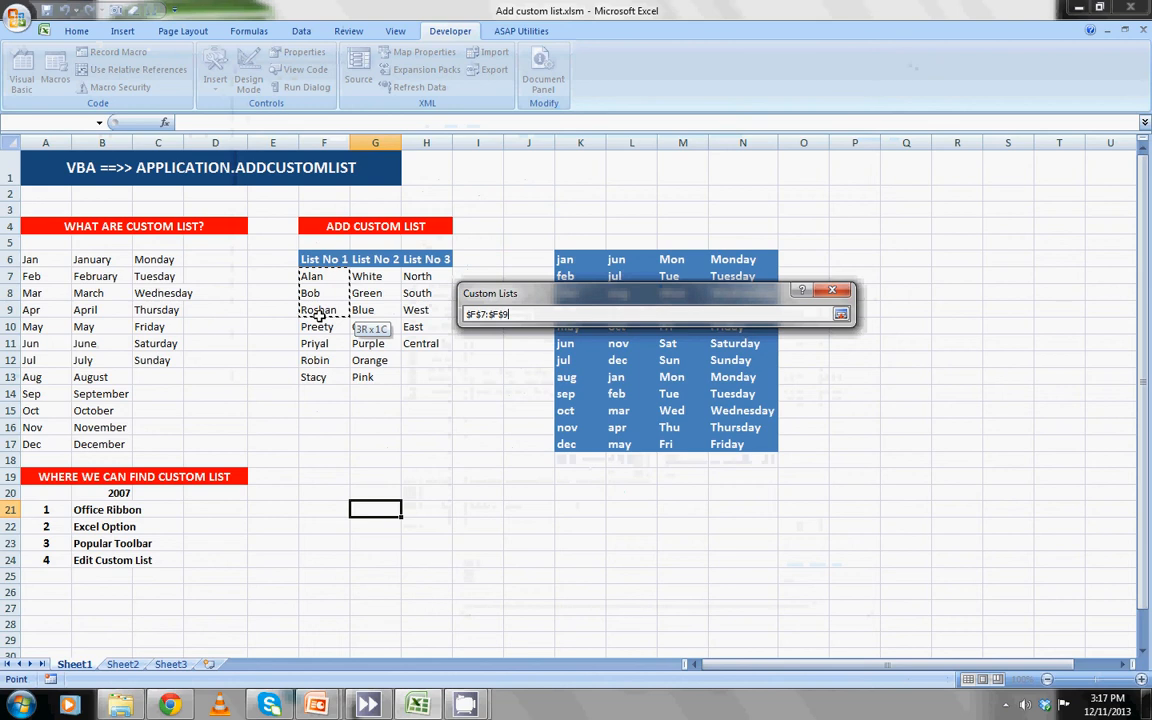
{"action": "left_click", "coordinate": [840, 314]}
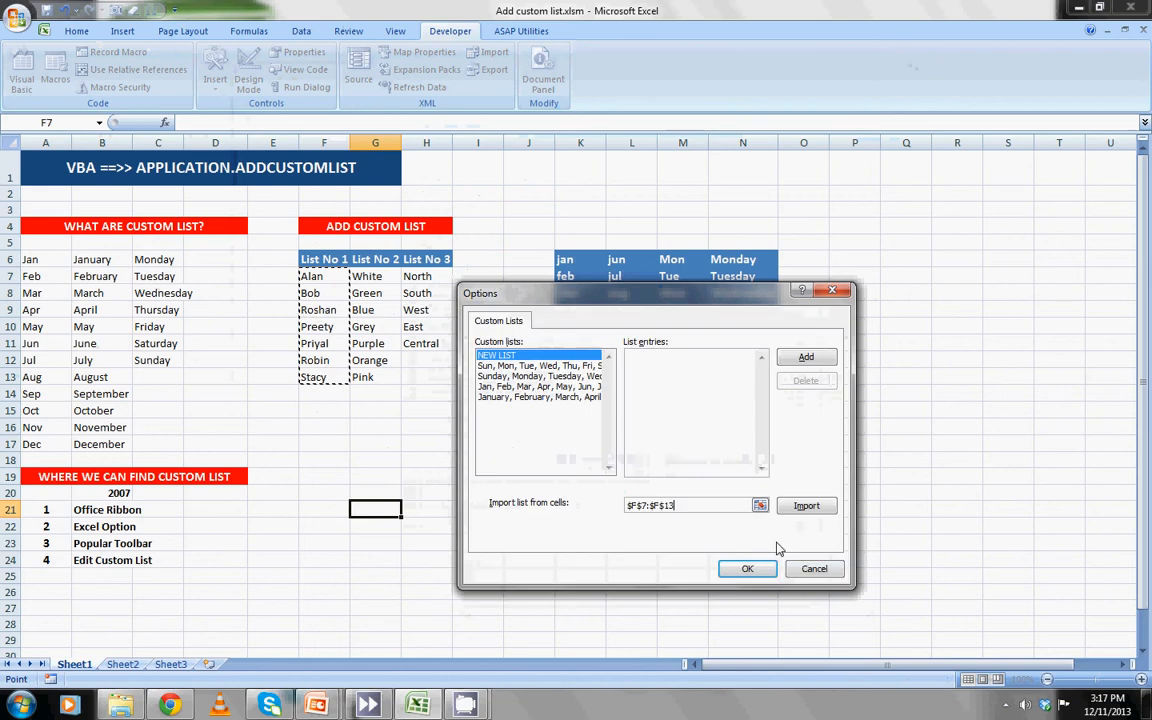
{"action": "left_click", "coordinate": [806, 505]}
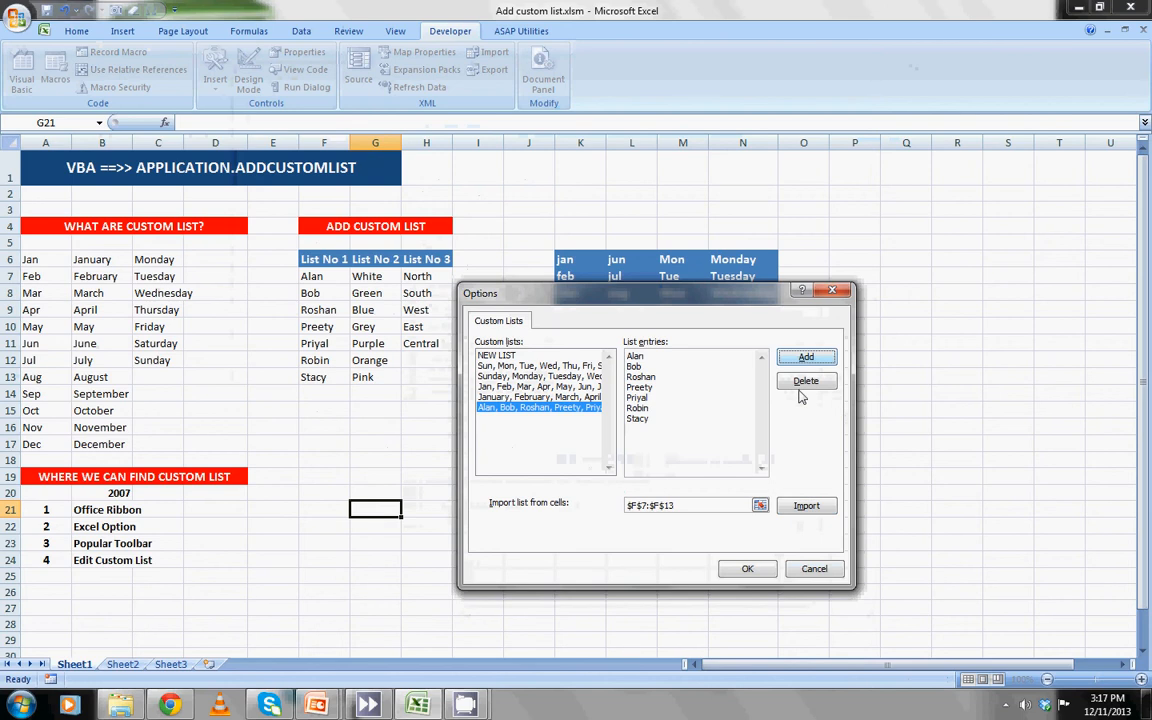
{"action": "left_click", "coordinate": [747, 568]}
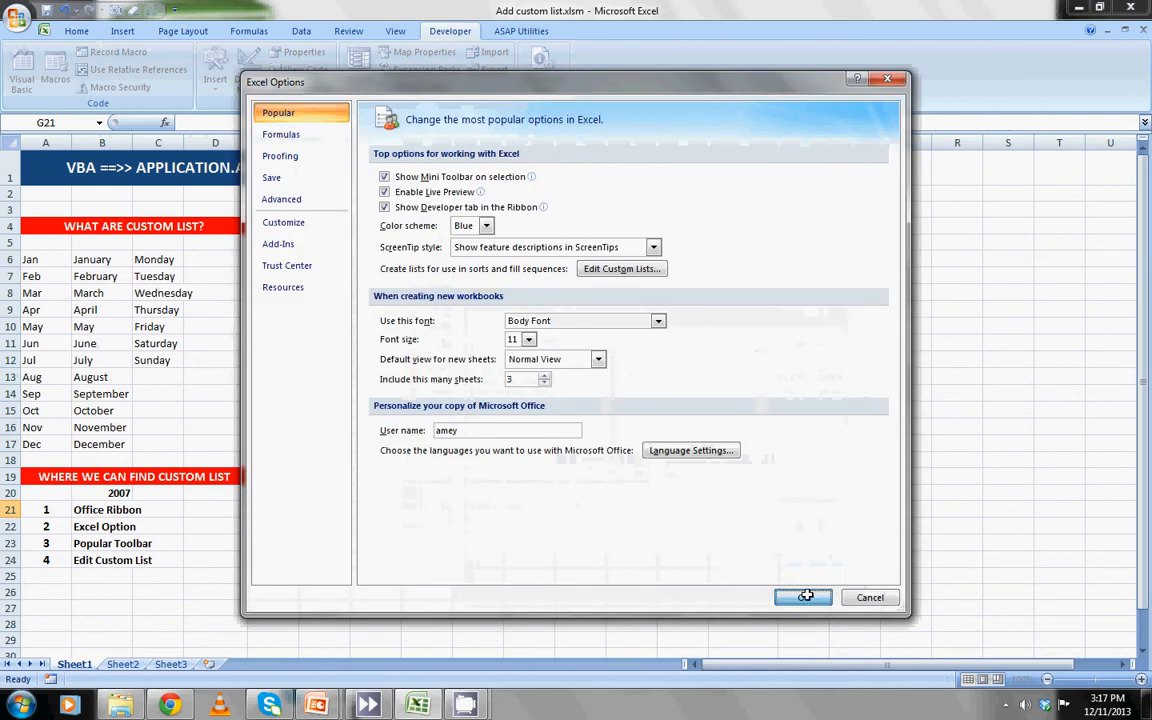
Enter Priyal in O6 and auto-fill the repeating names down to O17.
{"action": "left_click", "coordinate": [803, 597]}
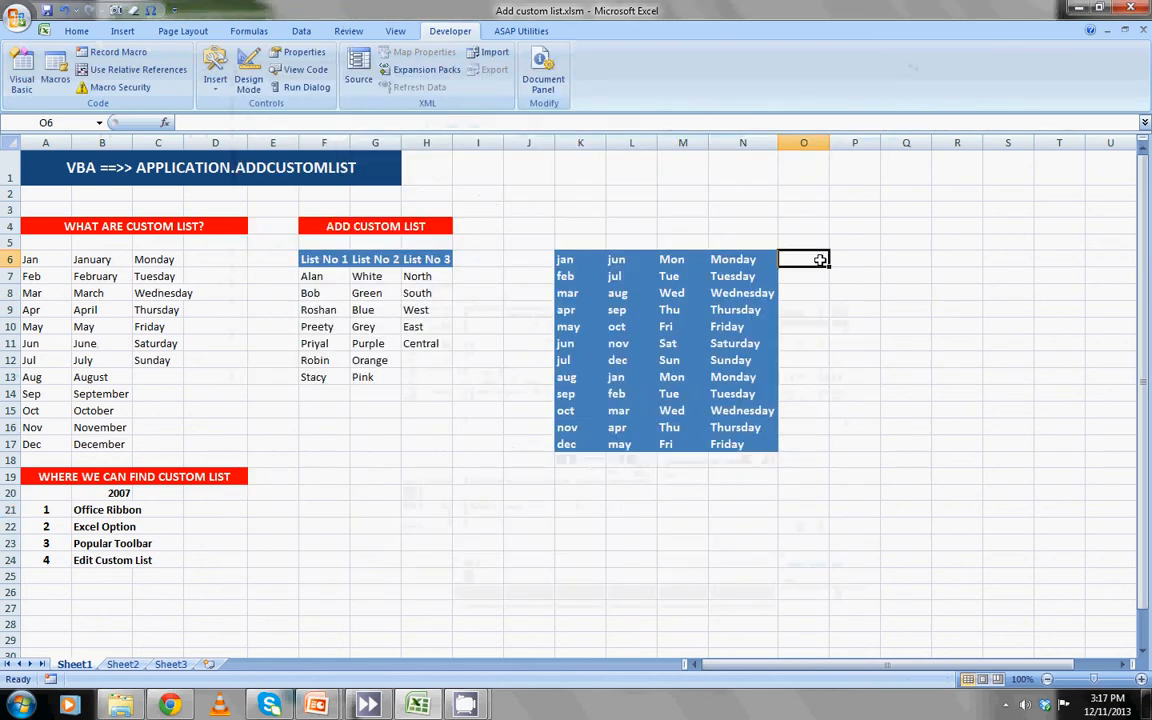
{"action": "type", "text": "P"}
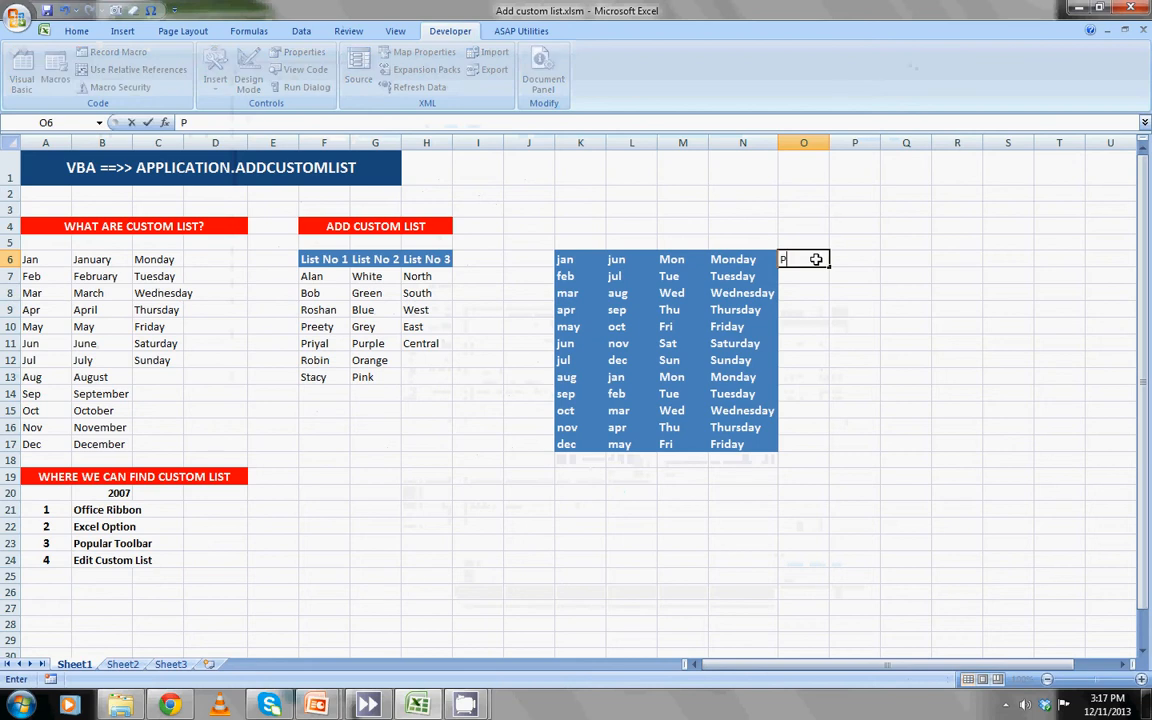
{"action": "type", "text": "r"}
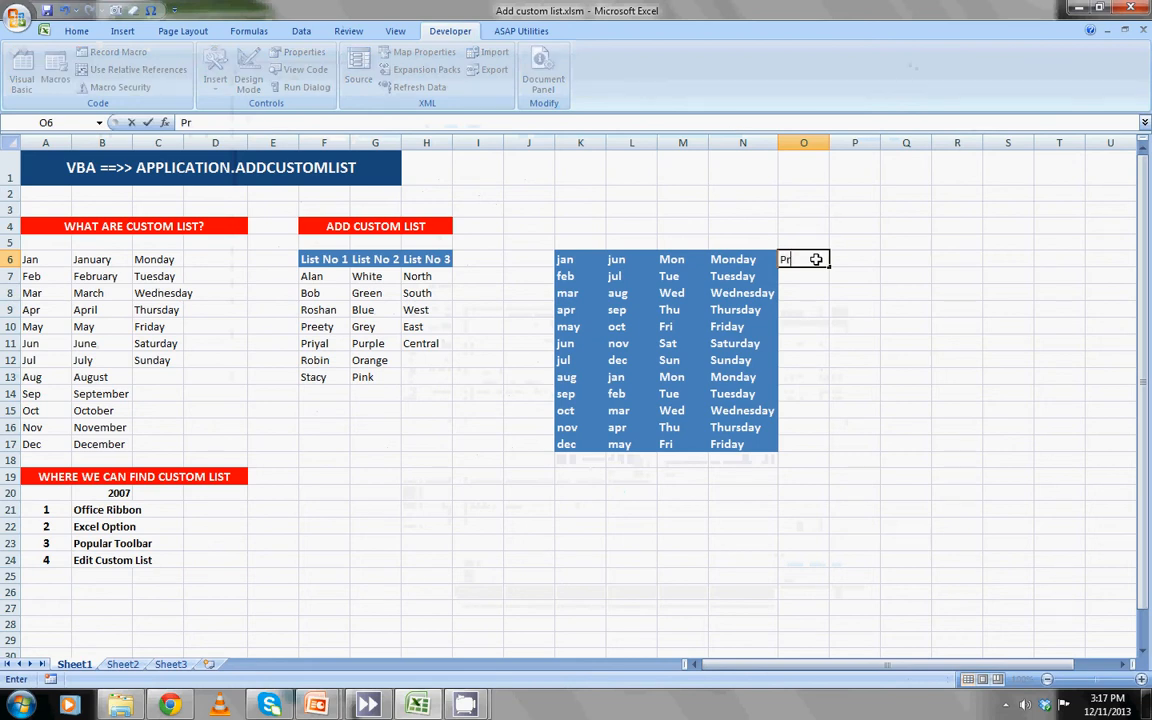
{"action": "type", "text": "iyal"}
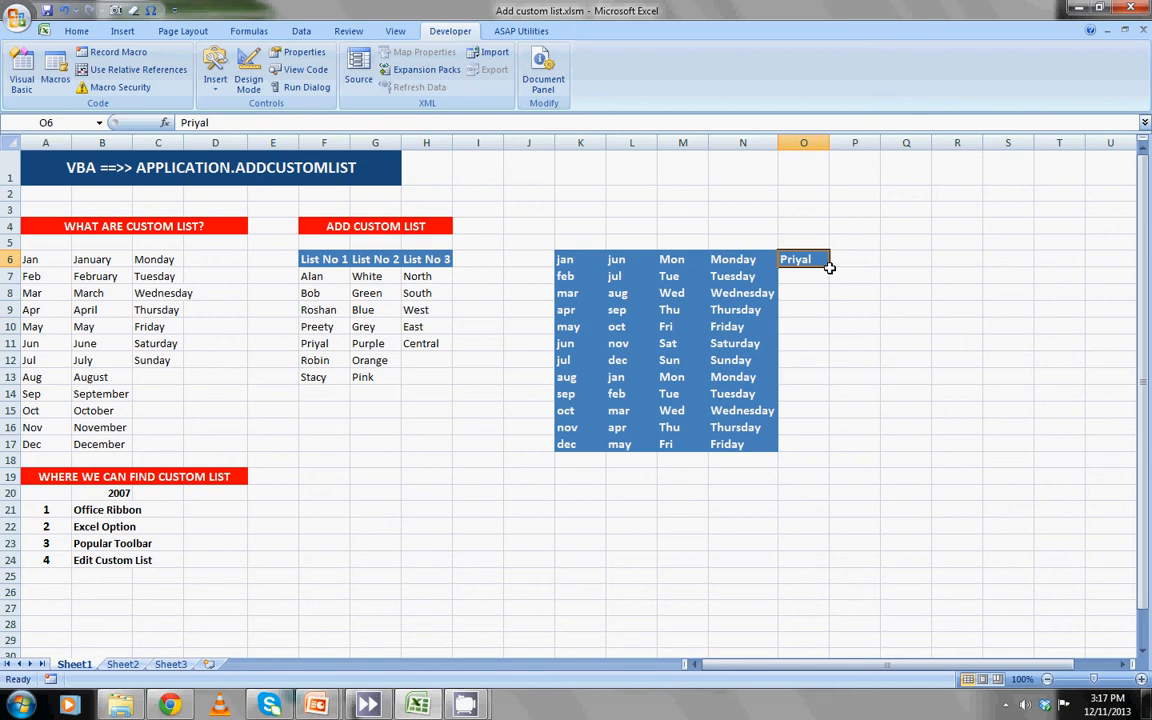
{"action": "left_click_drag", "start_coordinate": [828, 266], "coordinate": [822, 298]}
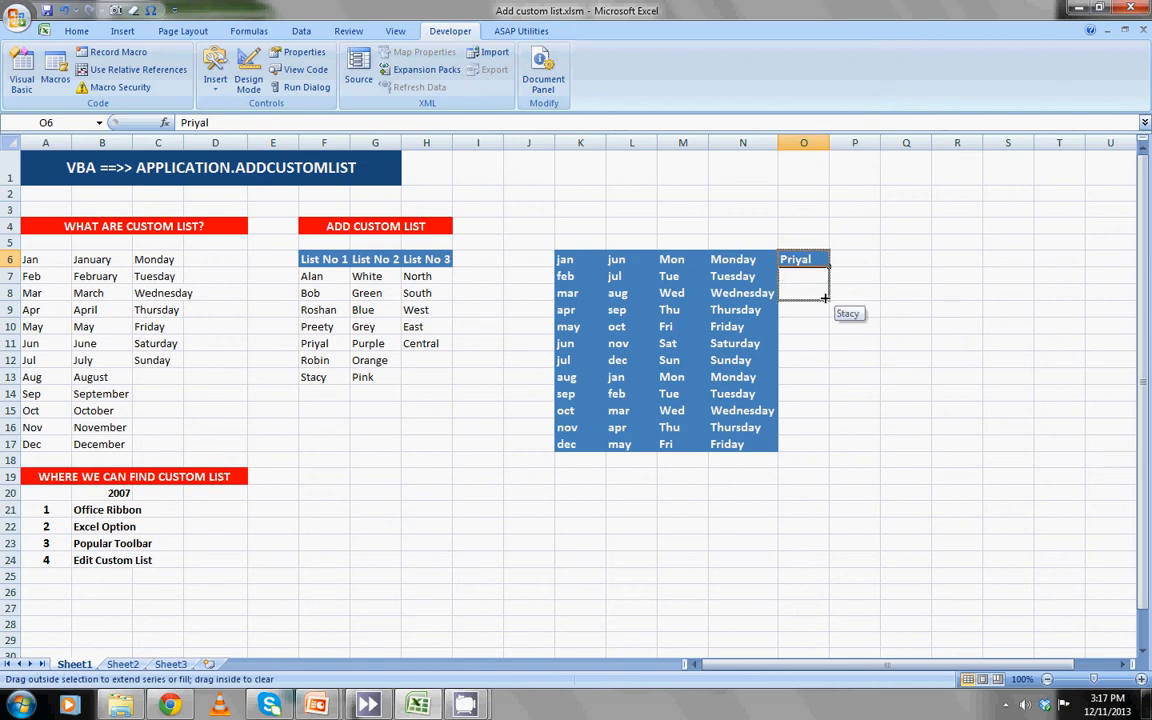
{"action": "left_click_drag", "start_coordinate": [804, 294], "coordinate": [804, 444]}
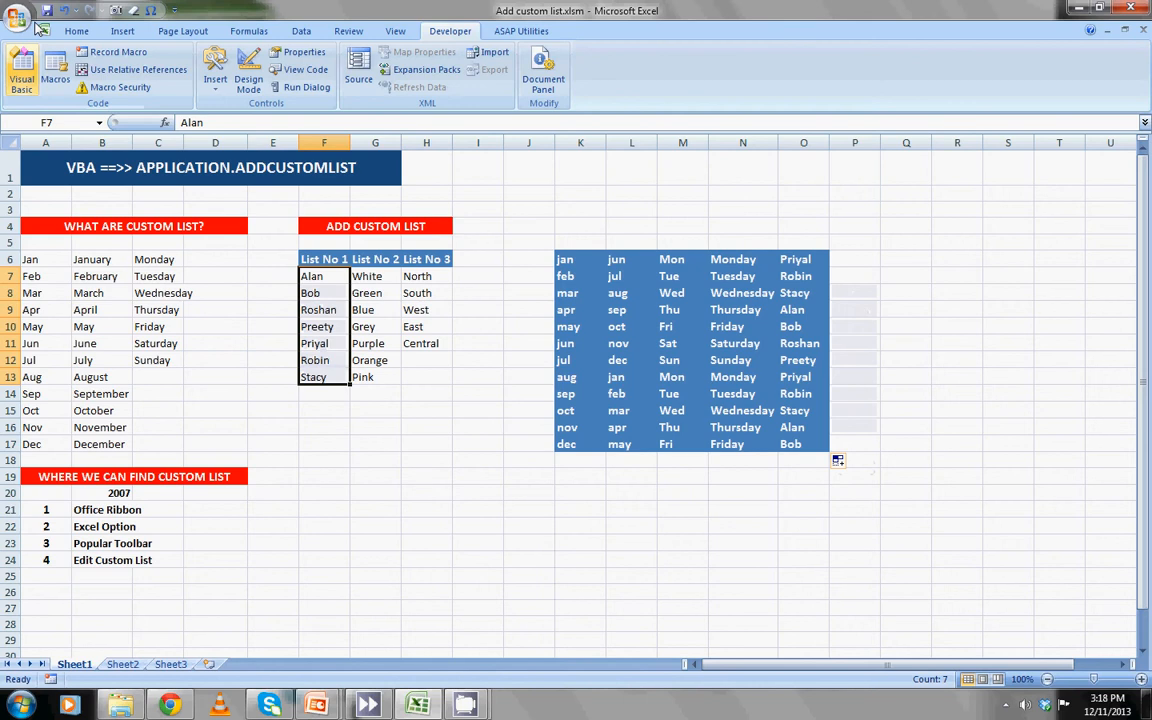
Reopen the Custom Lists editor and delete the Alan, Bob, Roshan… names list.
{"action": "left_click", "coordinate": [18, 18]}
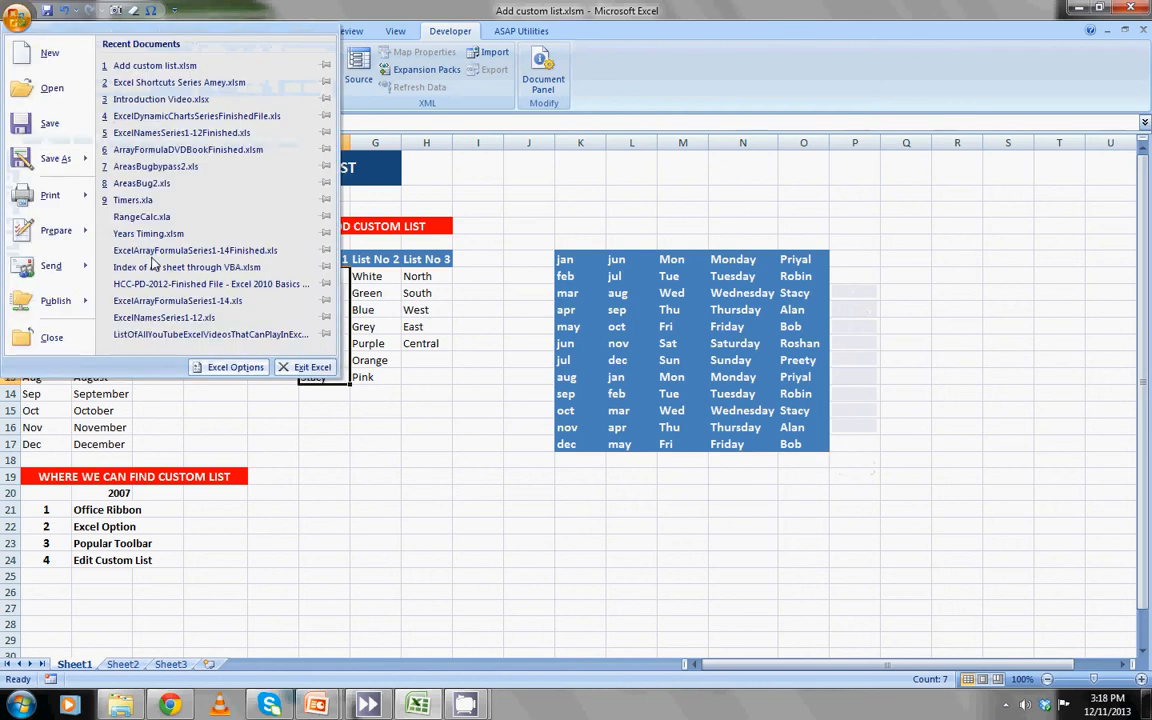
{"action": "left_click", "coordinate": [235, 367]}
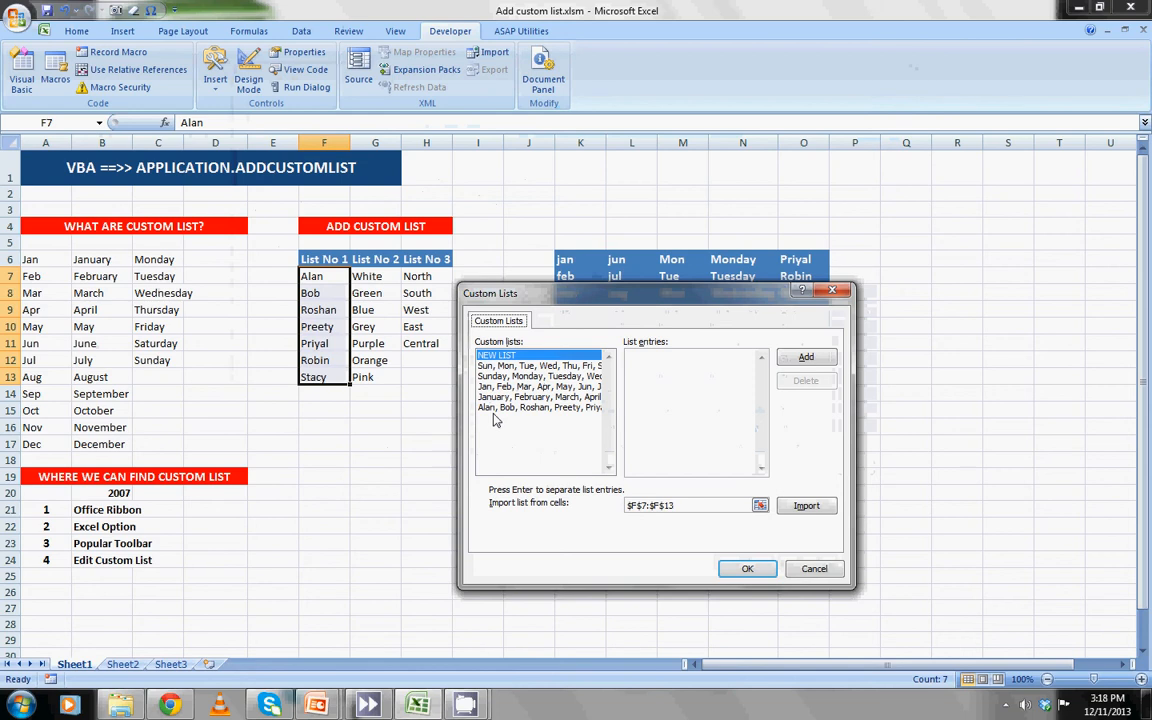
{"action": "left_click", "coordinate": [540, 407]}
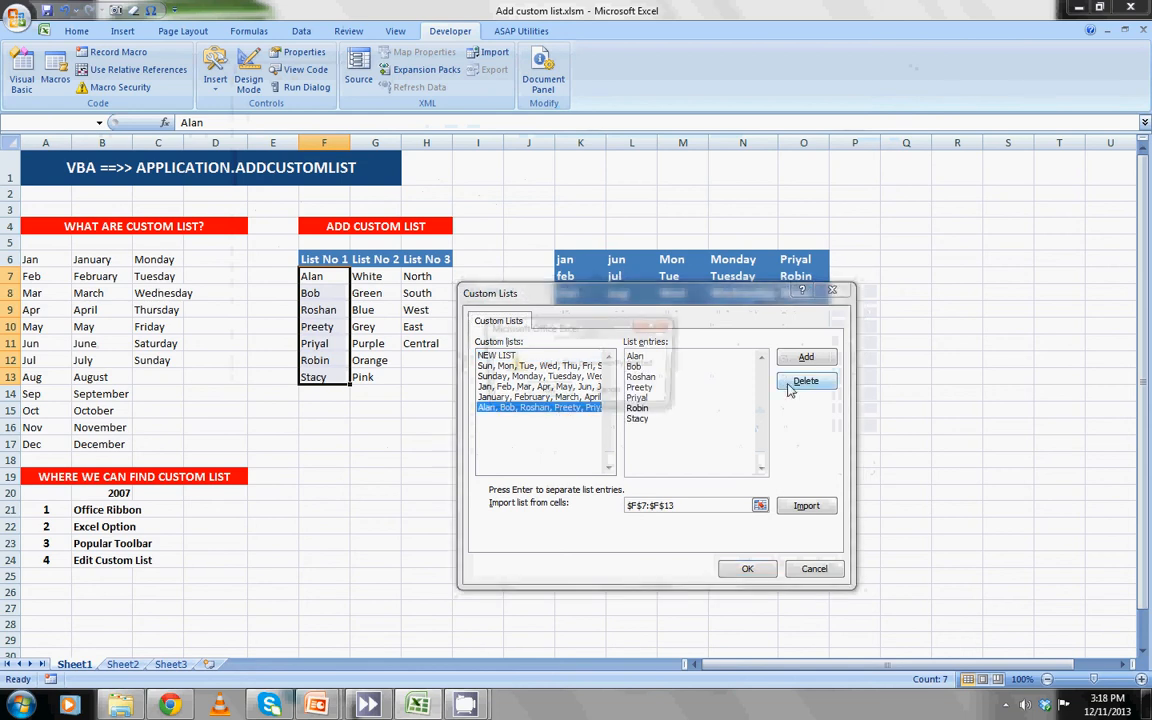
{"action": "left_click", "coordinate": [806, 381]}
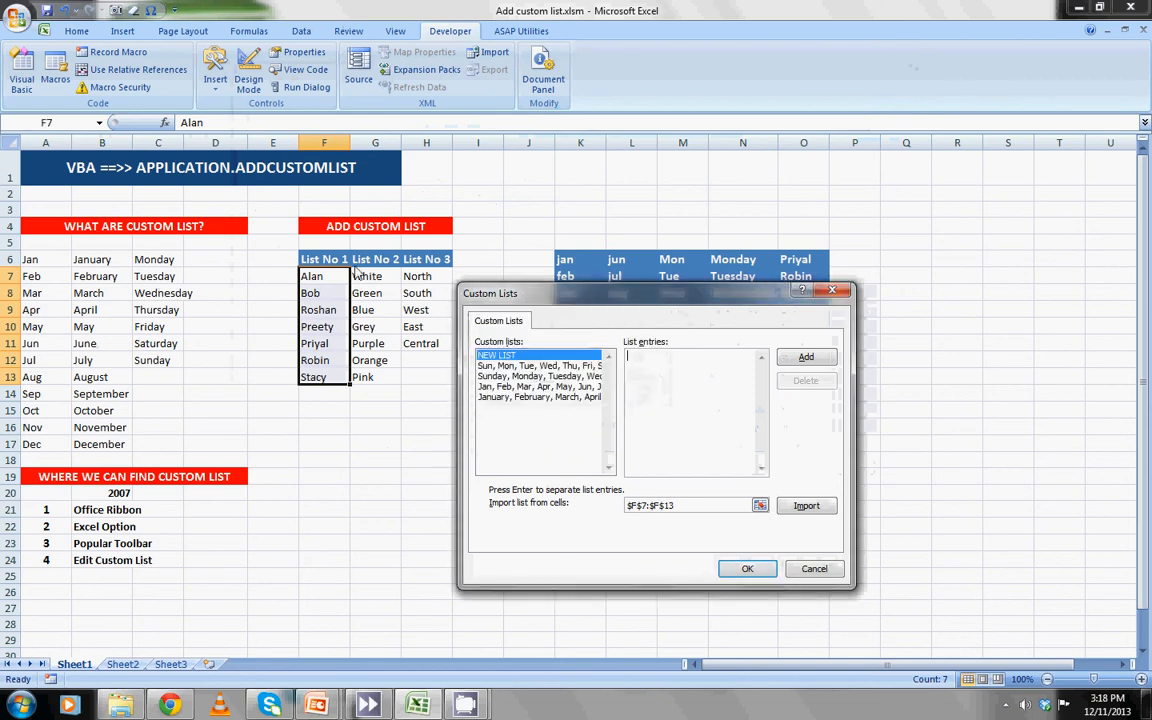
{"action": "mouse_move", "coordinate": [797, 287]}
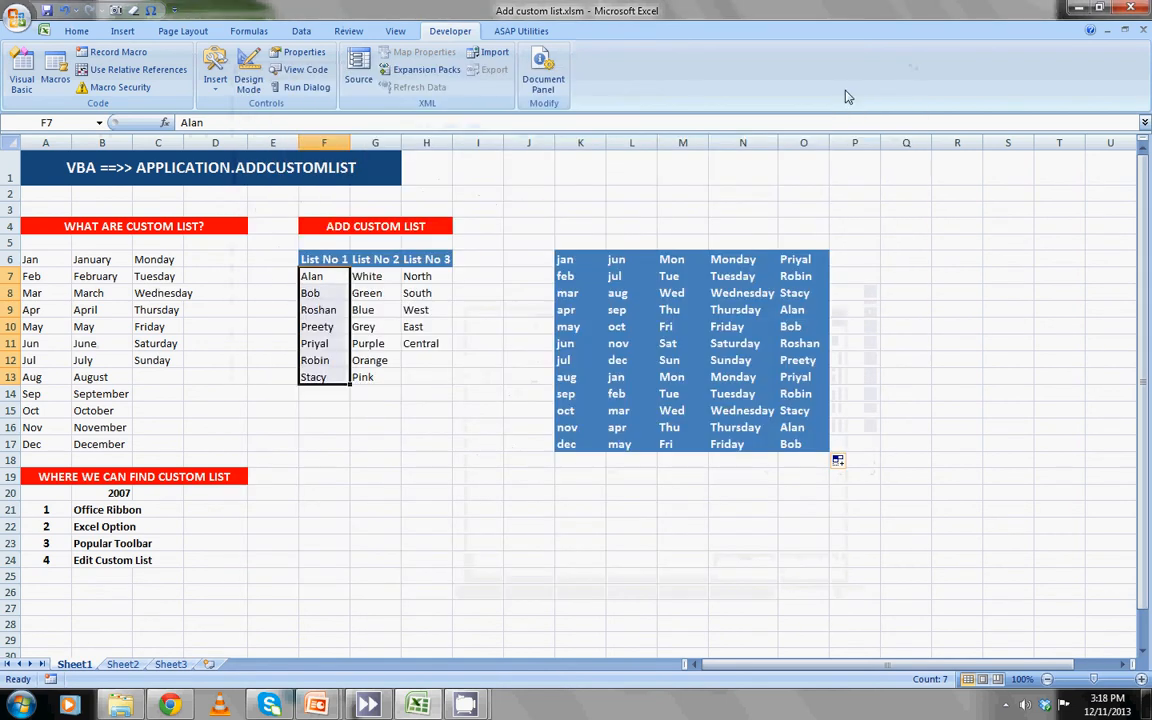
Select cells on the sheet: the title banner, H1, the banner again, then I9.
{"action": "left_click", "coordinate": [210, 167]}
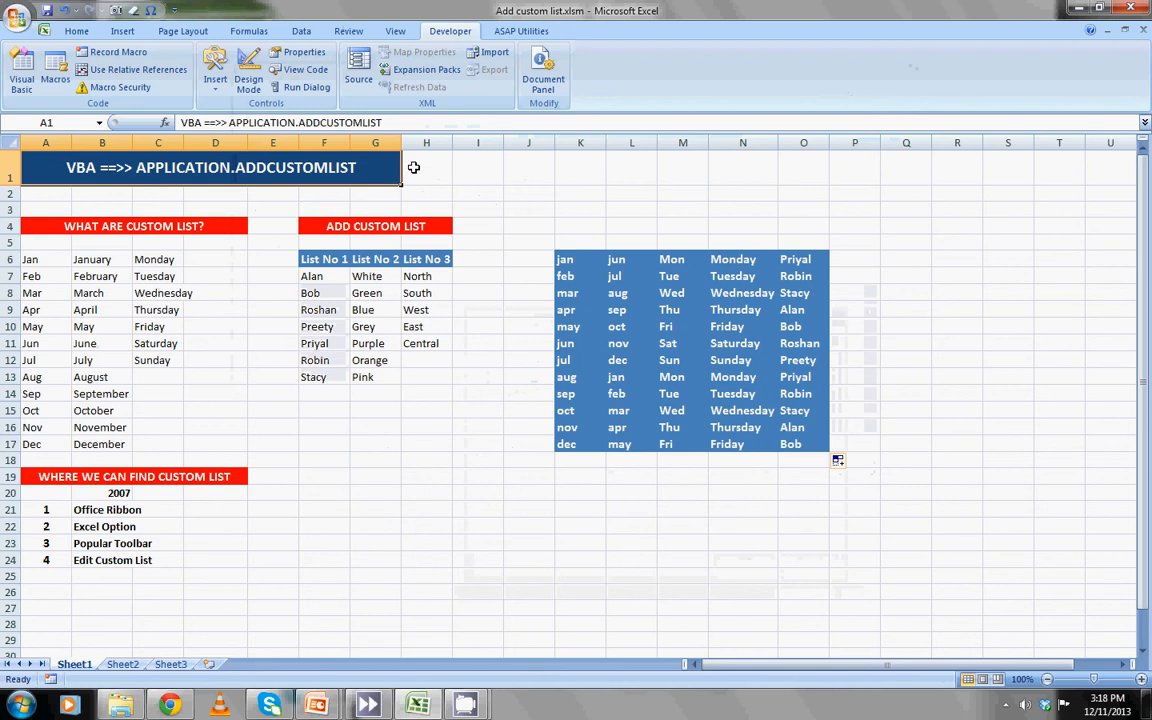
{"action": "left_click", "coordinate": [426, 167]}
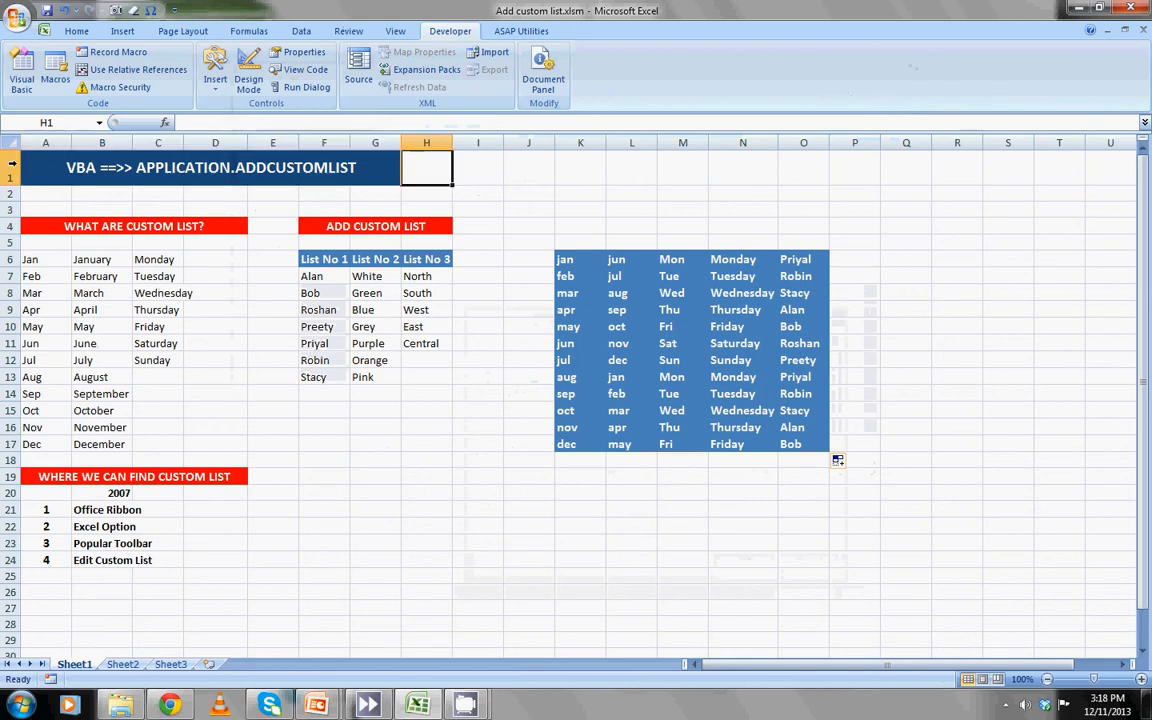
{"action": "left_click", "coordinate": [200, 167]}
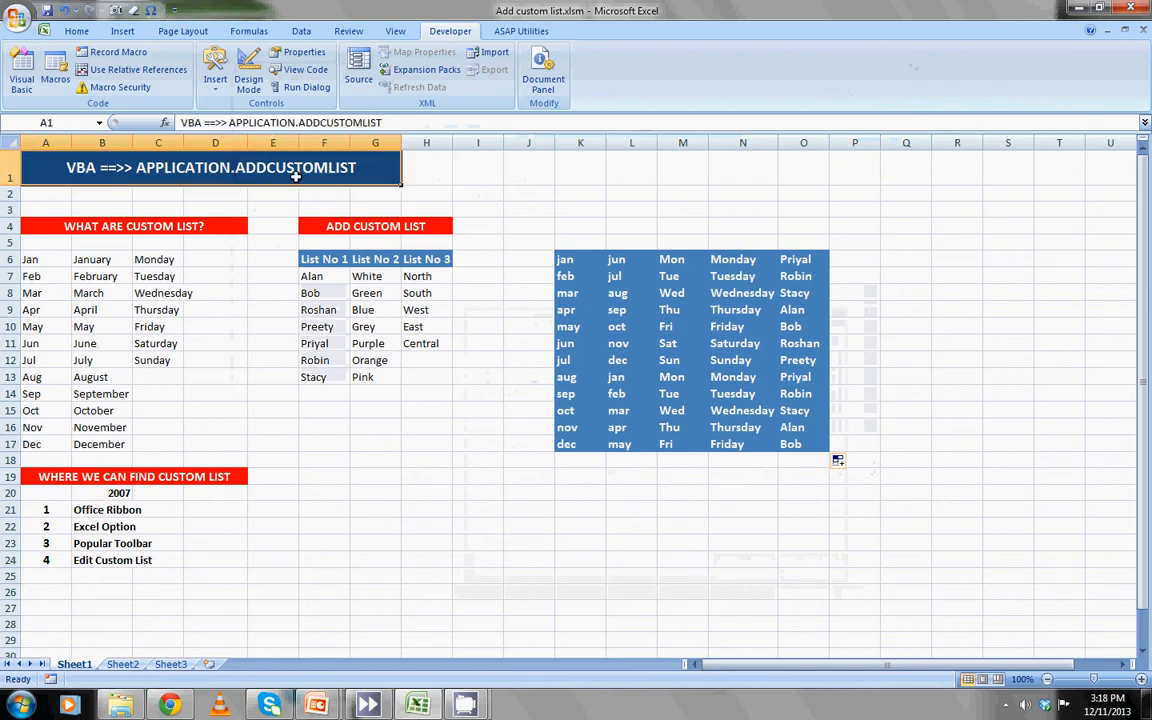
{"action": "left_click", "coordinate": [478, 309]}
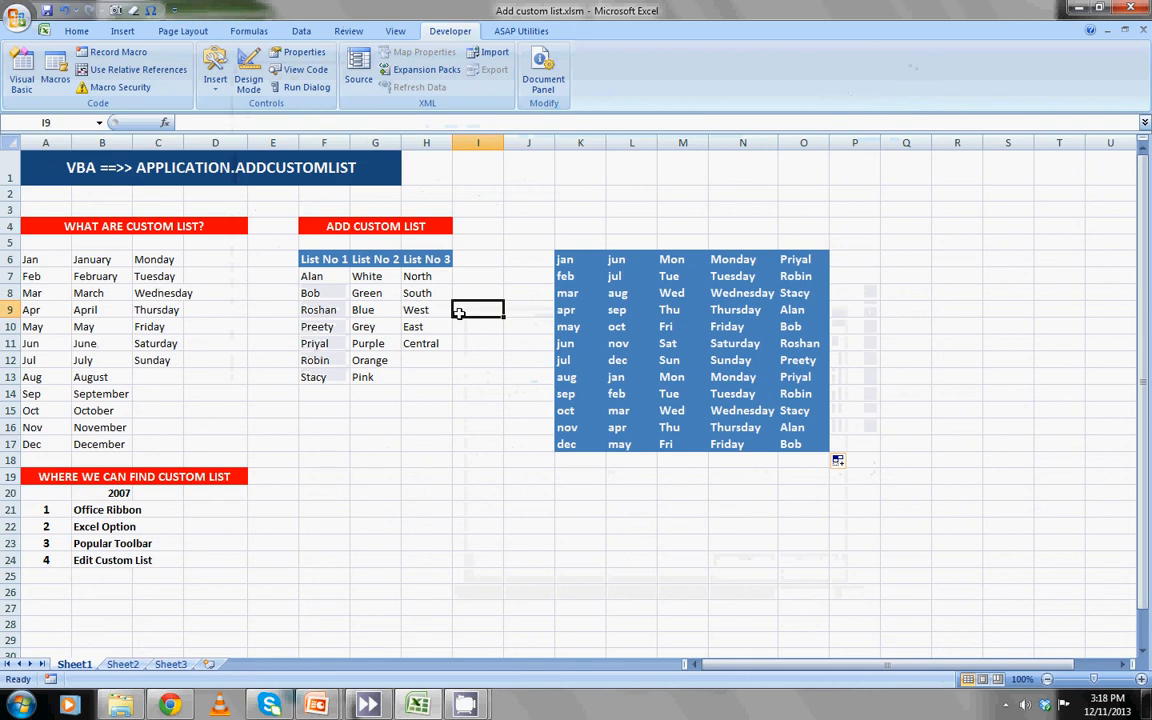
{"action": "mouse_move", "coordinate": [450, 31]}
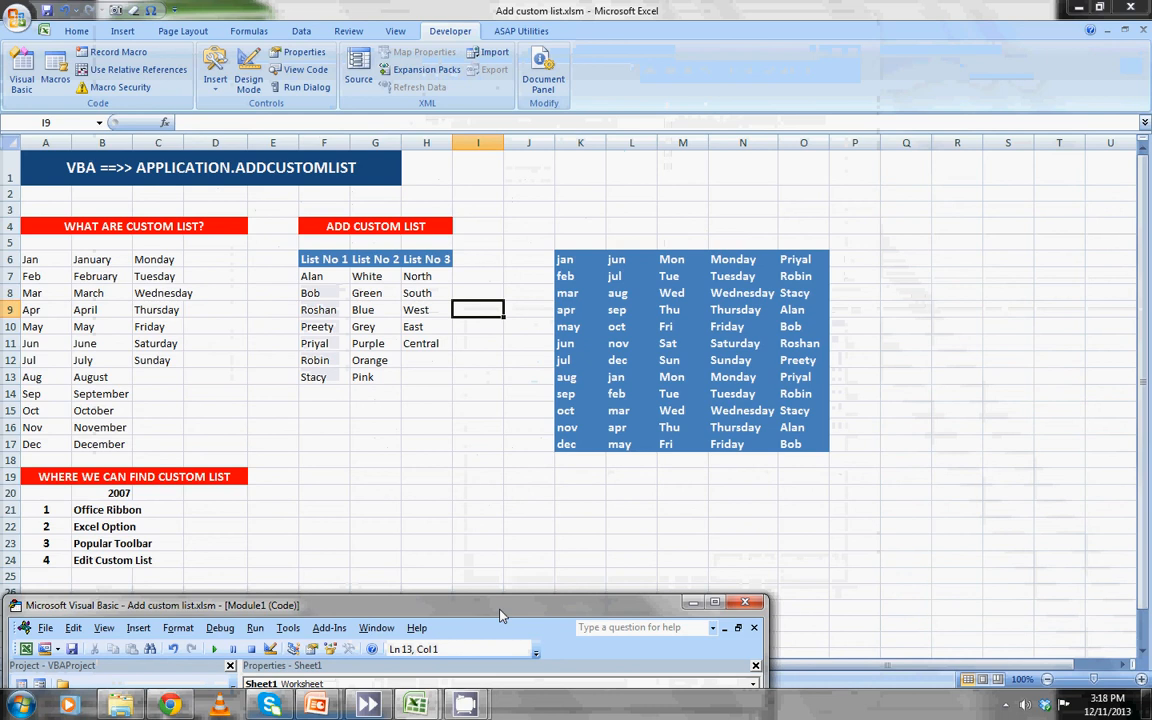
Minimize the macro editor and close Excel Options without changes.
{"action": "left_click", "coordinate": [18, 14]}
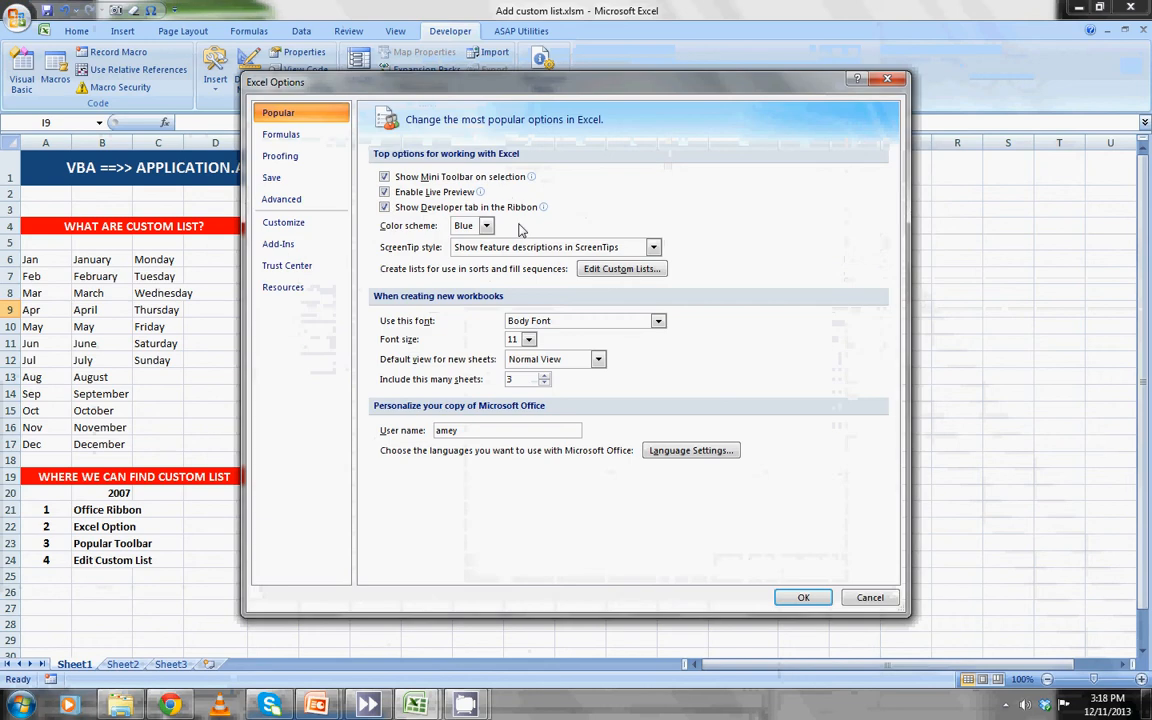
{"action": "mouse_move", "coordinate": [887, 79]}
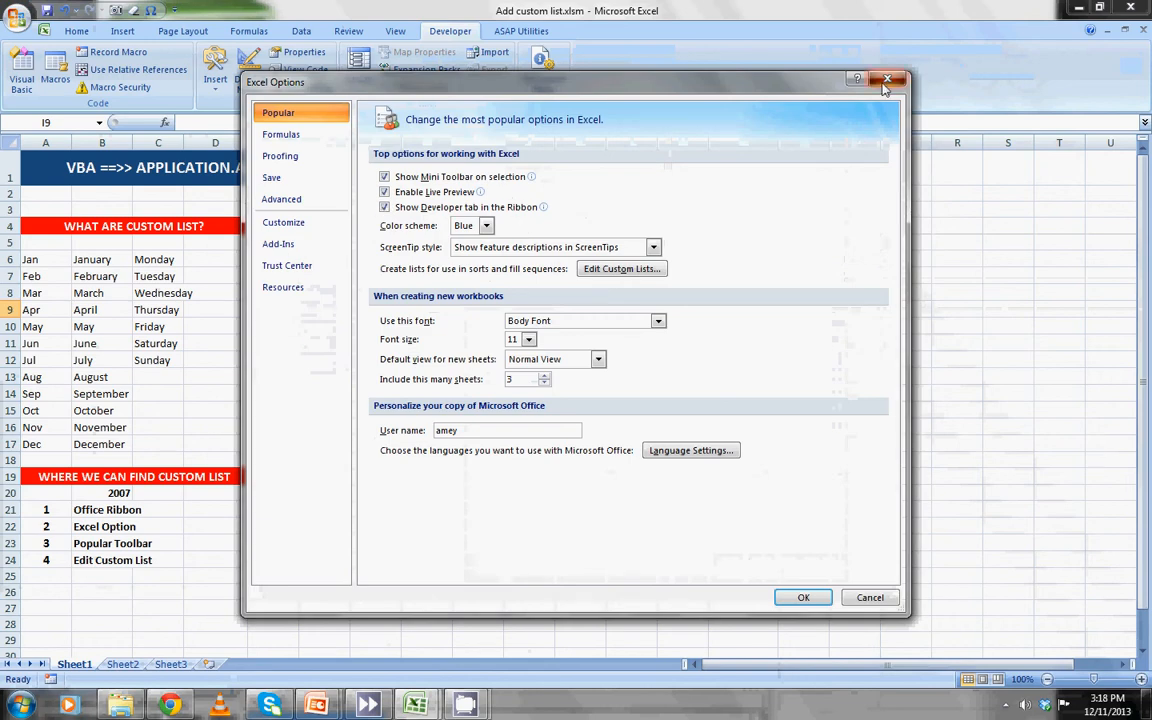
{"action": "left_click", "coordinate": [886, 79]}
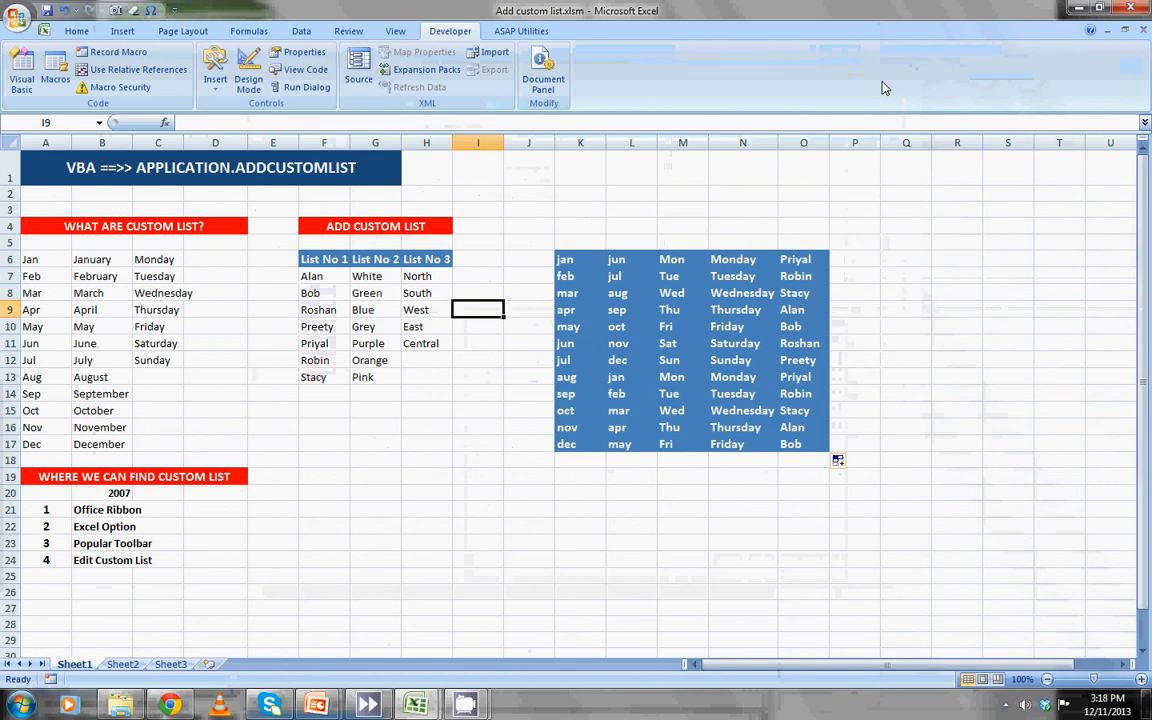
{"action": "mouse_move", "coordinate": [618, 60]}
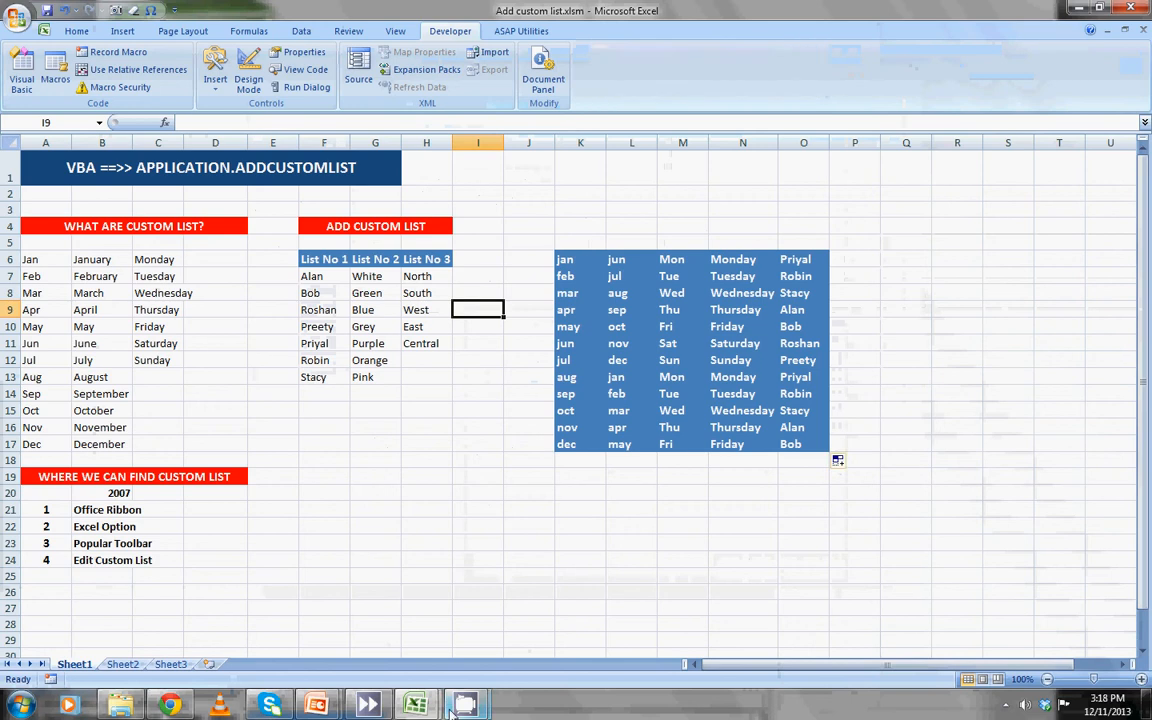
{"action": "mouse_move", "coordinate": [420, 668]}
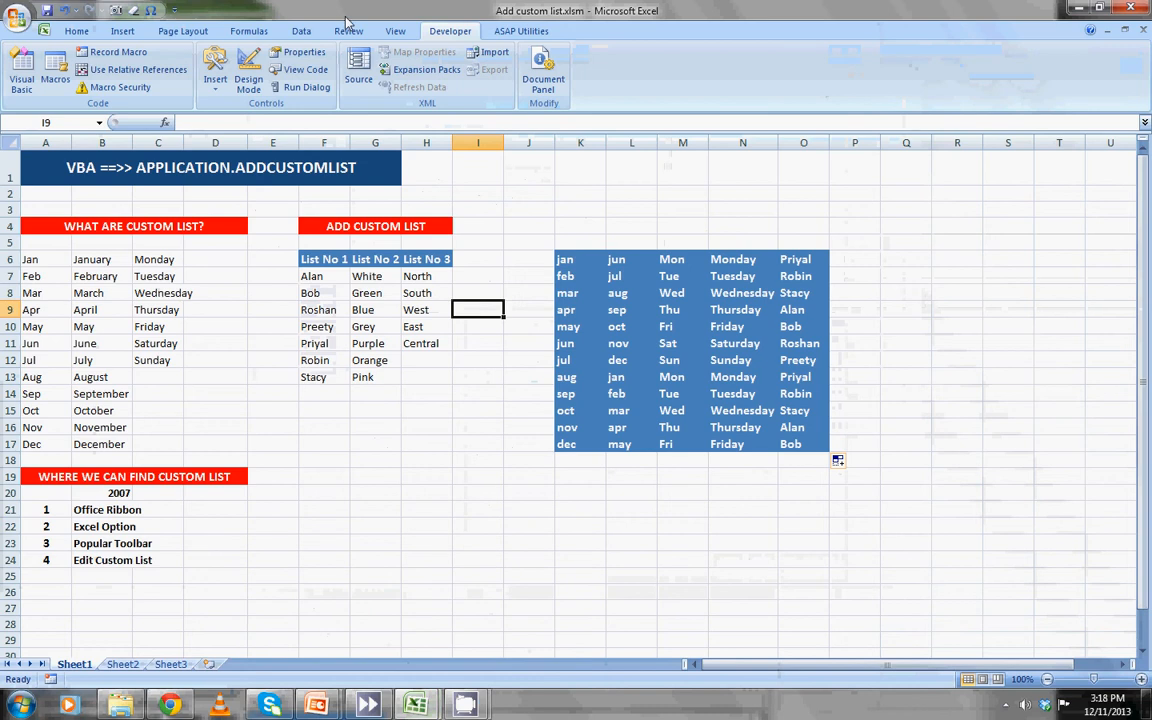
{"action": "mouse_move", "coordinate": [323, 259]}
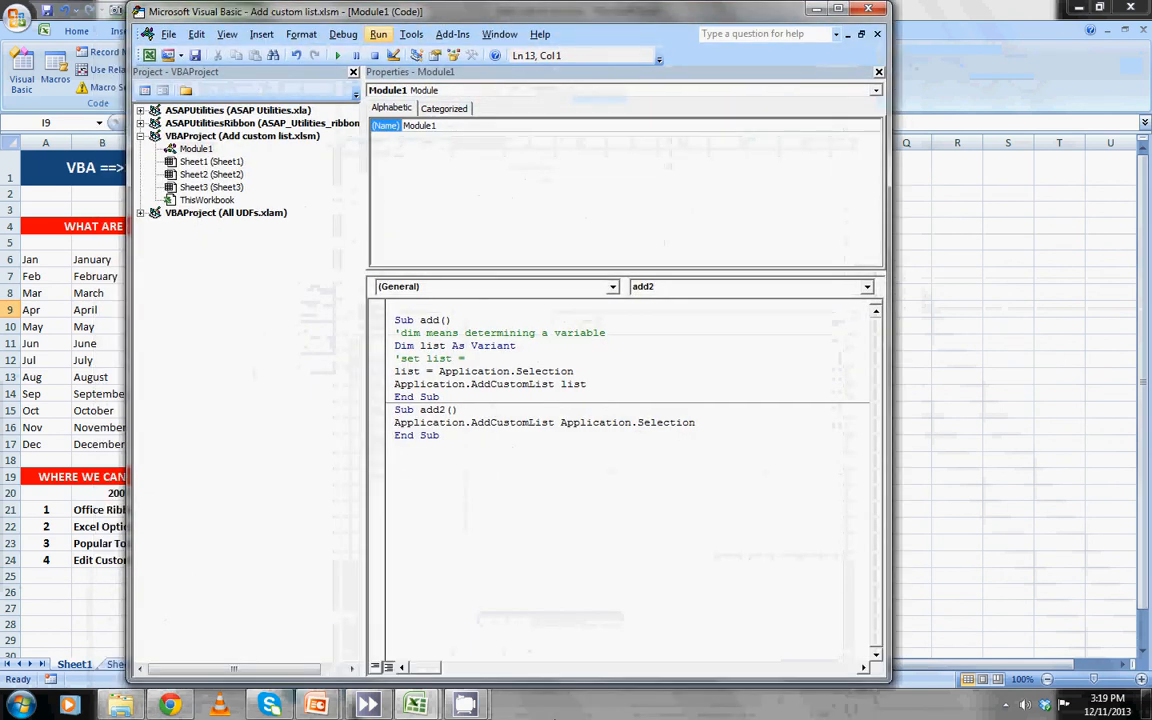
Move through Module1's add macro to the blank line below add2.
{"action": "left_click", "coordinate": [448, 345]}
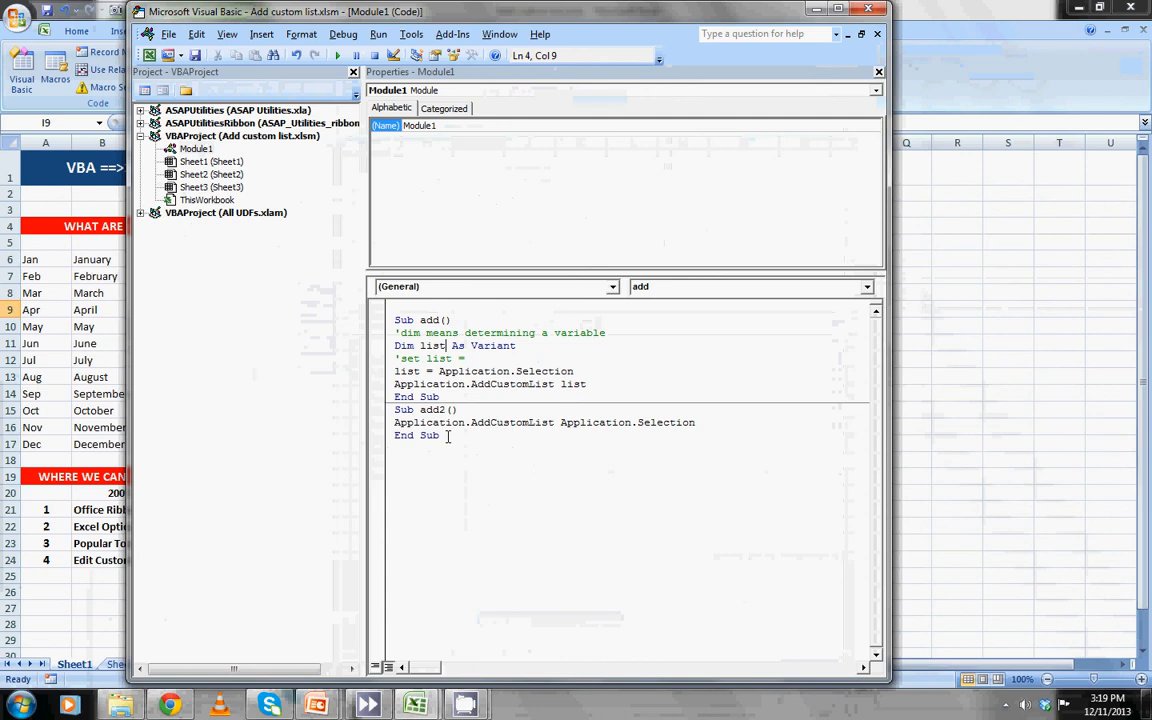
{"action": "left_click", "coordinate": [440, 396]}
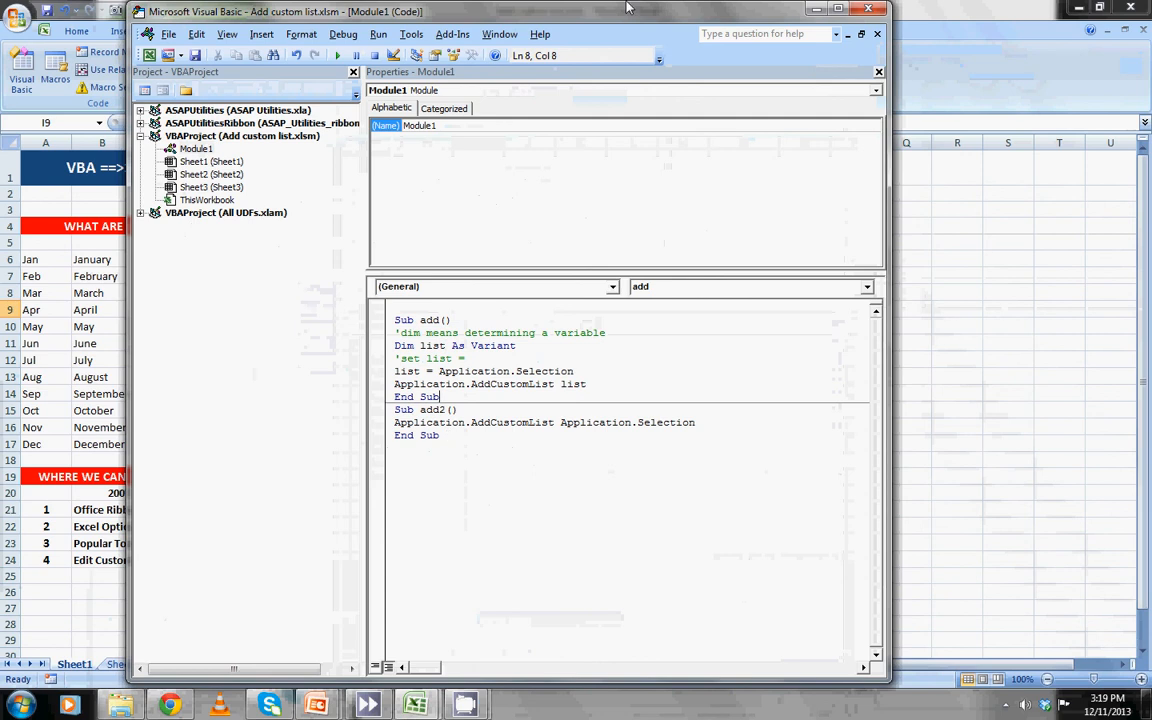
{"action": "left_click", "coordinate": [439, 435]}
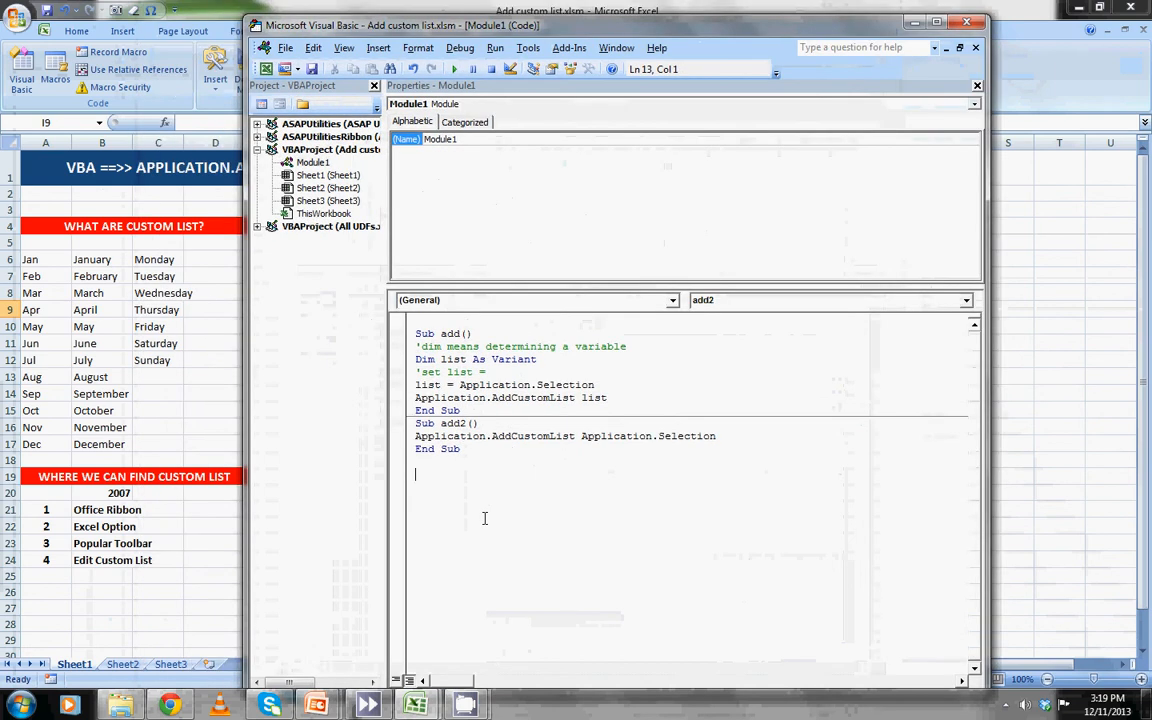
Start Sub trial and declare 'Dim a As Variant', dismissing the compile error.
{"action": "type", "text": "sub te"}
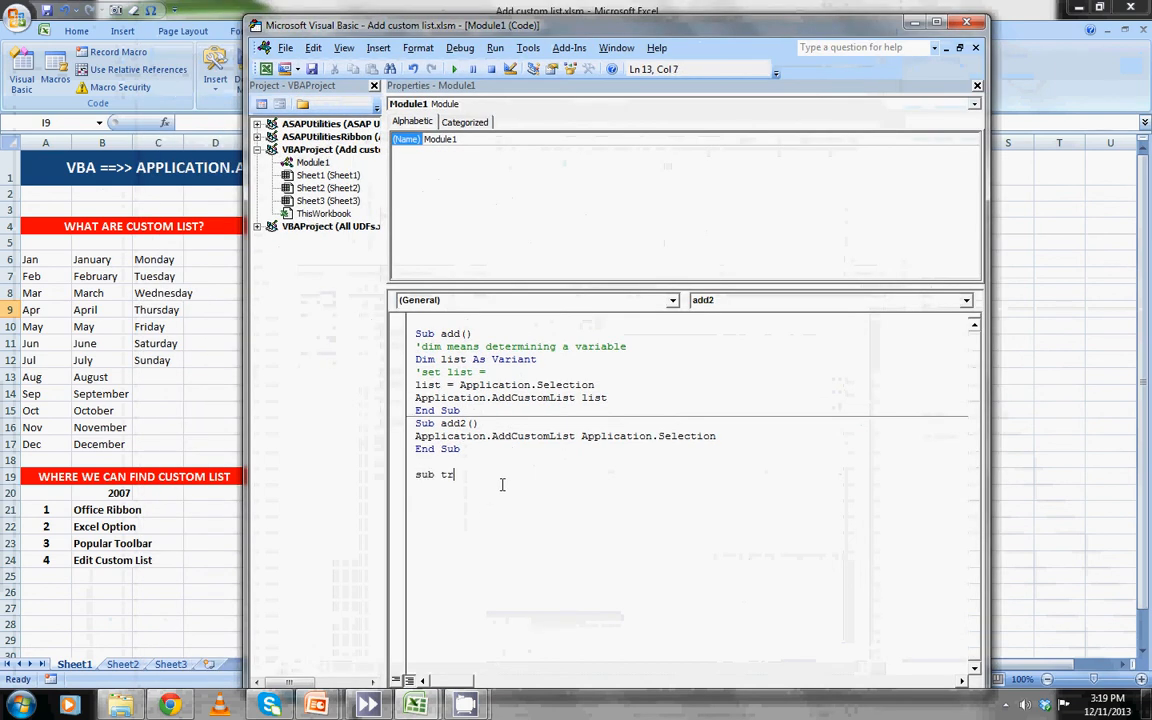
{"action": "key", "text": "enter"}
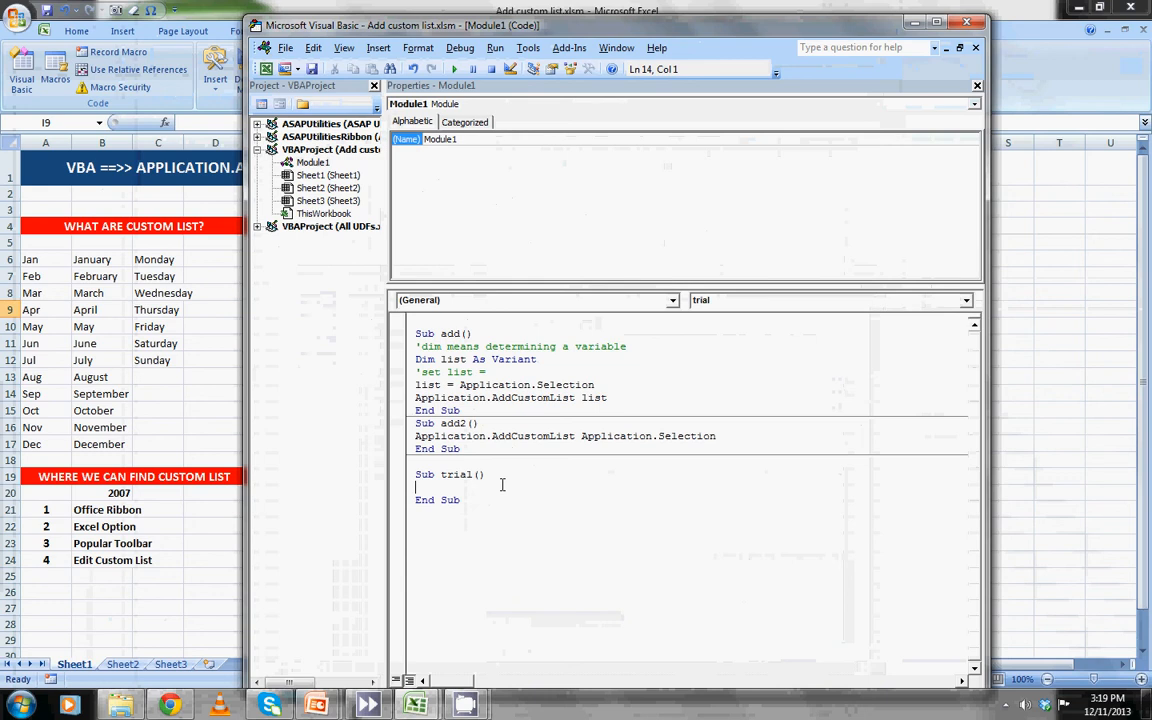
{"action": "type", "text": "di"}
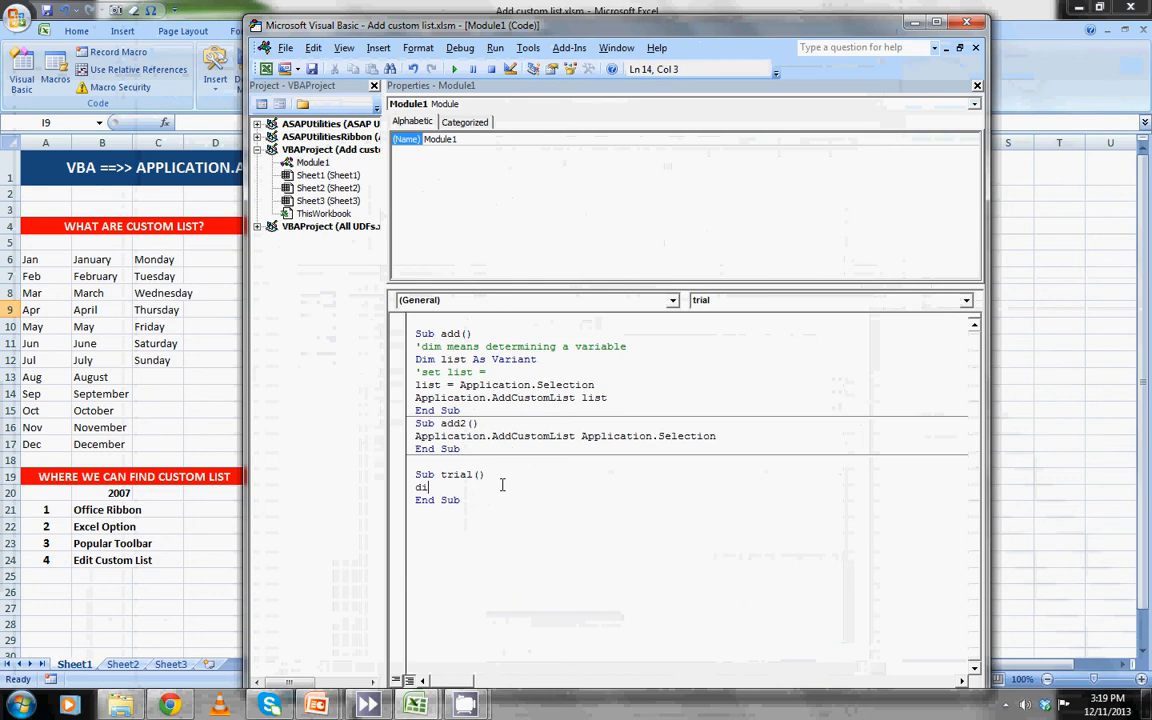
{"action": "type", "text": "m"}
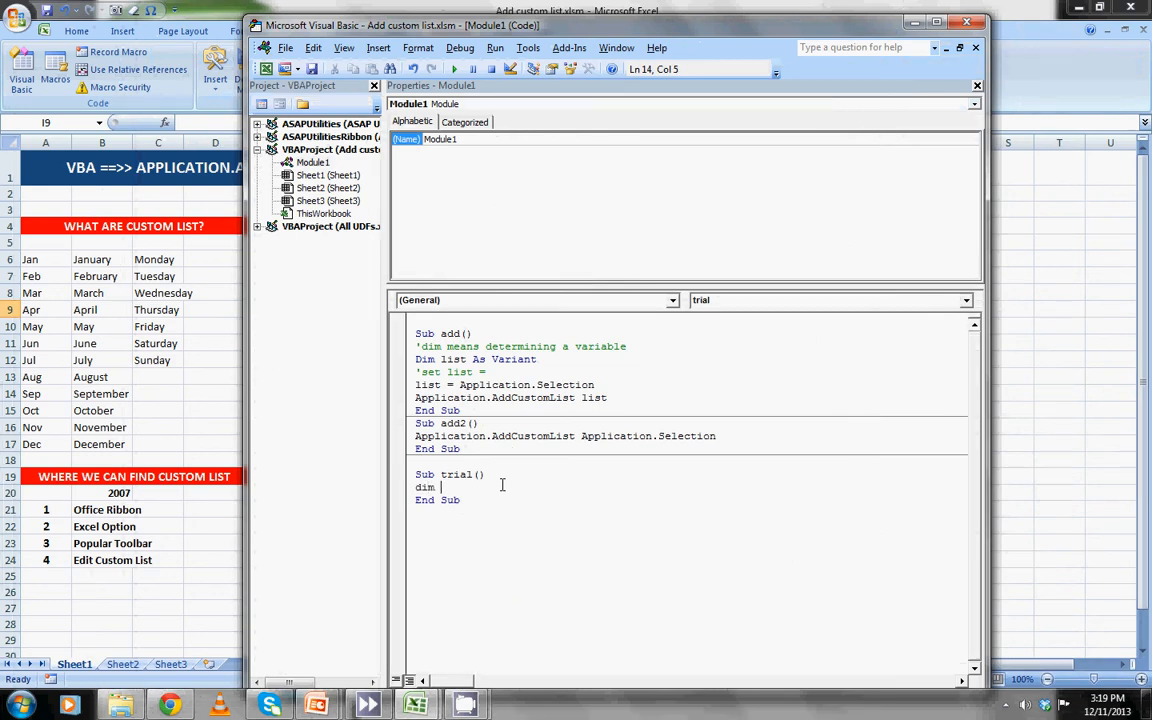
{"action": "type", "text": "a as"}
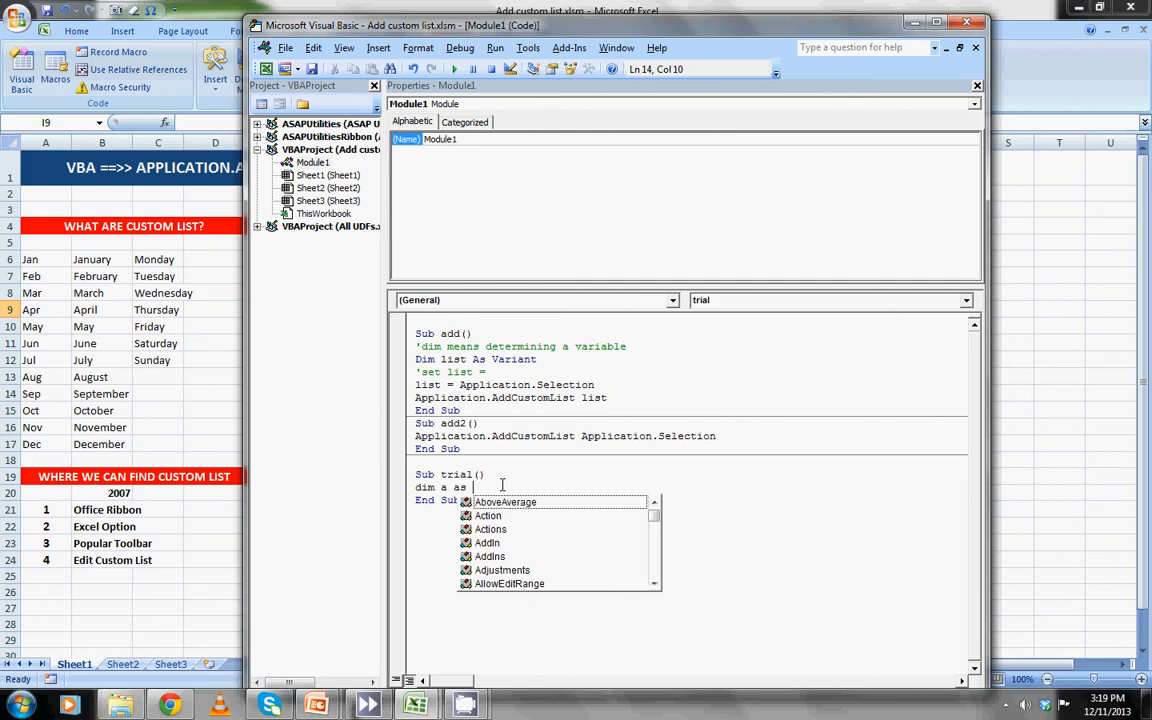
{"action": "type", "text": "v"}
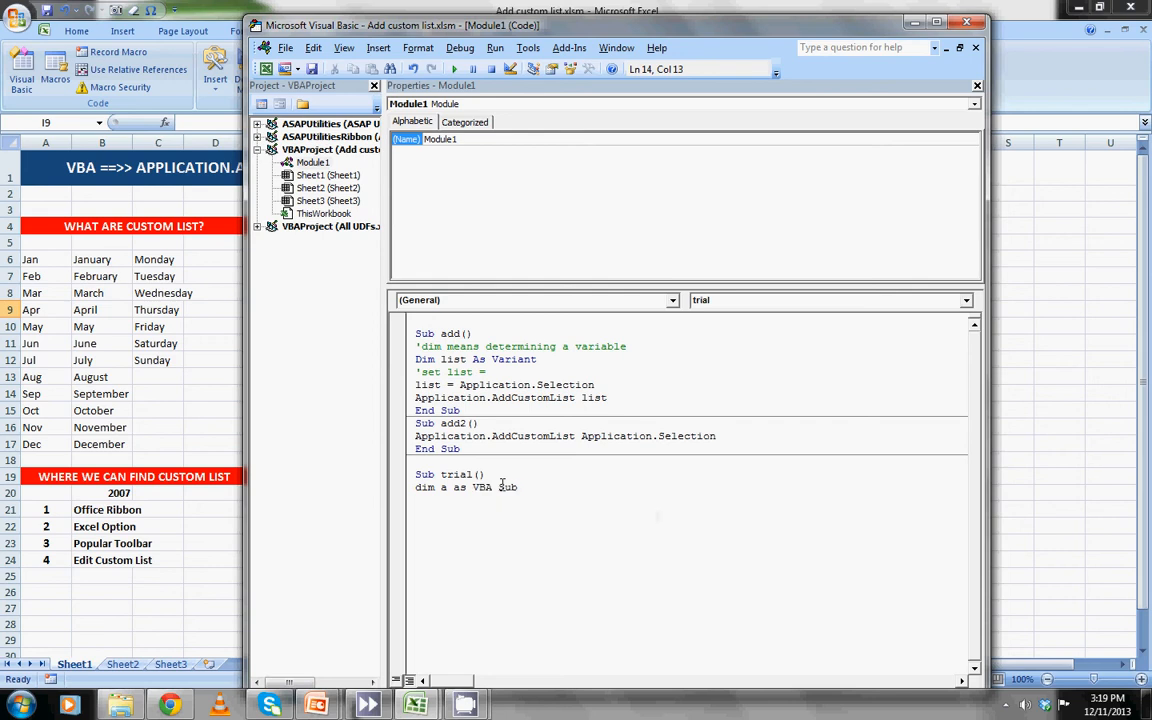
{"action": "key", "text": "Backspace"}
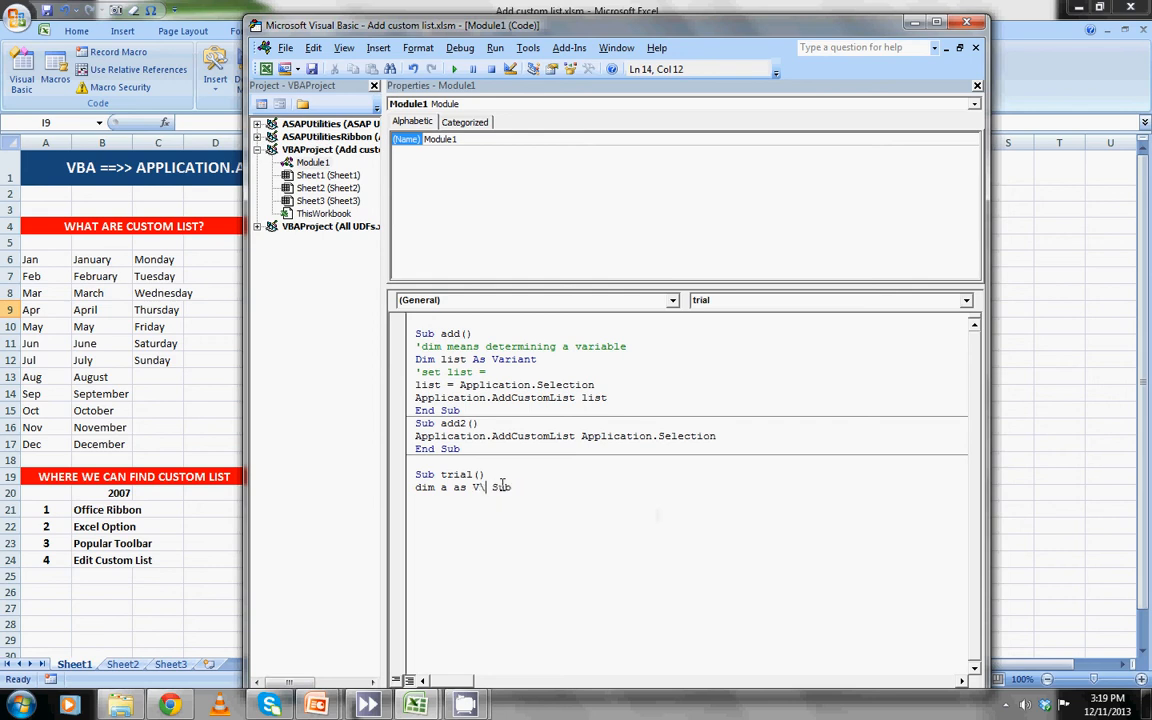
{"action": "type", "text": "\\\\"}
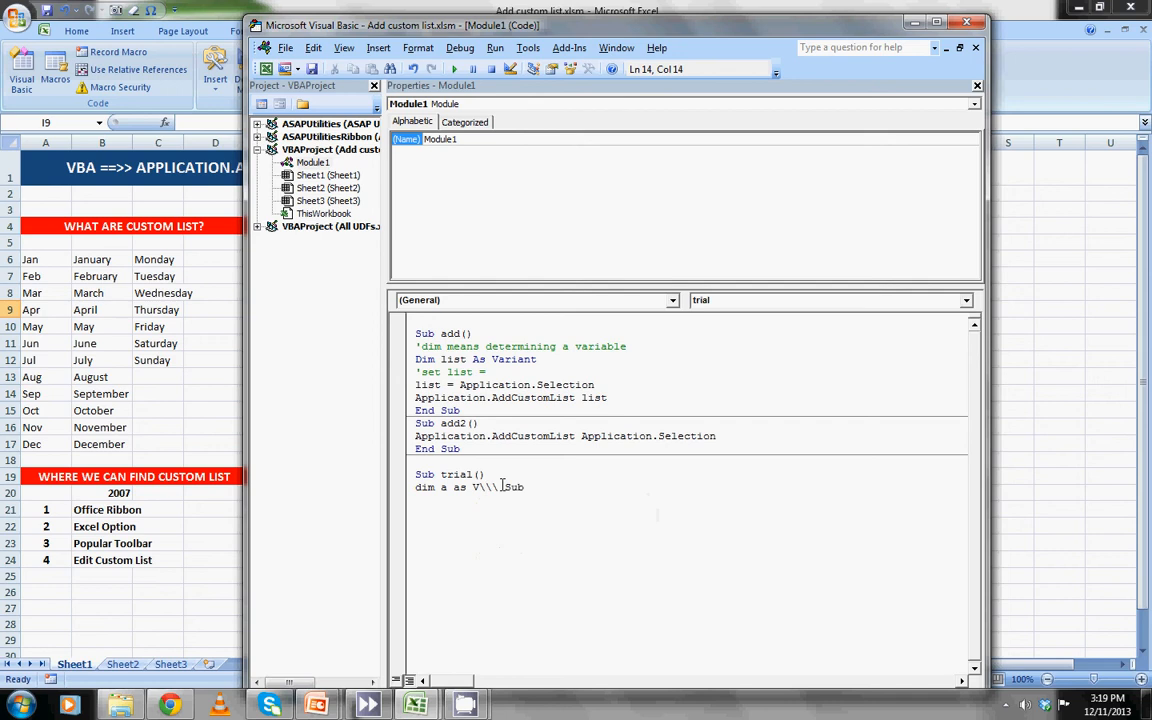
{"action": "type", "text": "variant"}
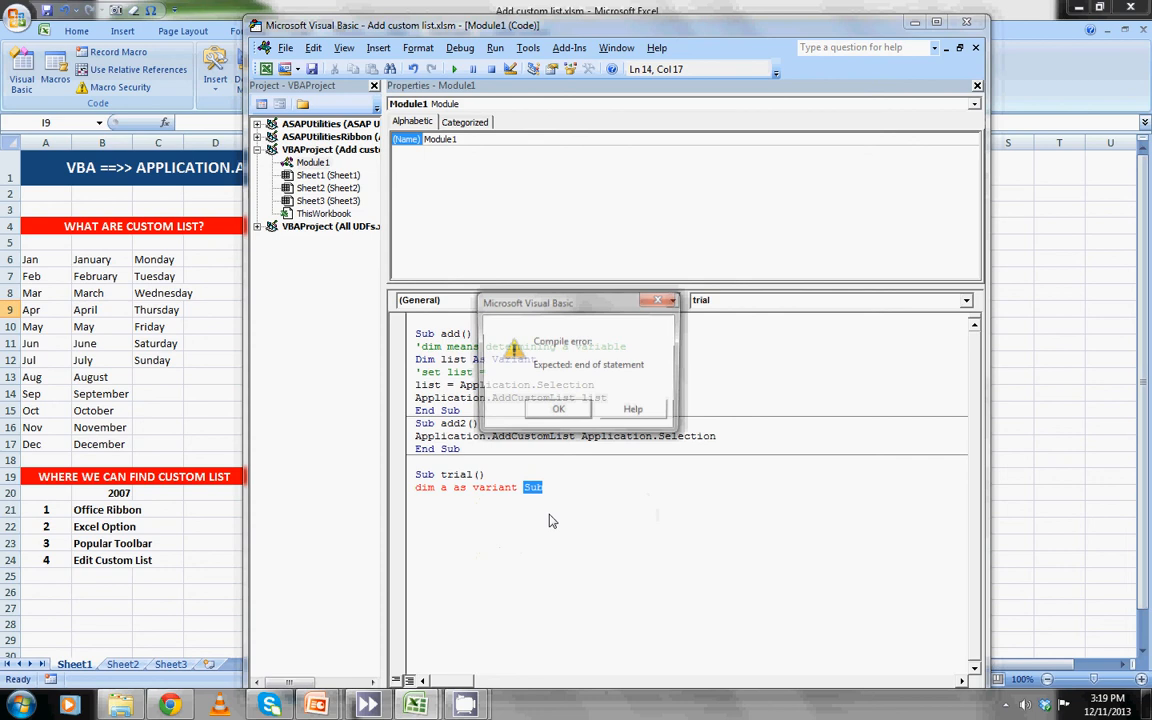
{"action": "left_click", "coordinate": [558, 409]}
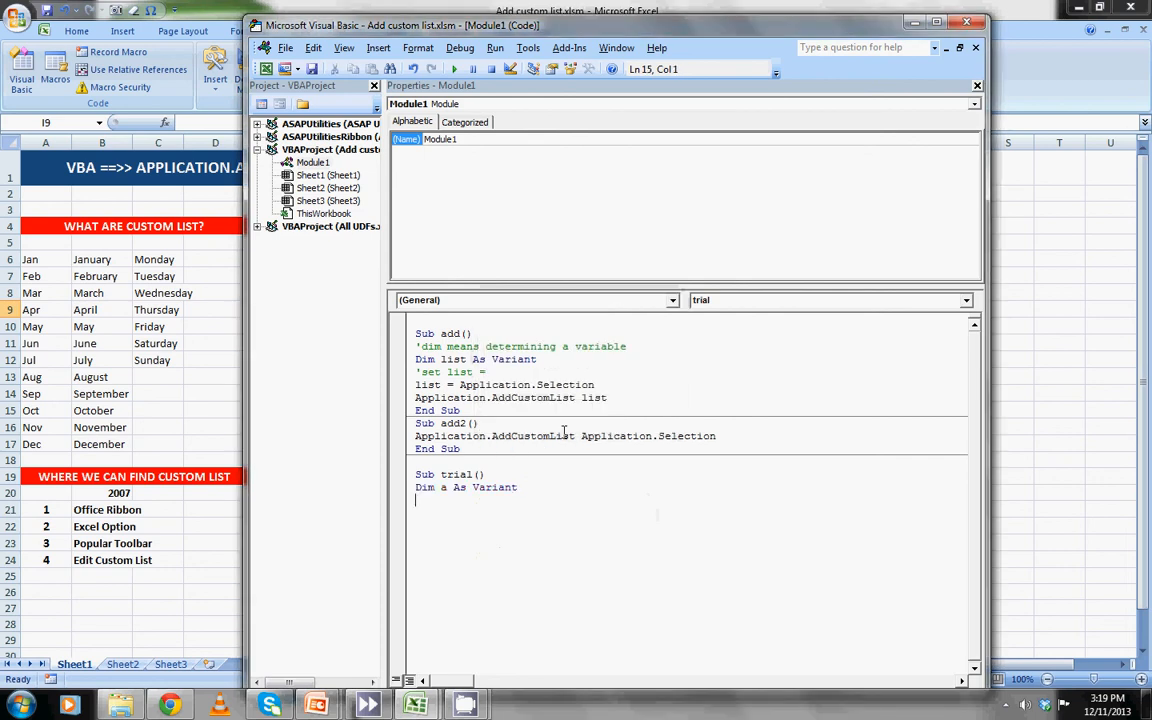
Add End Sub and write the 'a = Application.Selection' and 'Application.AddCustomList a' lines.
{"action": "type", "text": "end s"}
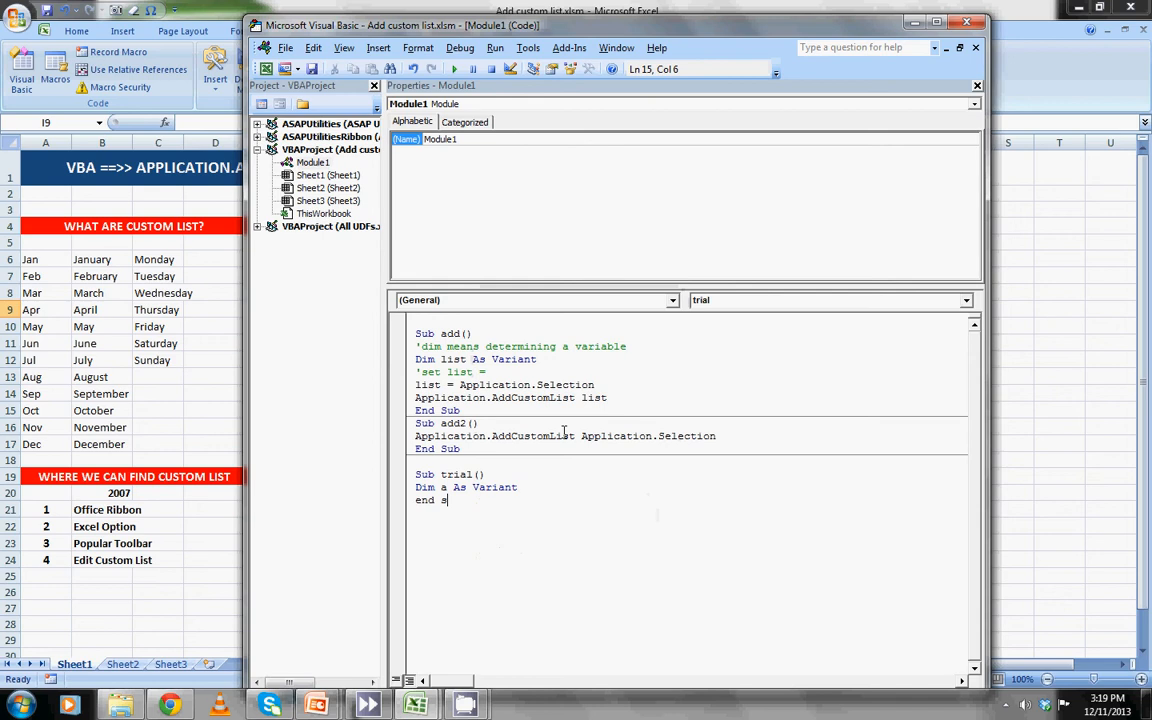
{"action": "type", "text": "u"}
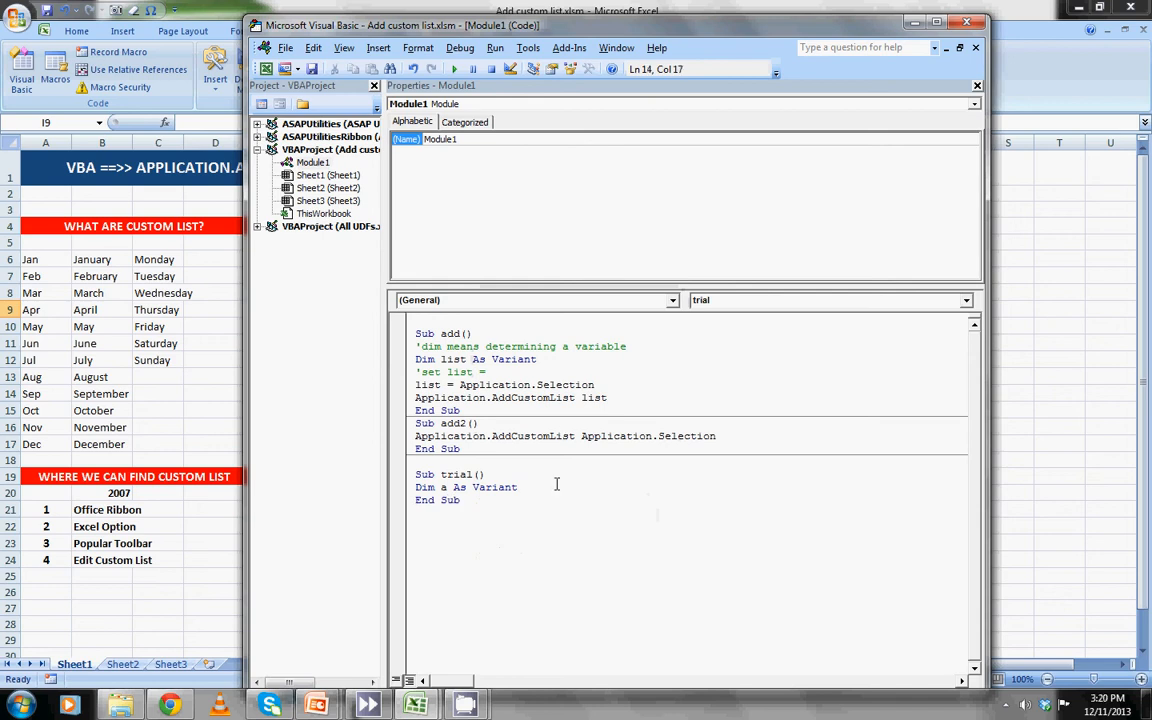
{"action": "key", "text": "enter"}
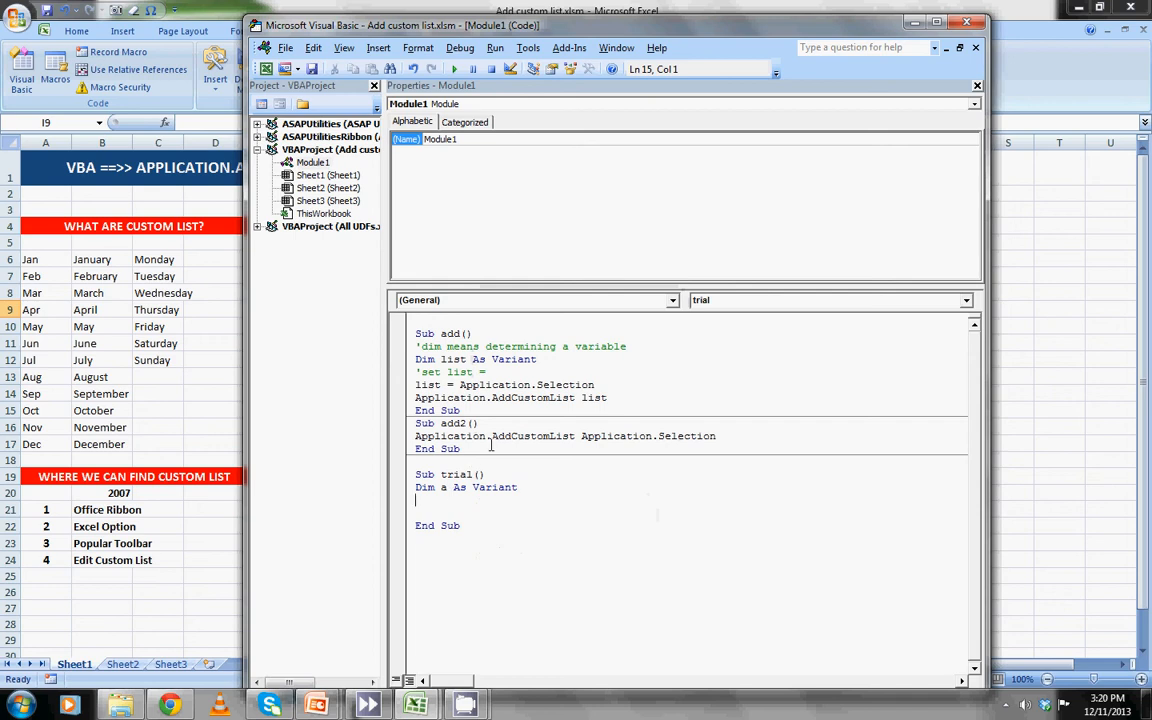
{"action": "type", "text": "a = app"}
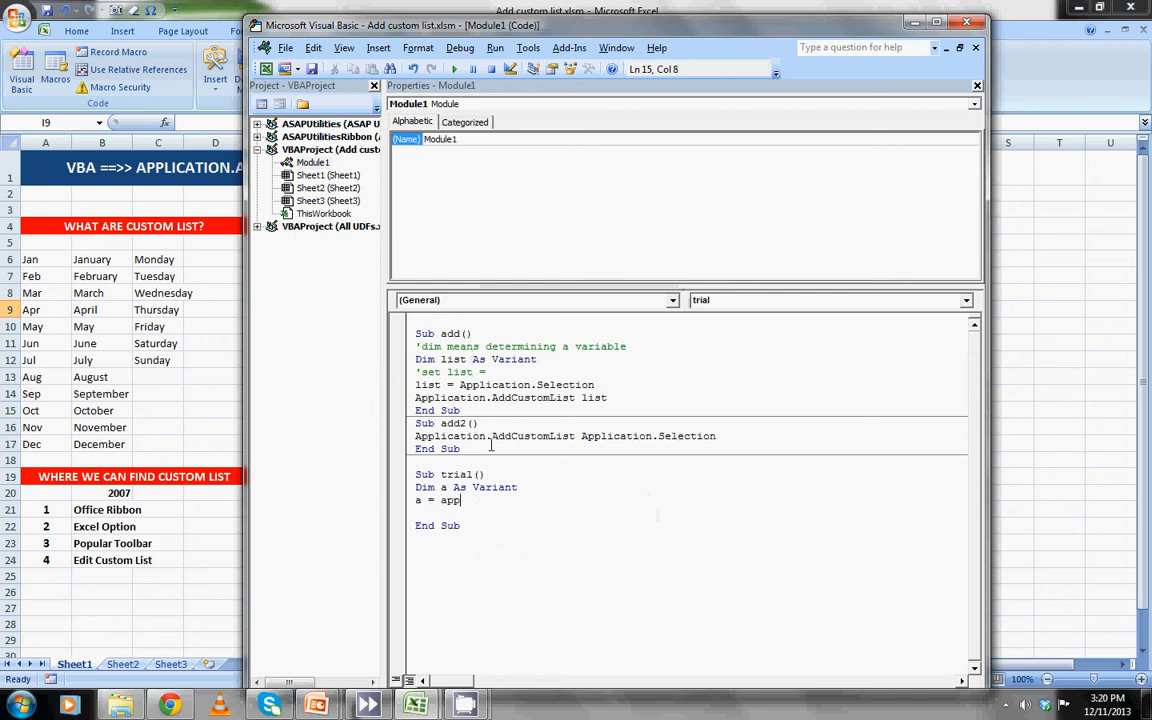
{"action": "type", "text": "licatio"}
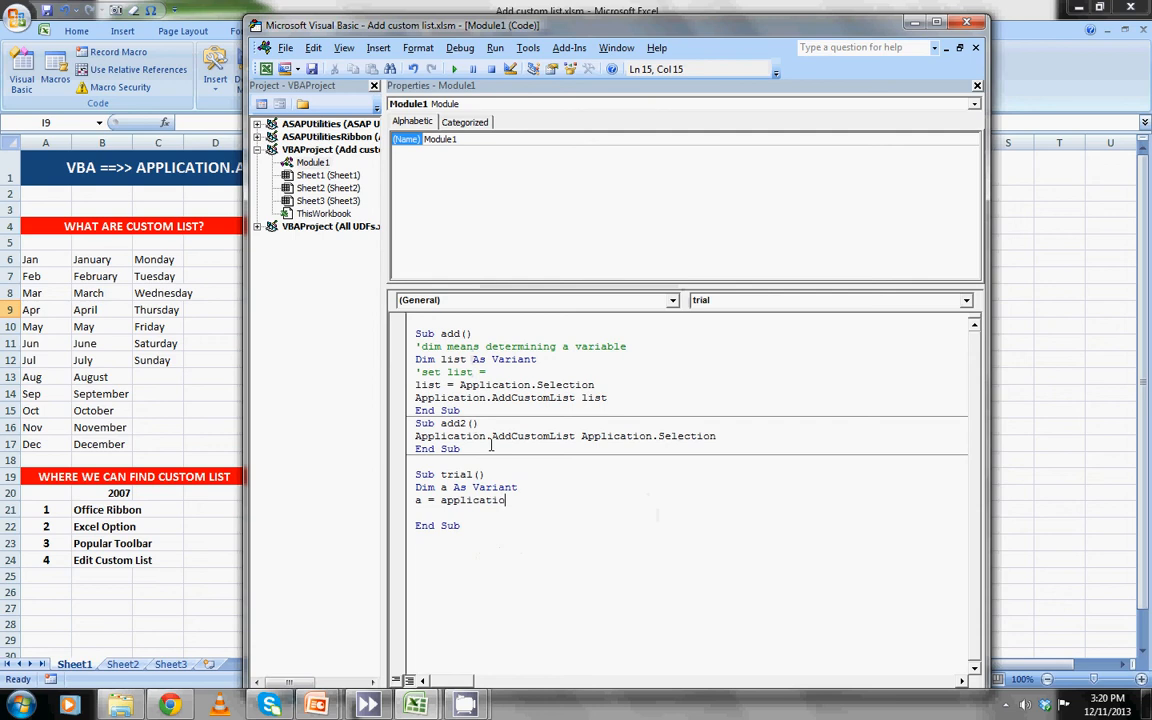
{"action": "type", "text": "."}
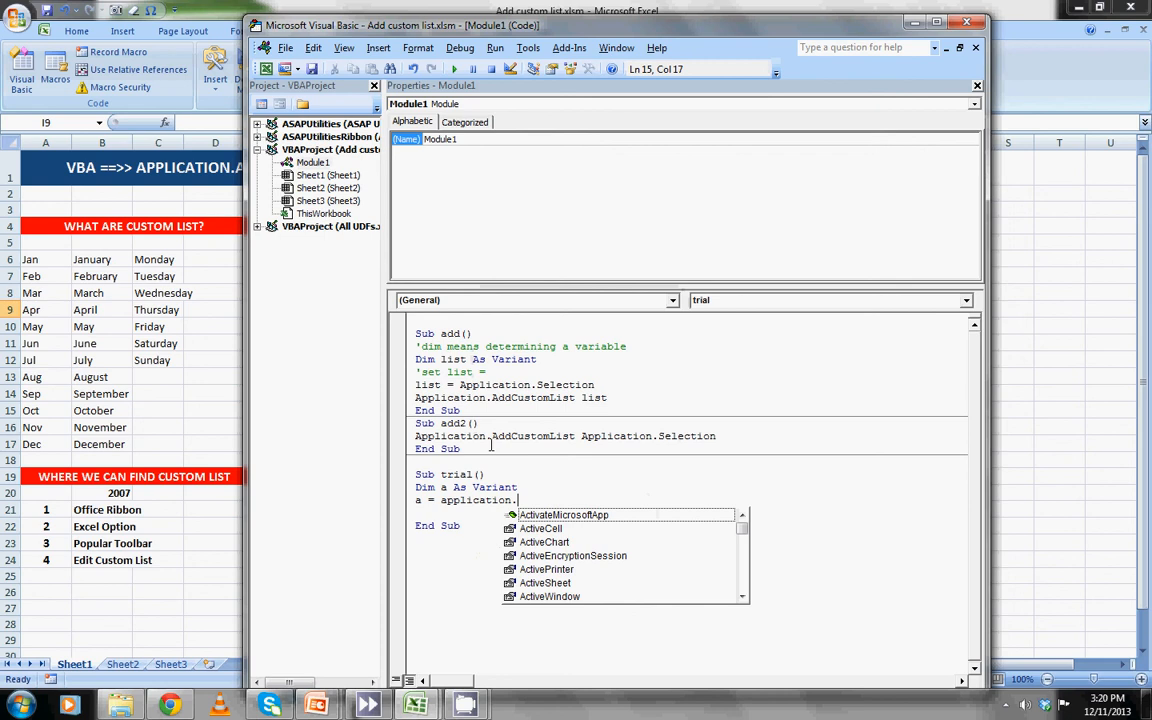
{"action": "type", "text": "s"}
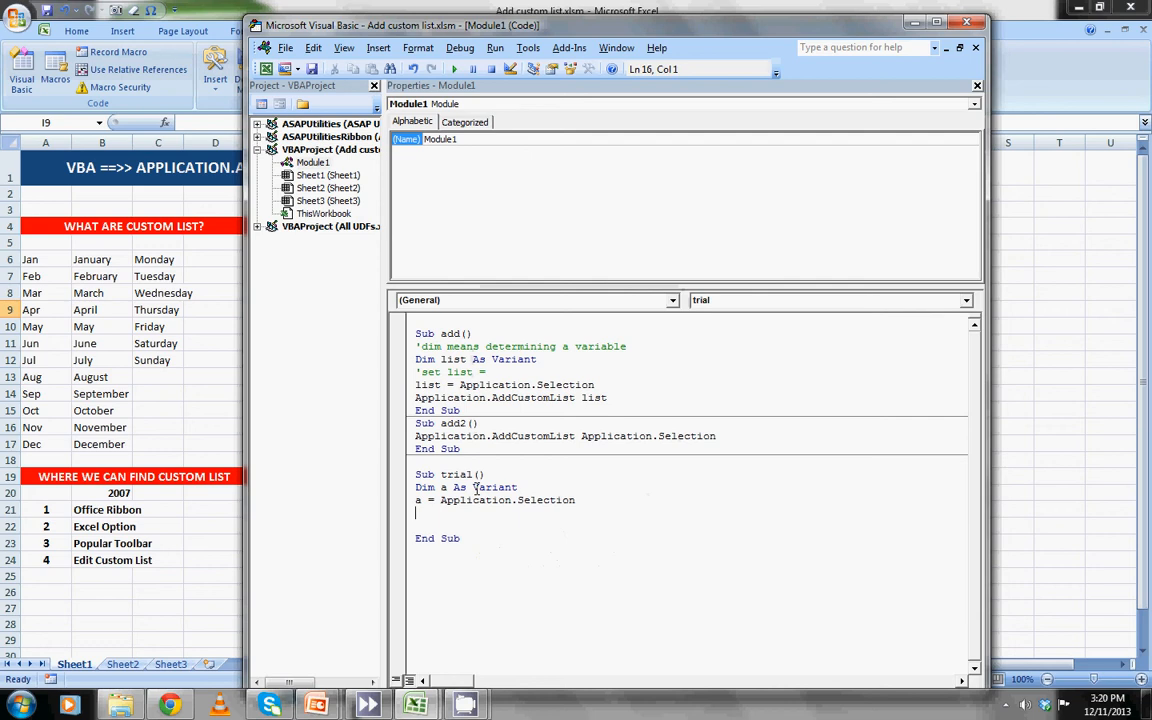
{"action": "type", "text": "appli"}
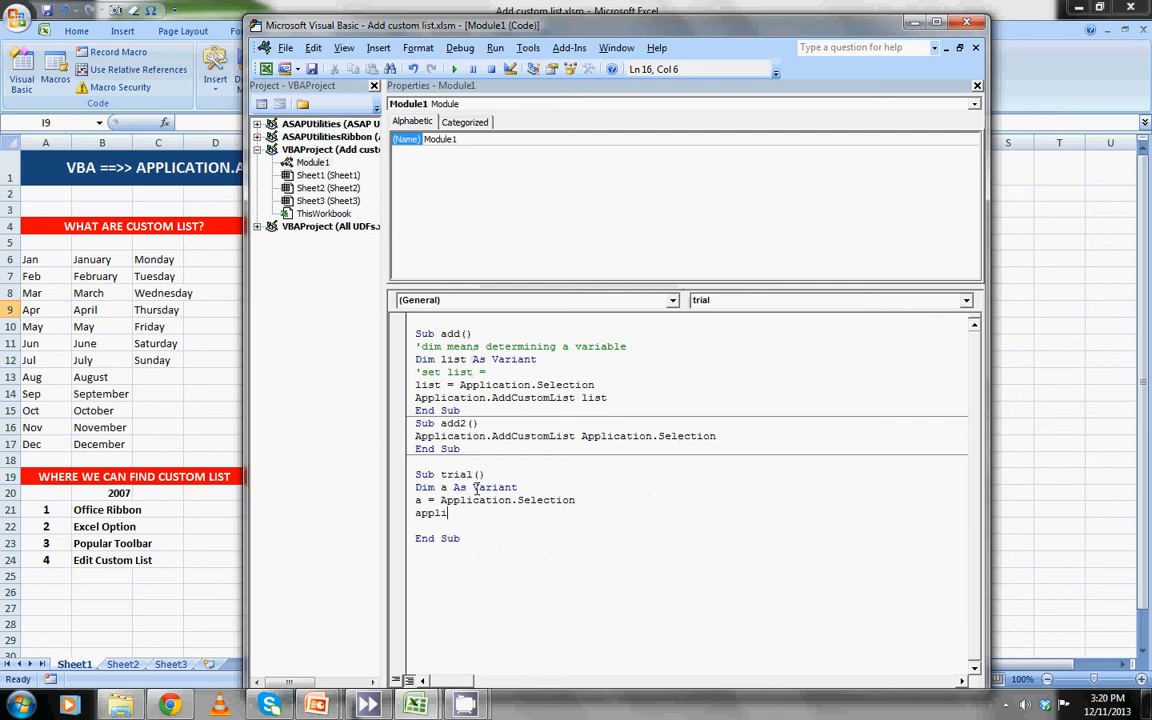
{"action": "type", "text": "cation."}
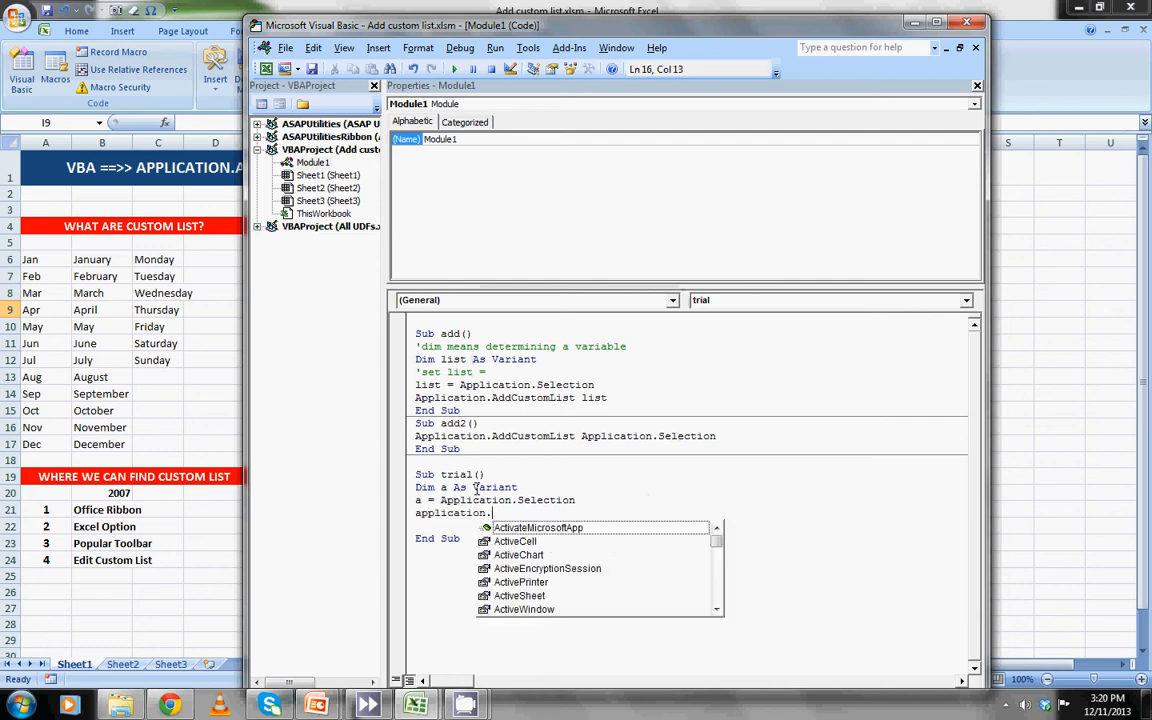
{"action": "type", "text": "as"}
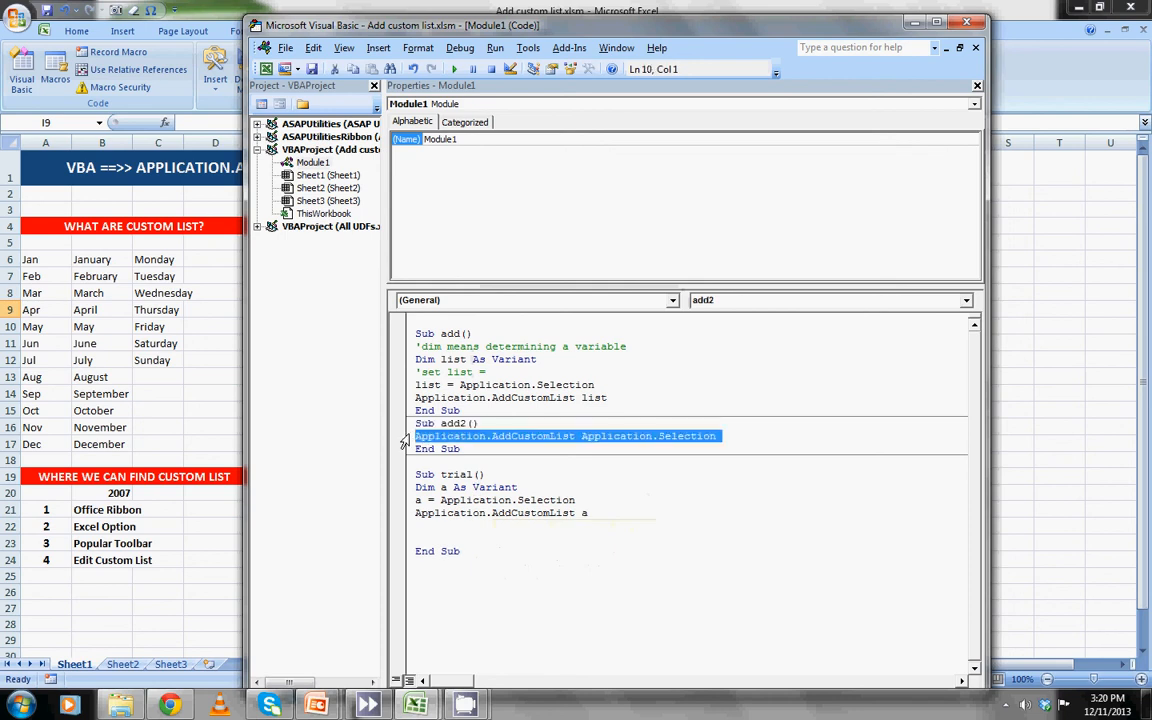
{"action": "left_click", "coordinate": [543, 435]}
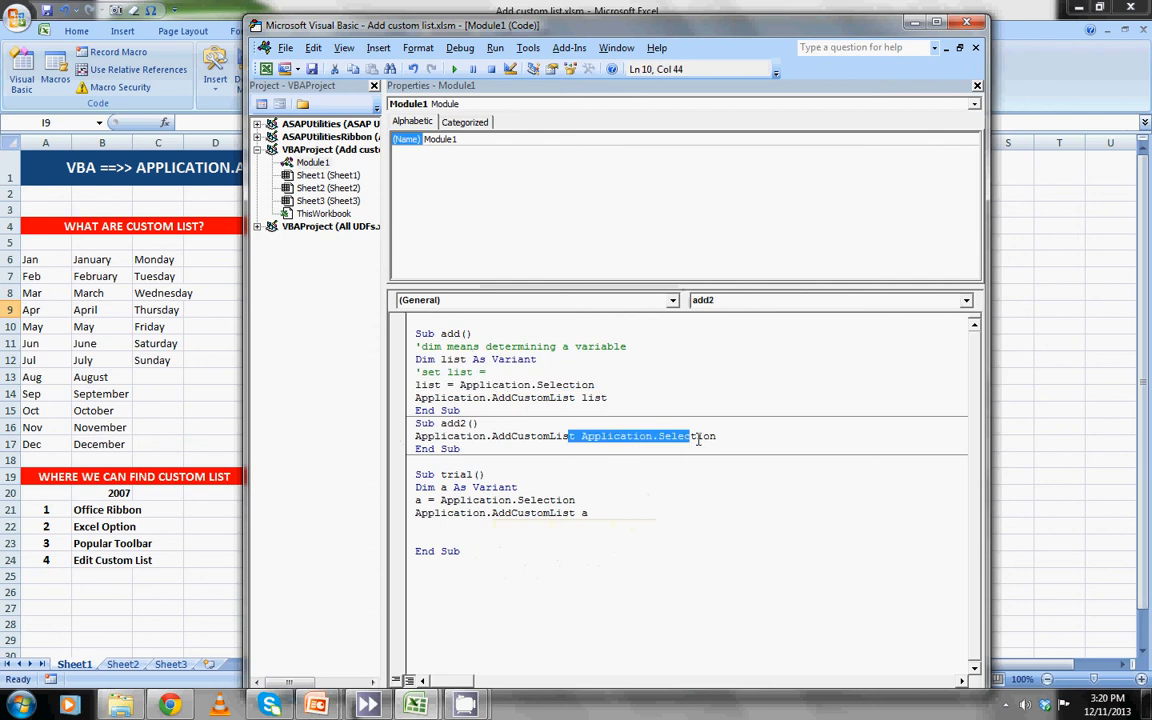
{"action": "left_click", "coordinate": [720, 435]}
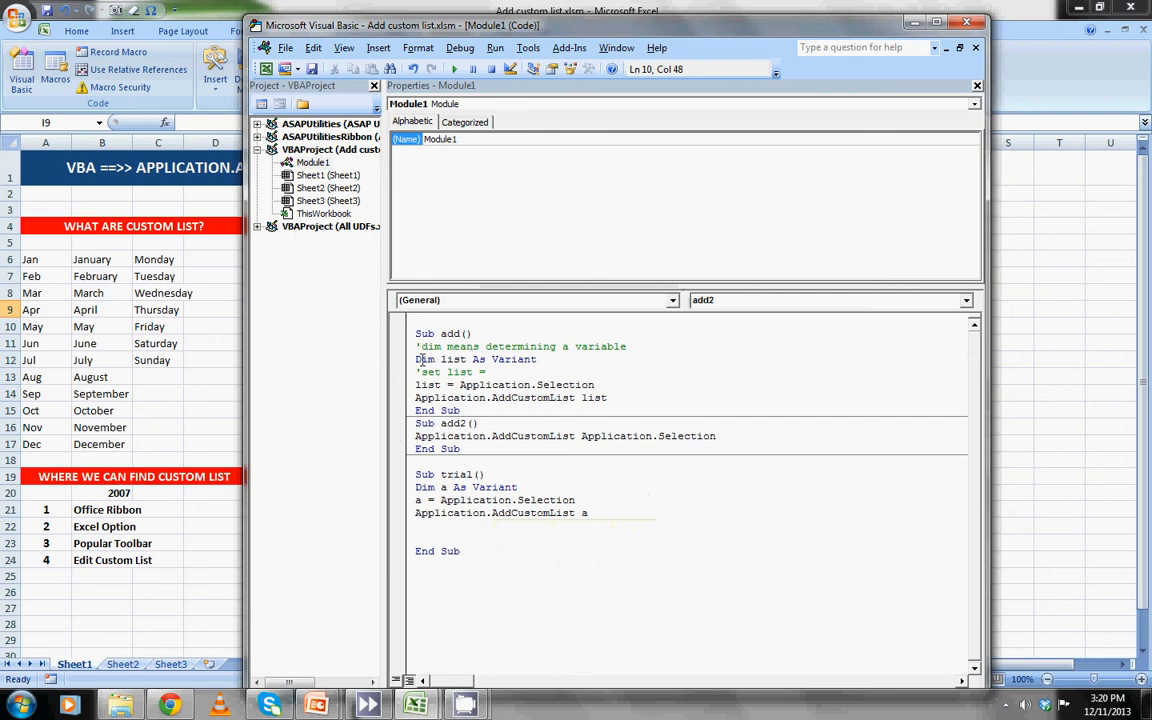
{"action": "left_click_drag", "start_coordinate": [415, 359], "coordinate": [595, 384]}
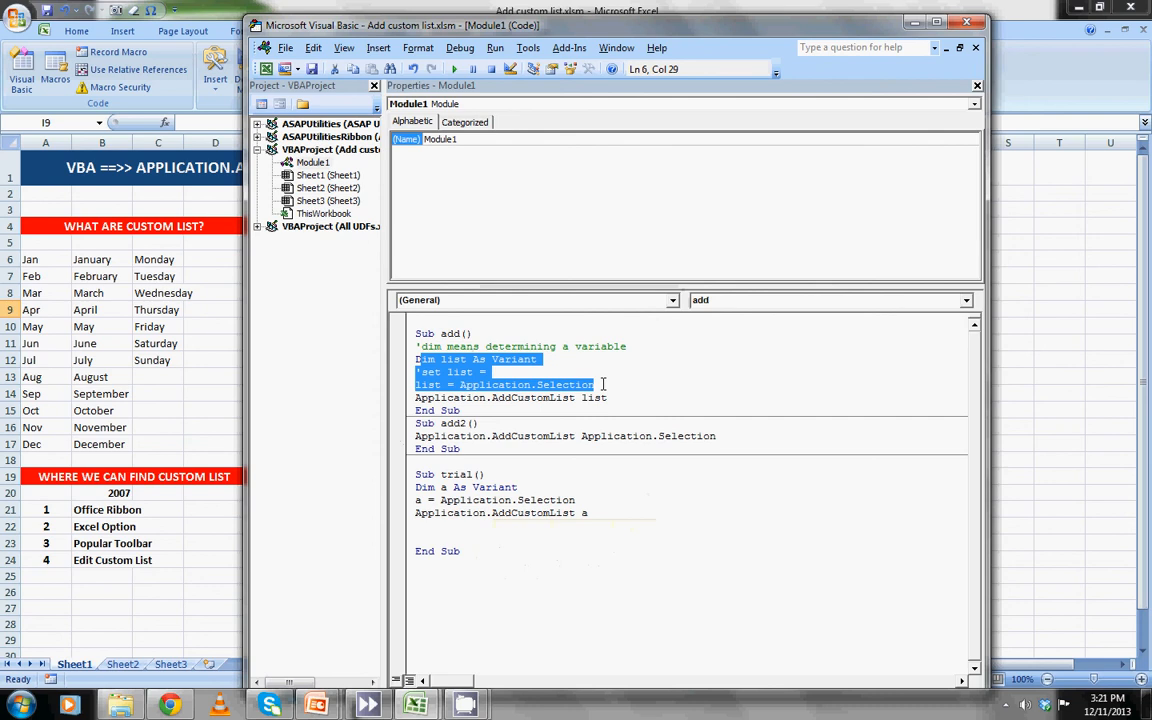
{"action": "mouse_move", "coordinate": [194, 354]}
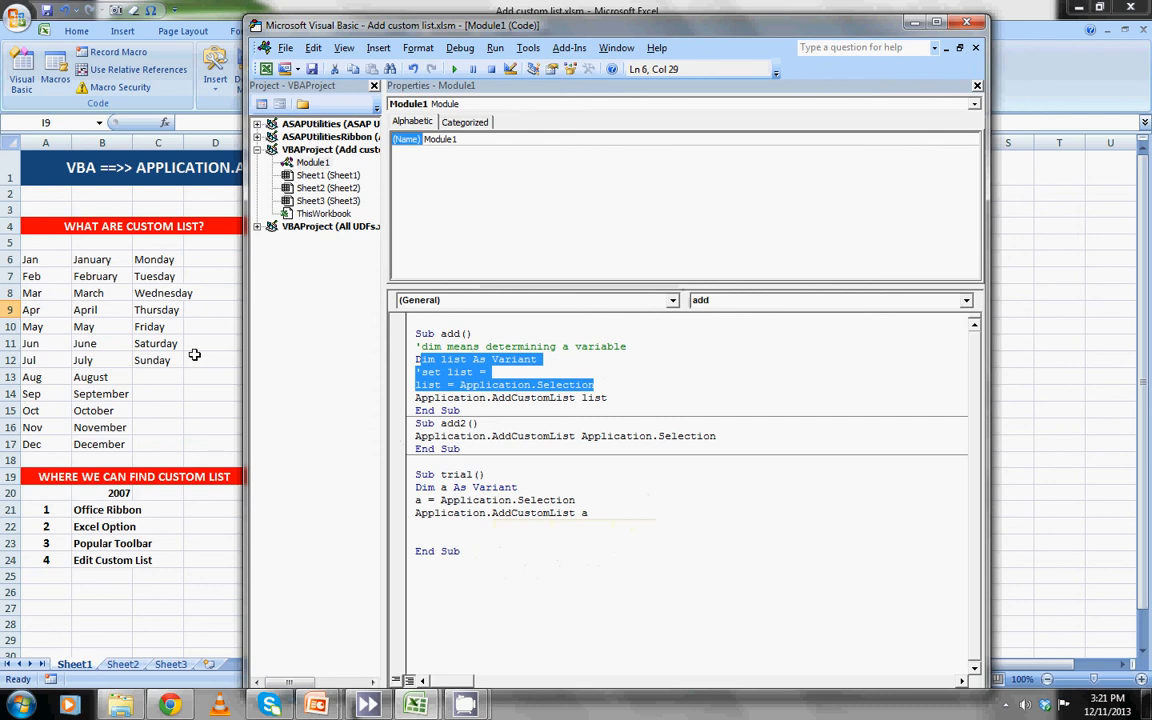
{"action": "mouse_move", "coordinate": [183, 360]}
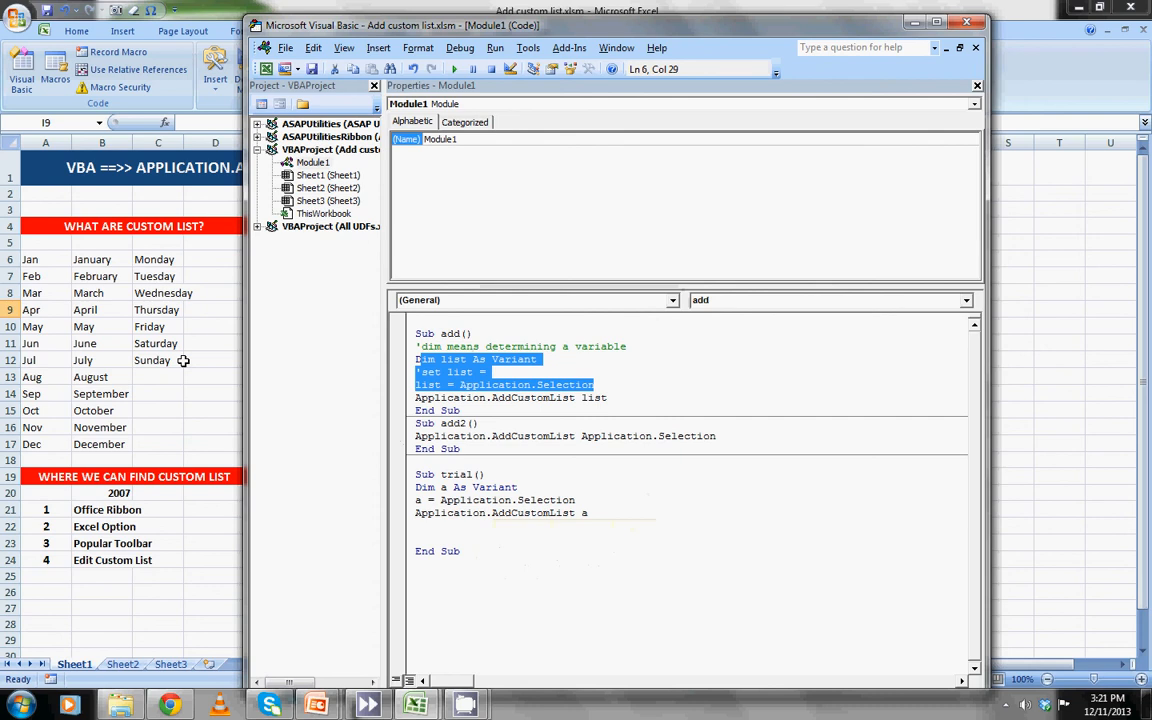
{"action": "mouse_move", "coordinate": [547, 377]}
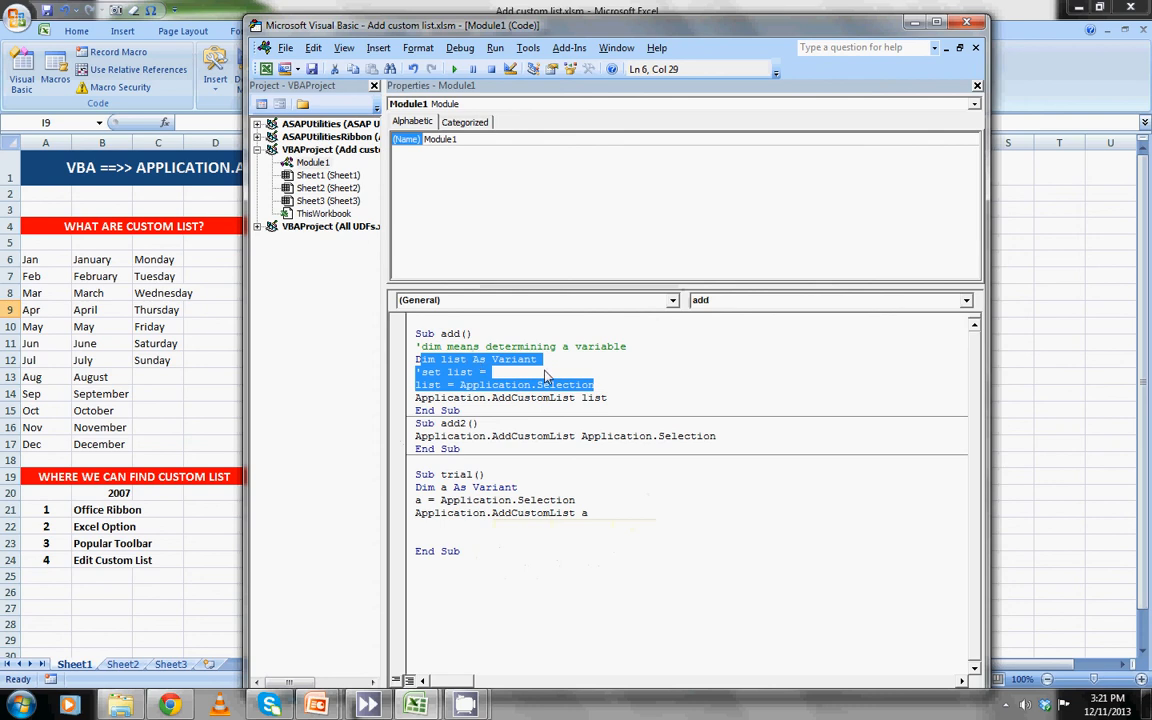
{"action": "mouse_move", "coordinate": [687, 360]}
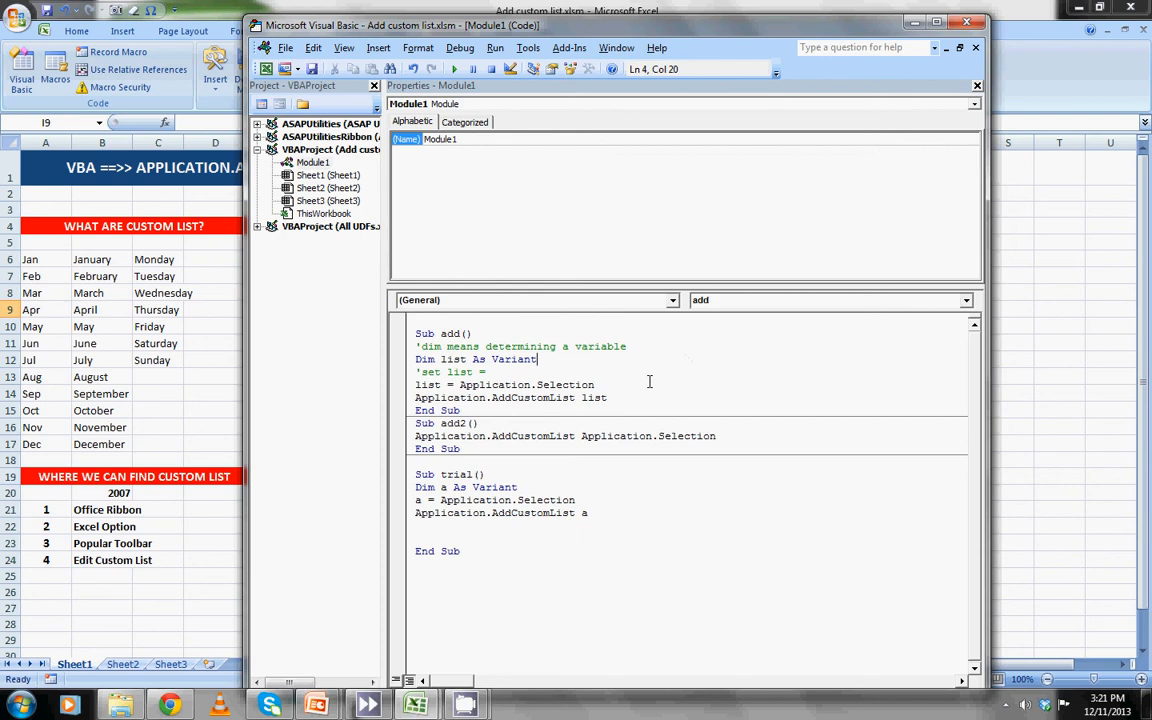
{"action": "mouse_move", "coordinate": [739, 455]}
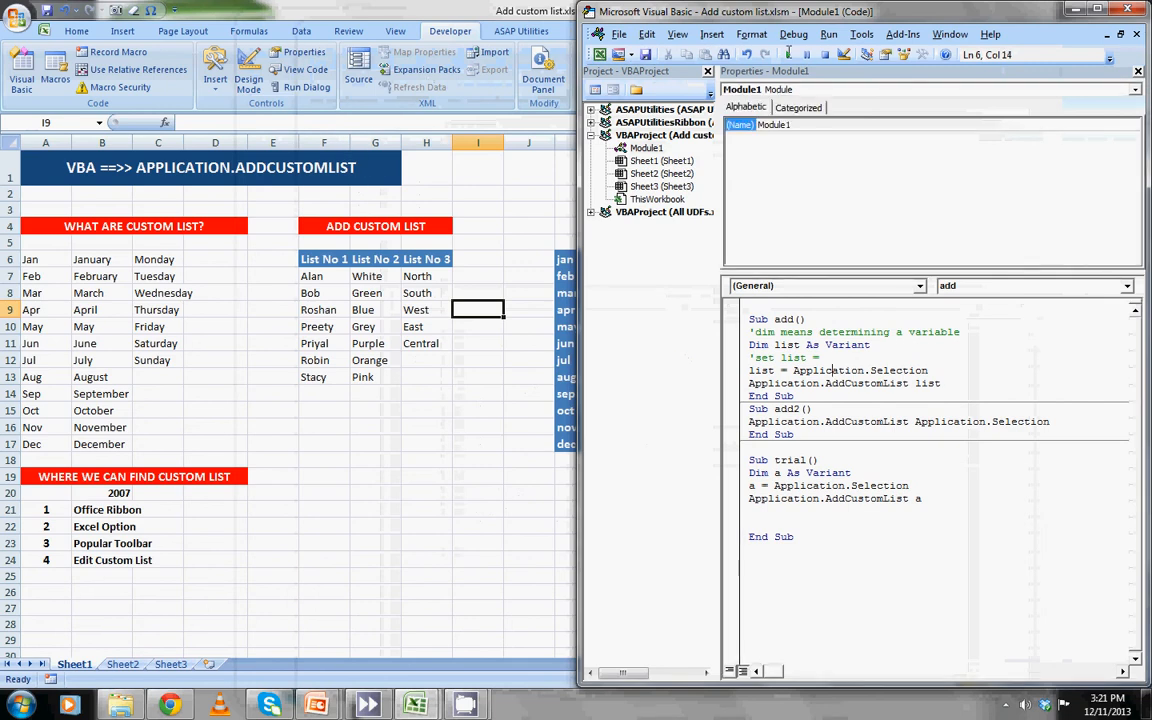
{"action": "mouse_move", "coordinate": [788, 54]}
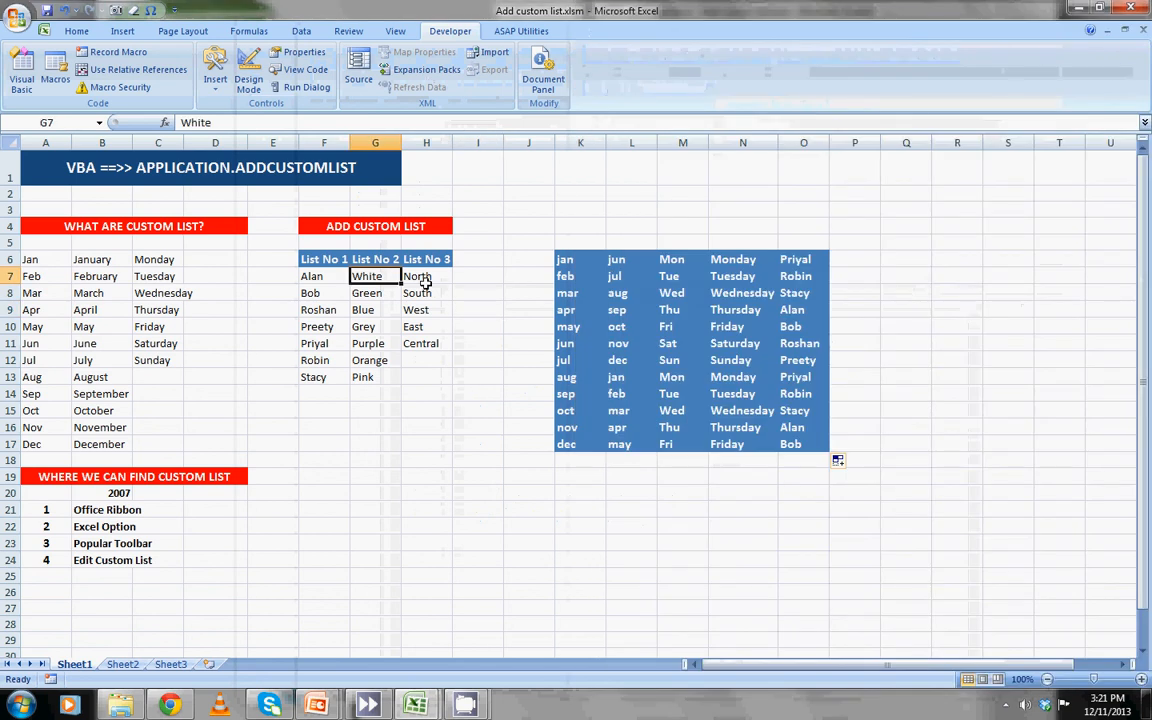
Select H7:H11 (North to Central) and bring the Module1 code window up beside the sheet.
{"action": "left_click_drag", "start_coordinate": [426, 276], "coordinate": [426, 343]}
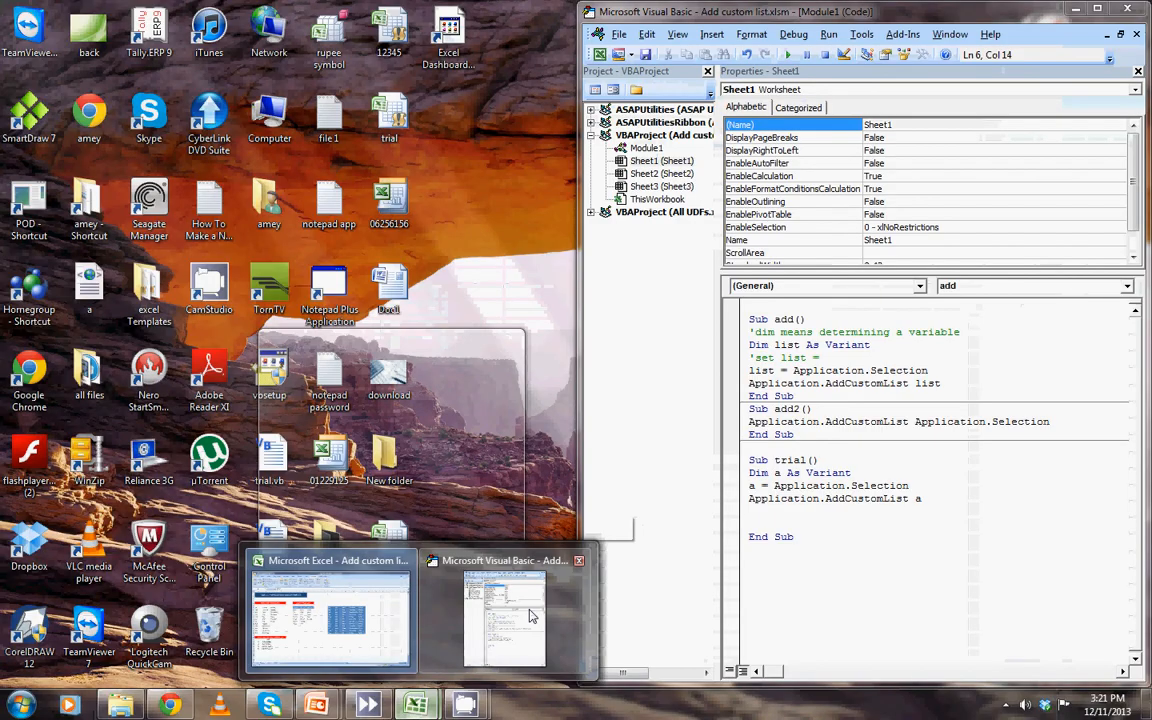
{"action": "left_click", "coordinate": [330, 615]}
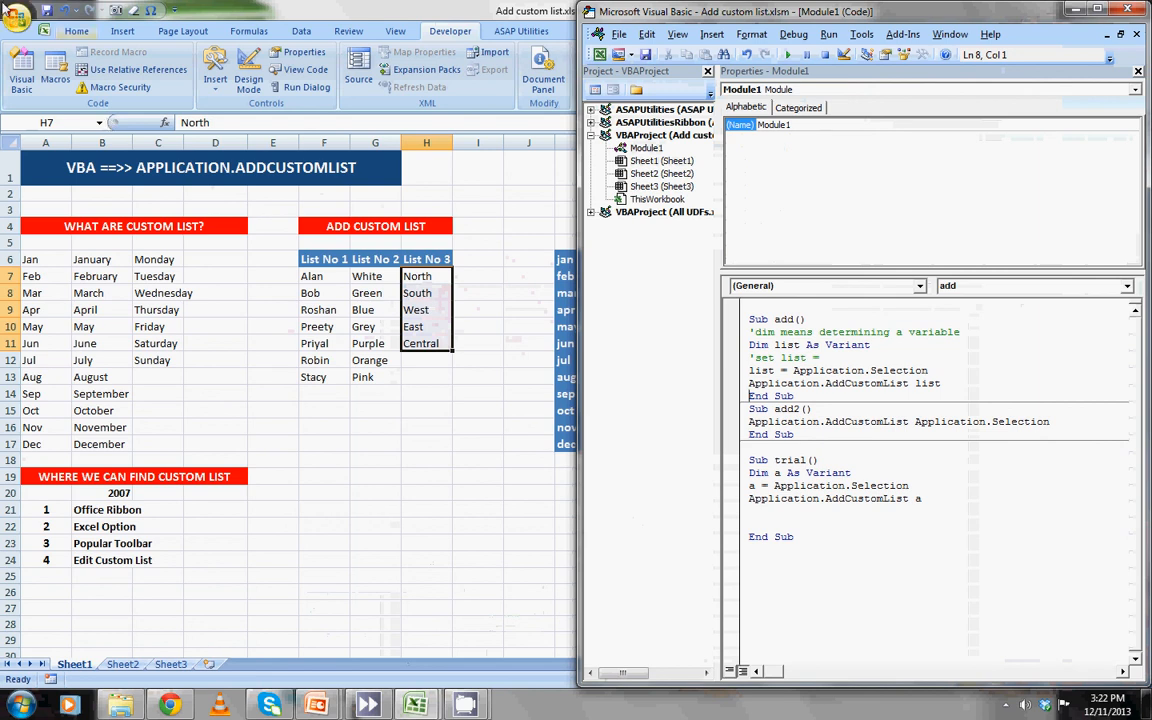
Delete the North, South, West, East, Central custom list through Excel Options and close Custom Lists.
{"action": "left_click", "coordinate": [20, 17]}
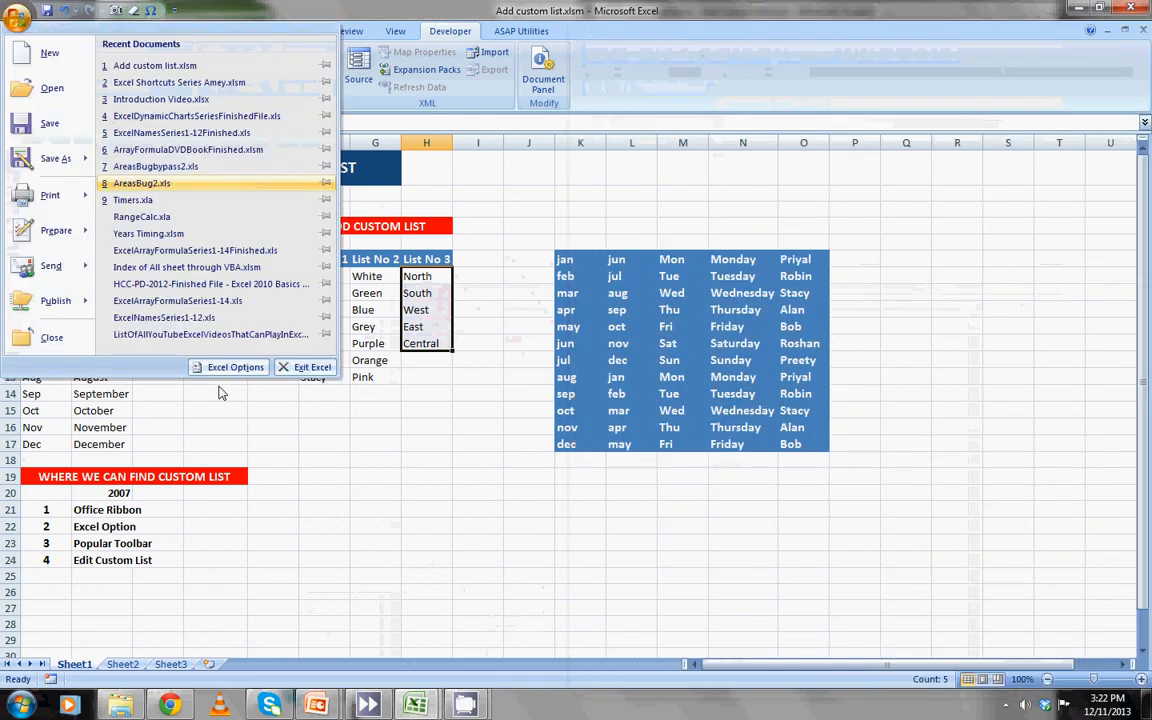
{"action": "left_click", "coordinate": [235, 367]}
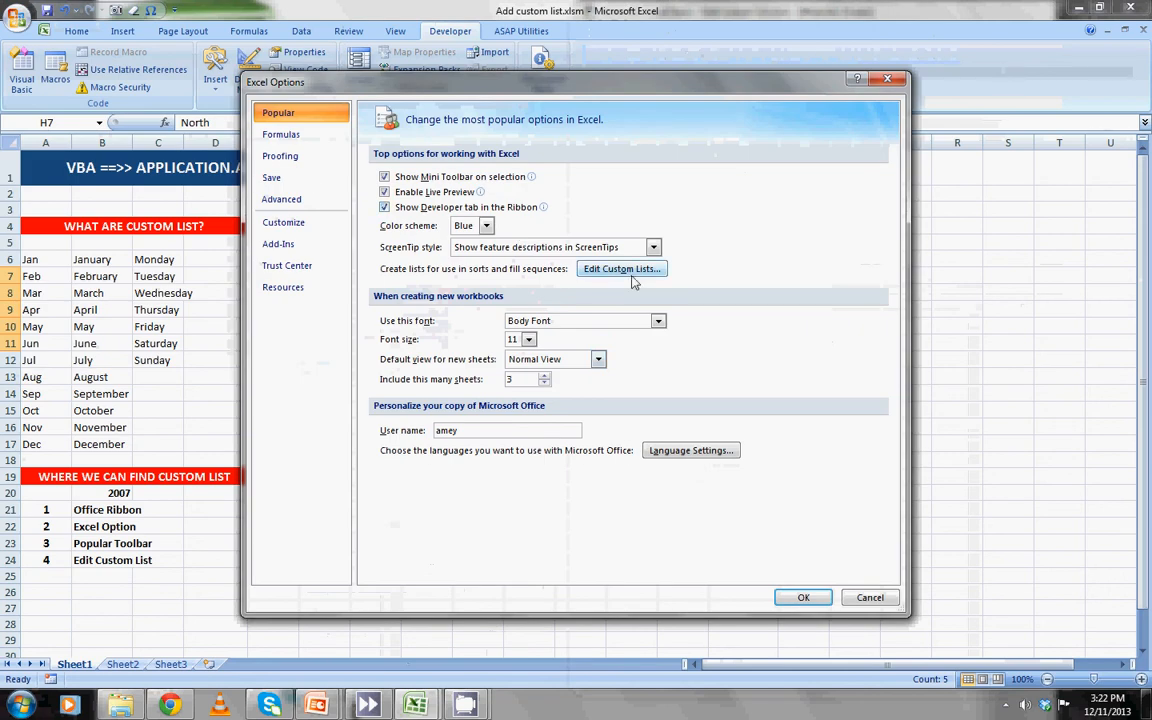
{"action": "left_click", "coordinate": [621, 268]}
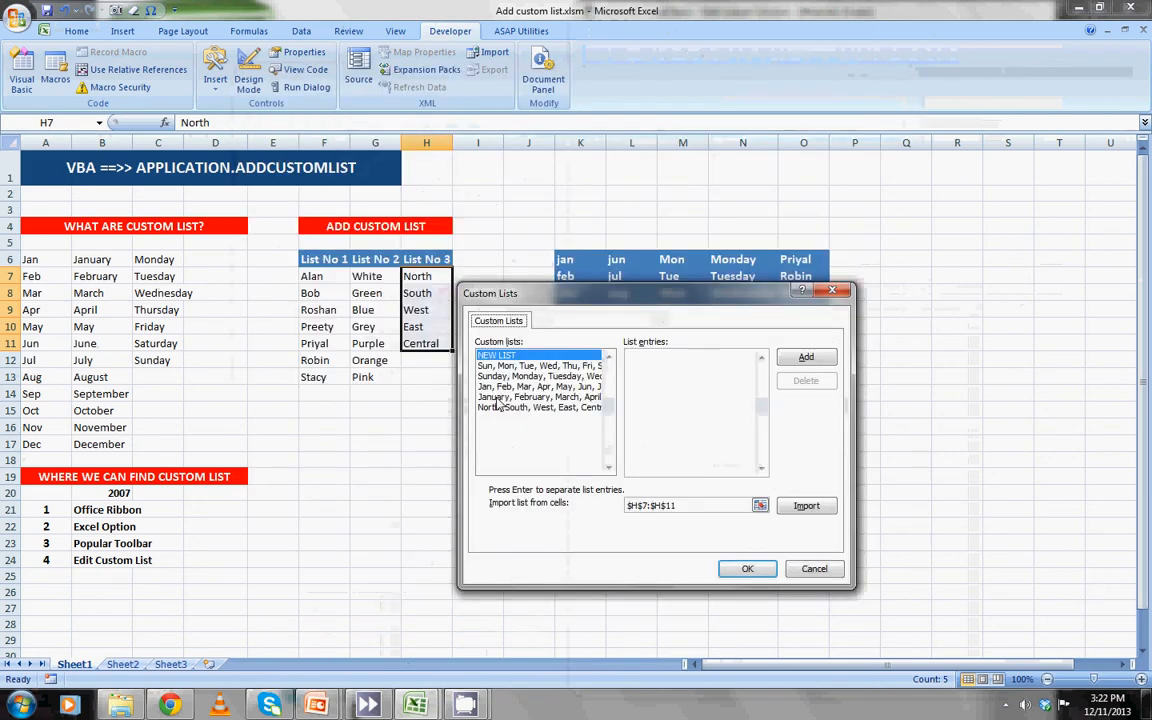
{"action": "left_click", "coordinate": [540, 407]}
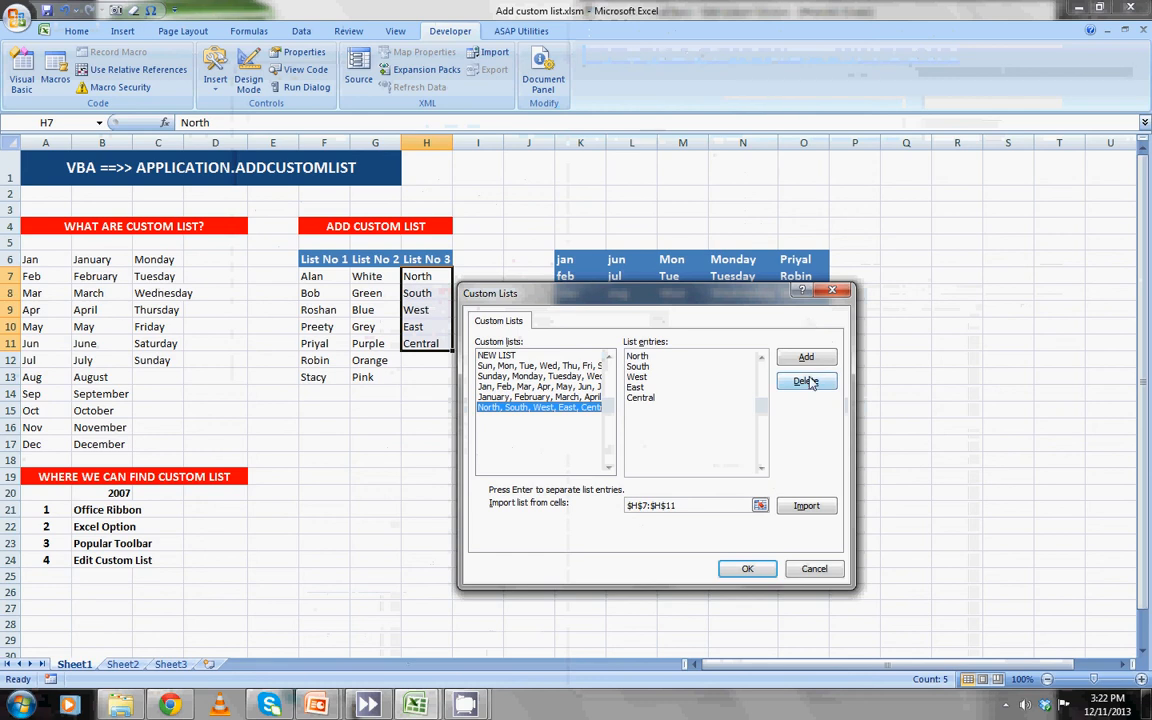
{"action": "left_click", "coordinate": [806, 381]}
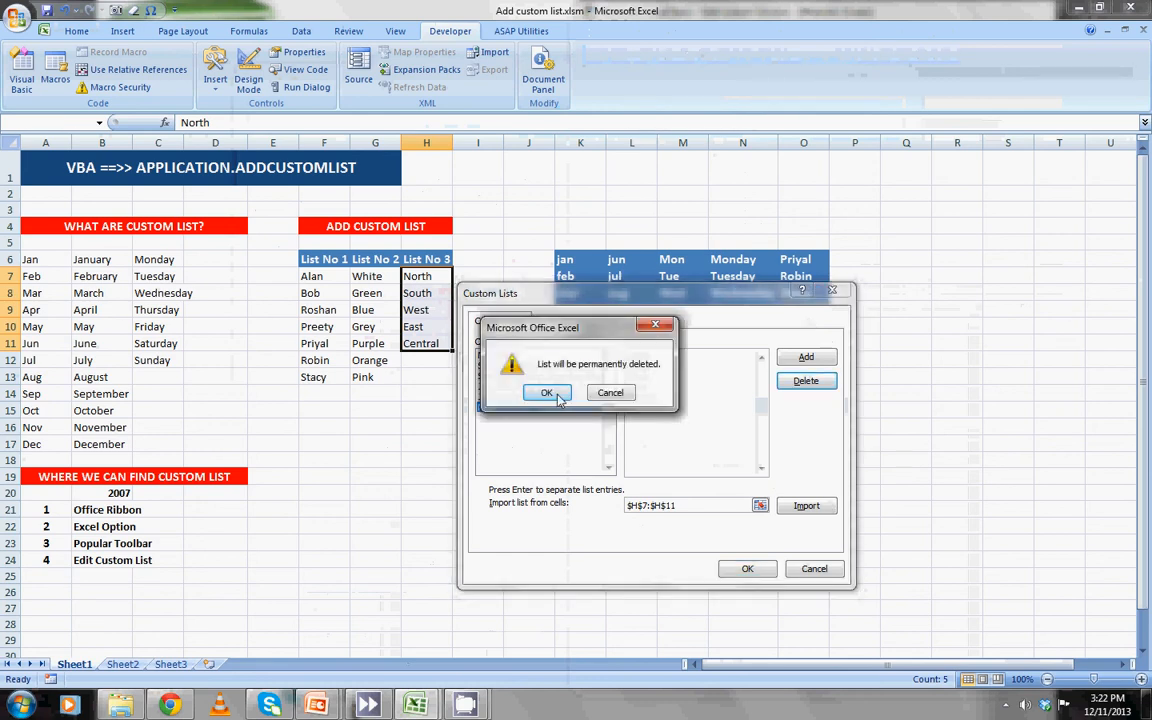
{"action": "left_click", "coordinate": [546, 392]}
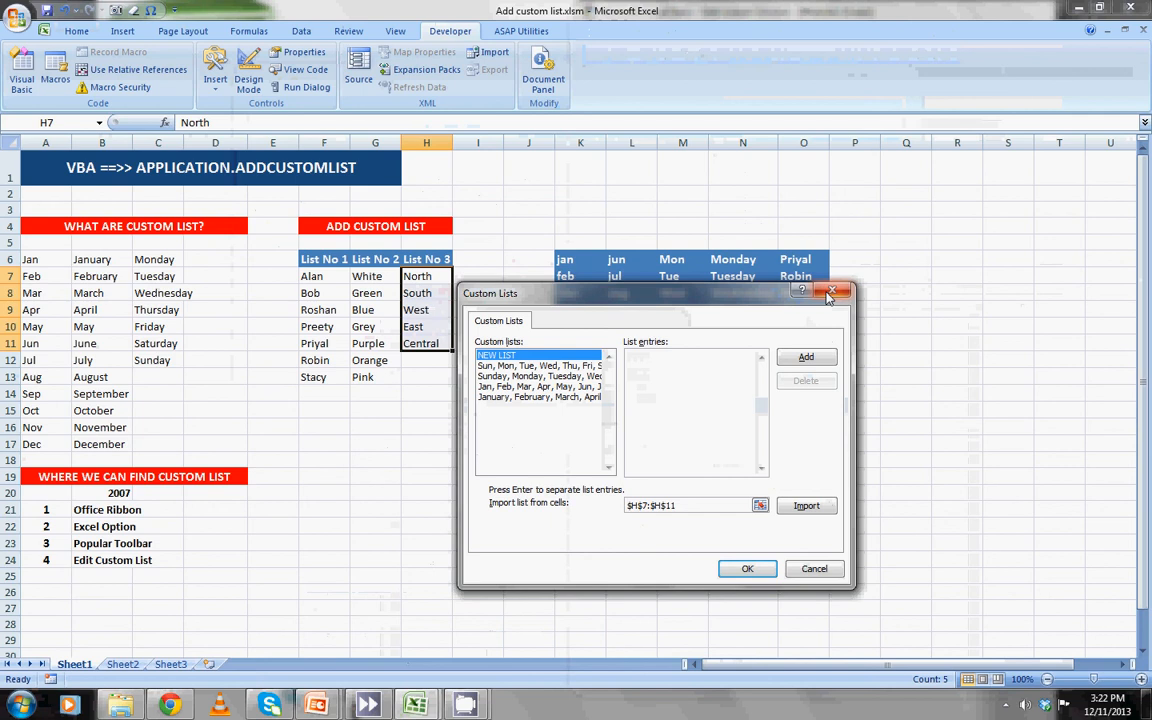
{"action": "left_click", "coordinate": [834, 291]}
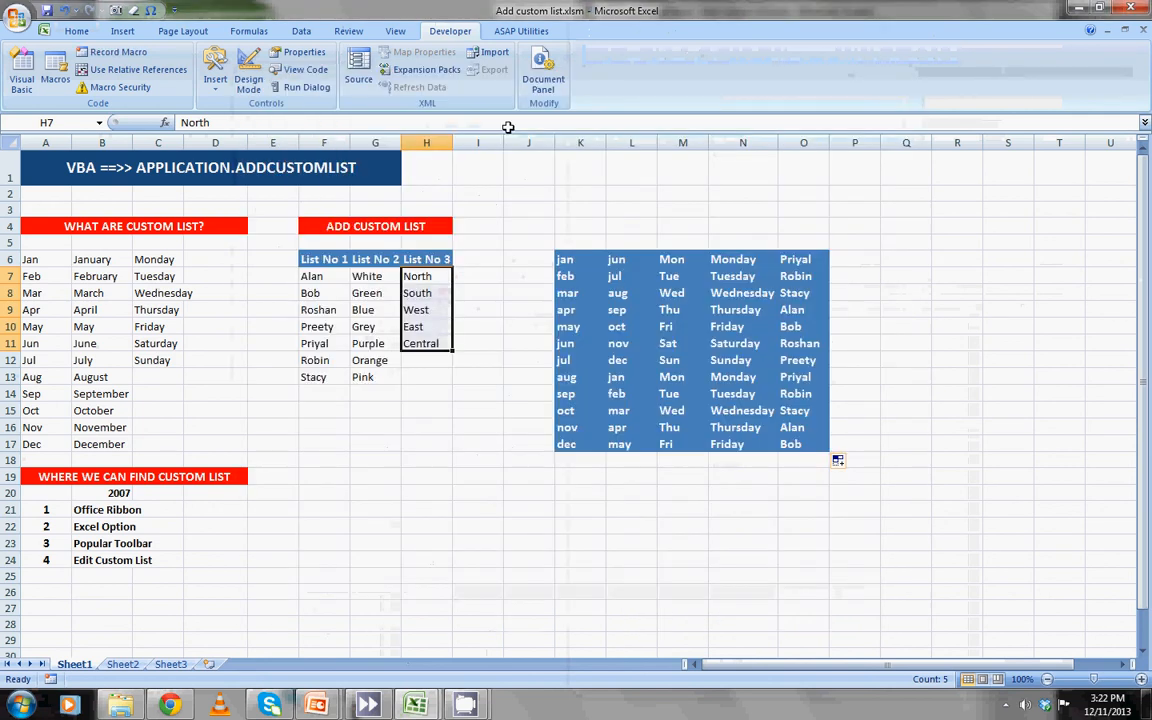
{"action": "left_click", "coordinate": [215, 75]}
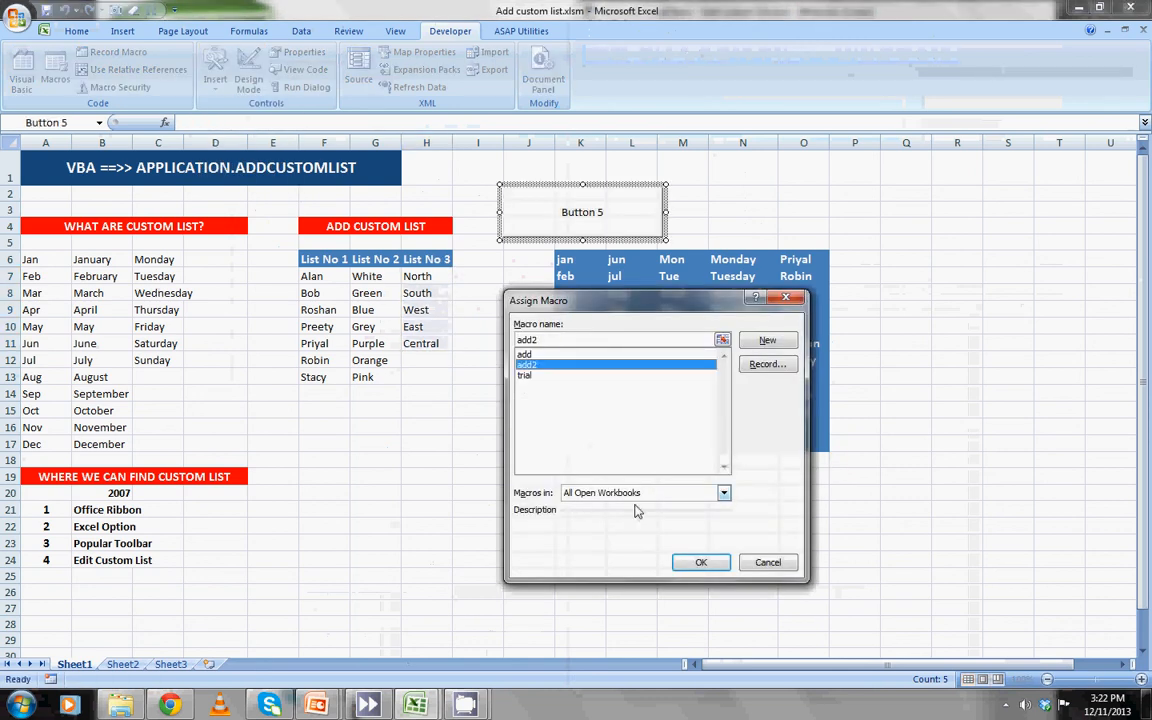
Link the new button to add2, run it, and end the error 1004 run.
{"action": "left_click", "coordinate": [700, 561]}
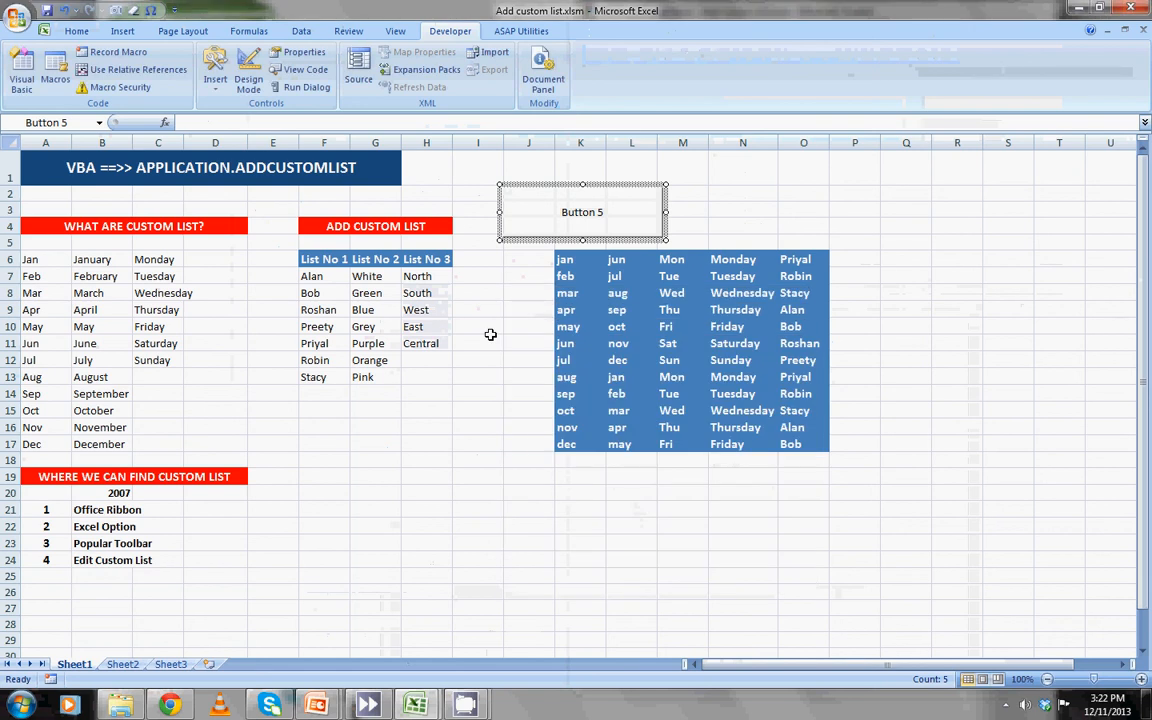
{"action": "left_click", "coordinate": [582, 211]}
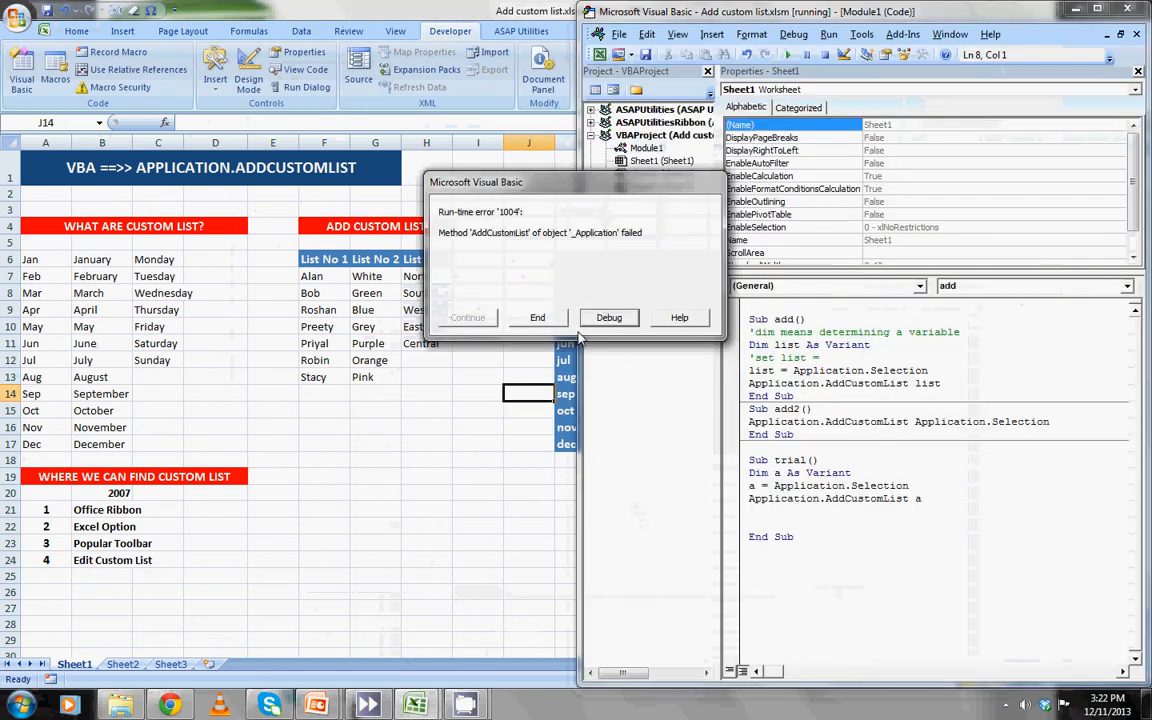
{"action": "left_click", "coordinate": [537, 317]}
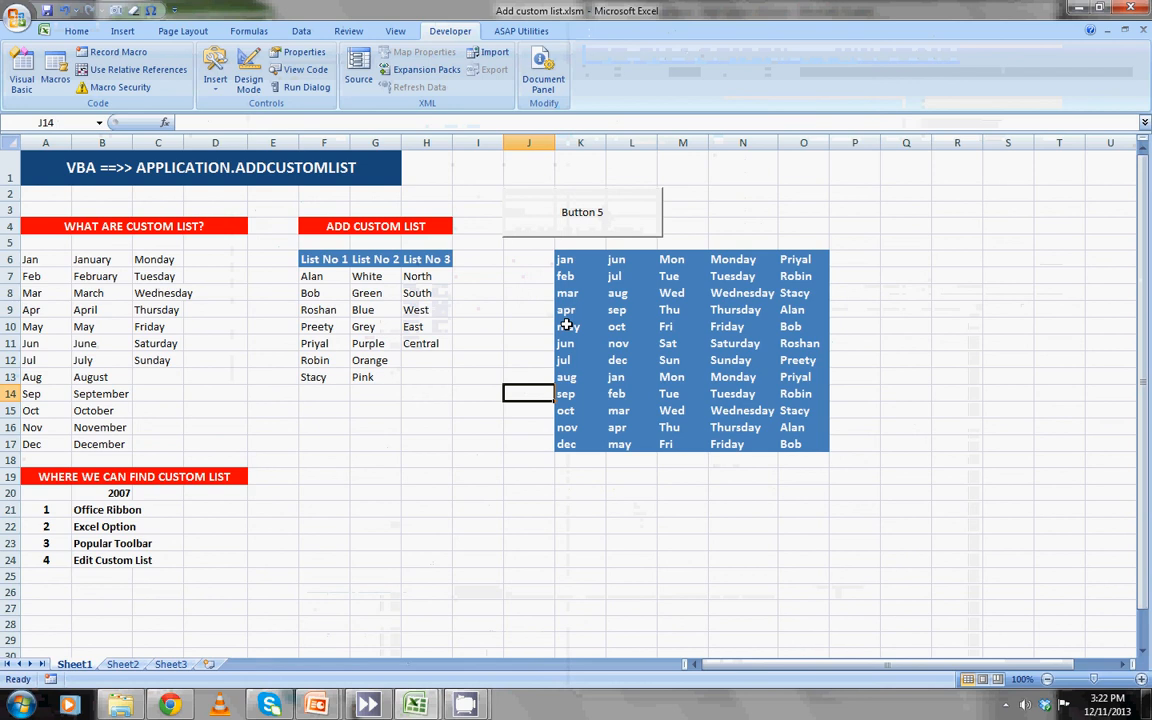
Pick an empty cell and rerun the button's macro, ending the failed run again.
{"action": "left_click", "coordinate": [528, 377]}
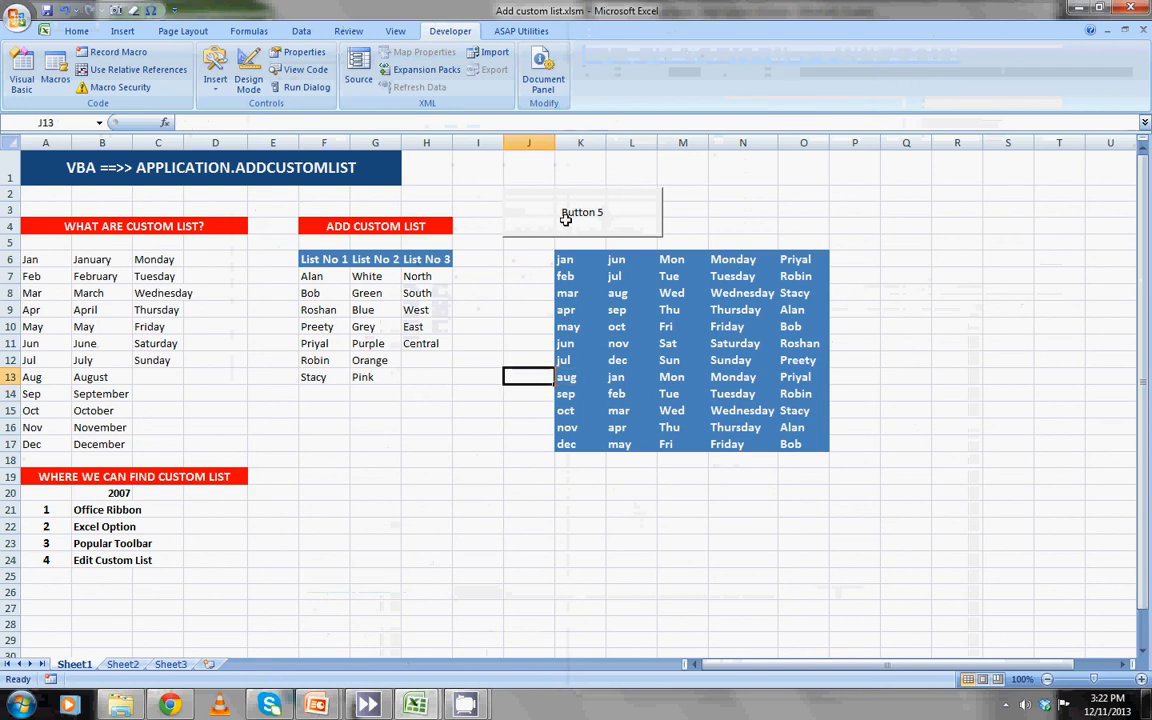
{"action": "left_click", "coordinate": [581, 212]}
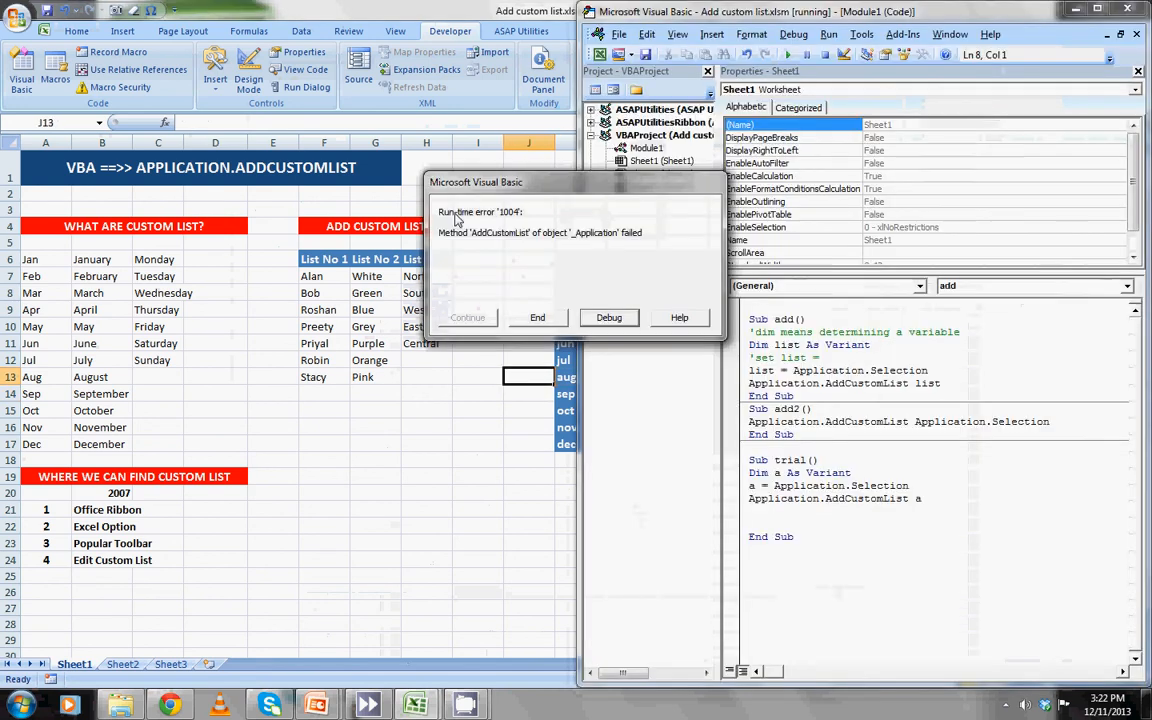
{"action": "left_click", "coordinate": [537, 317]}
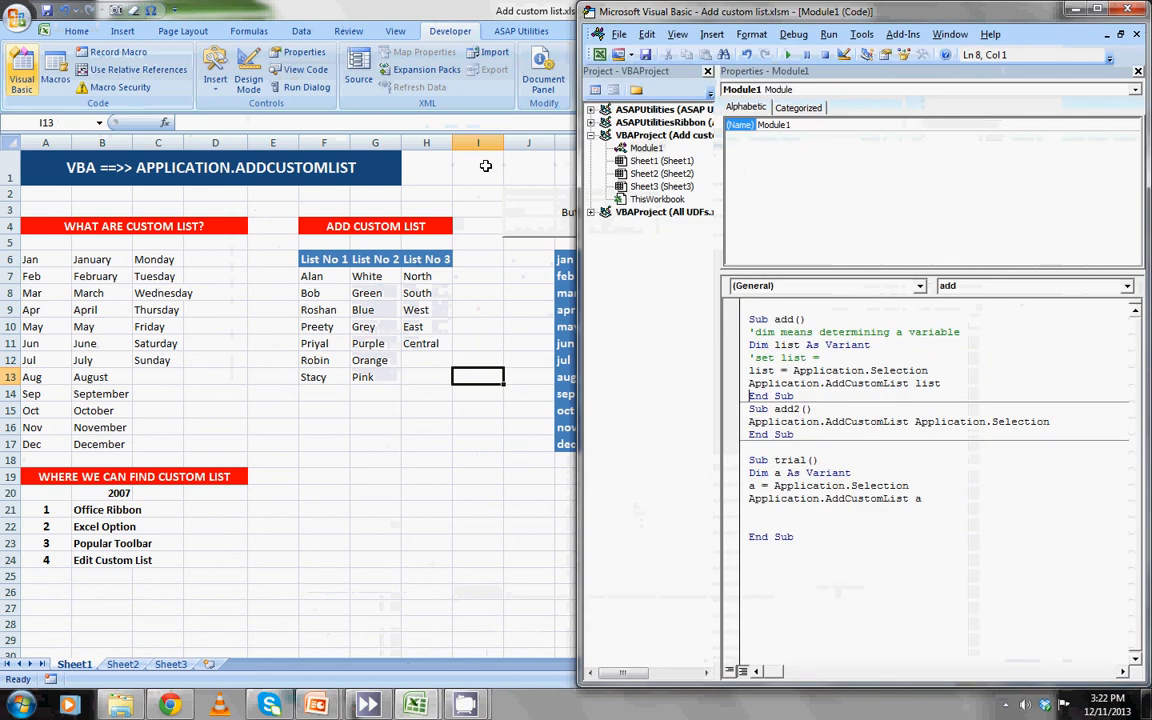
{"action": "left_click", "coordinate": [20, 20]}
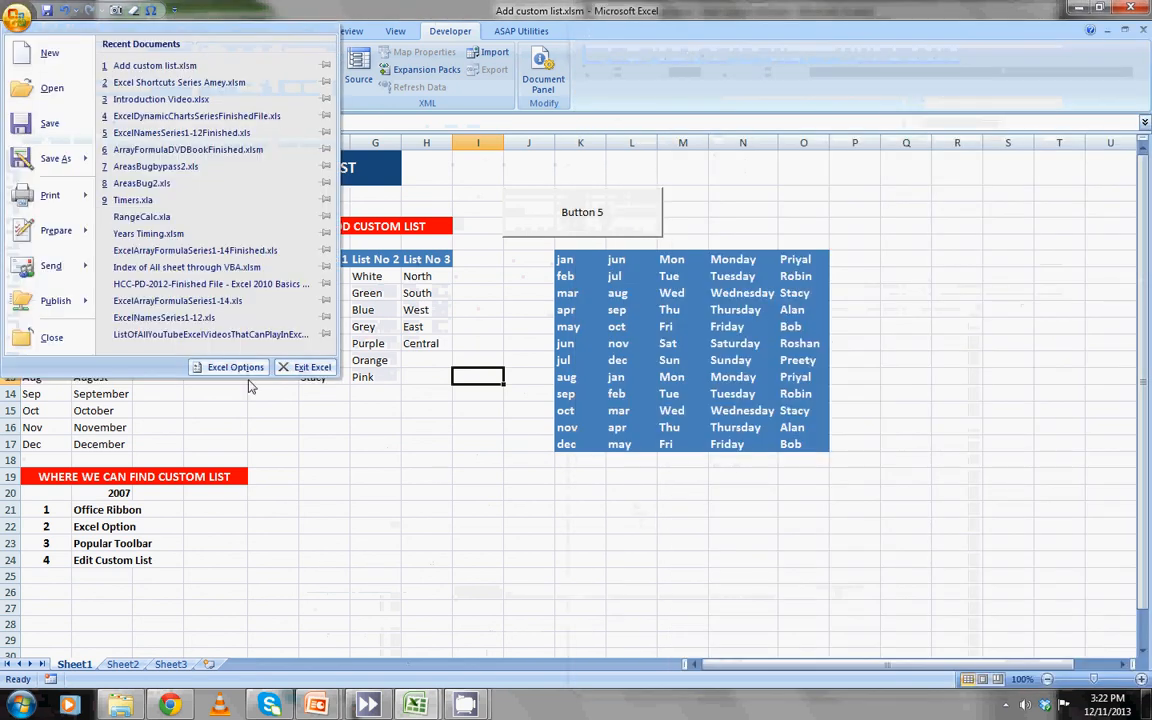
{"action": "left_click", "coordinate": [236, 367]}
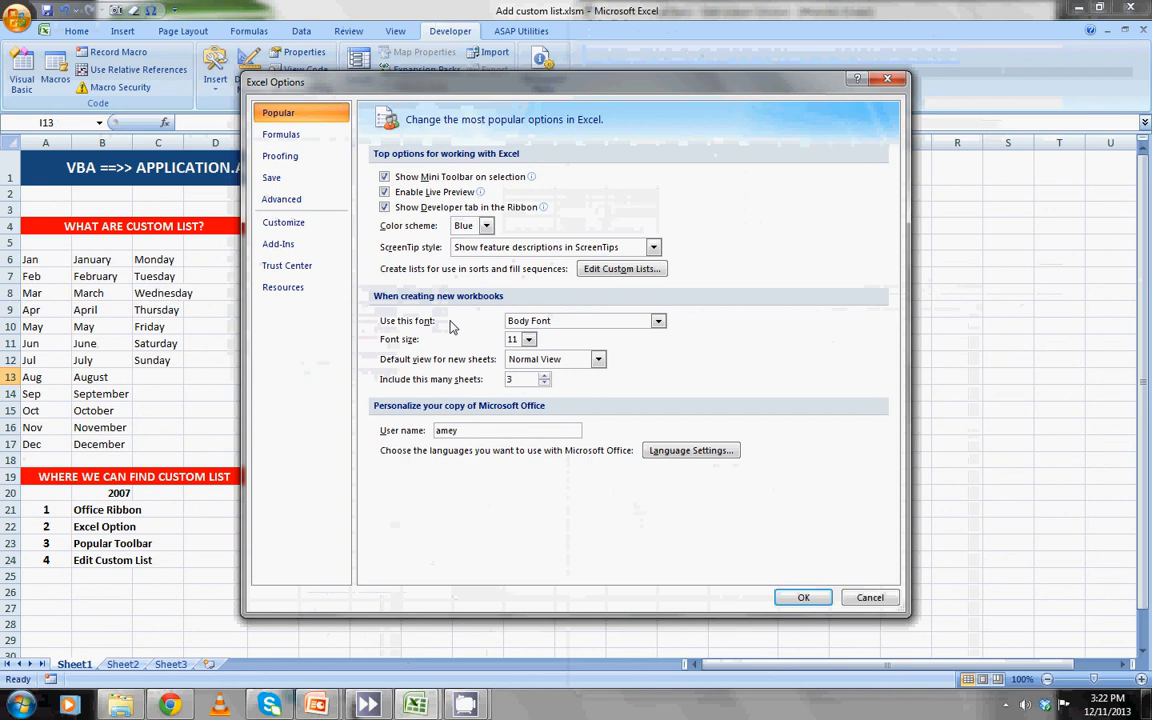
{"action": "left_click", "coordinate": [621, 268]}
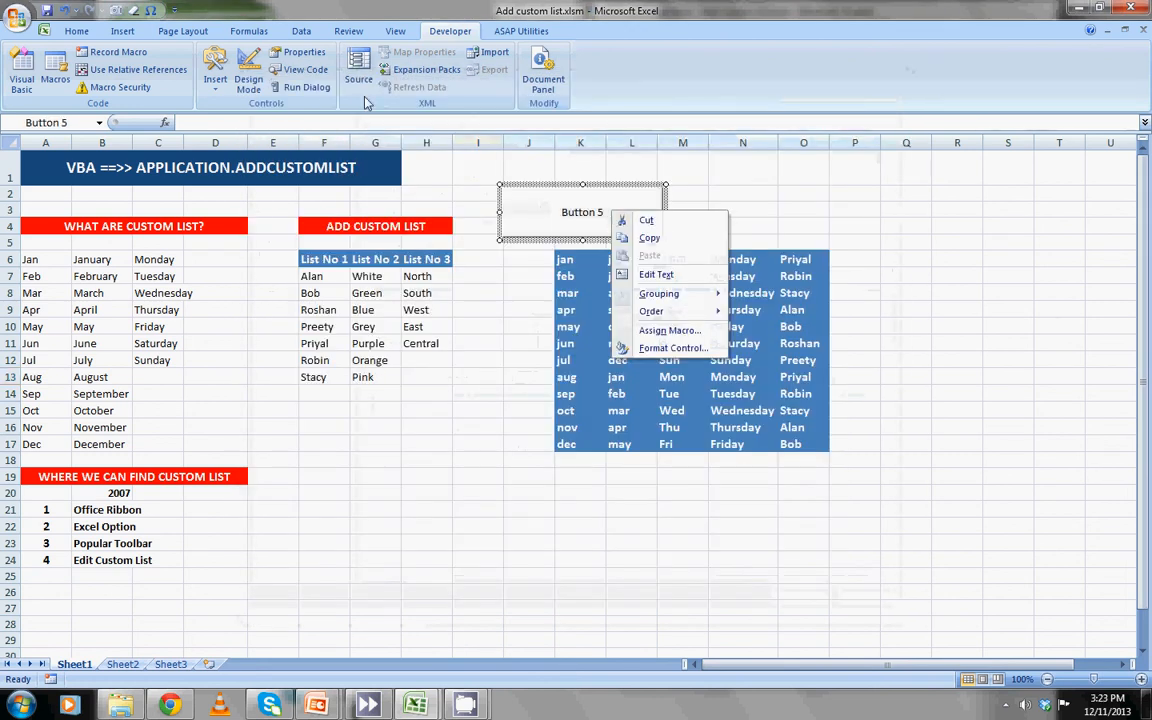
Change Button 5's label to 'ADD CUSTOME LIST', then deselect the button.
{"action": "left_click", "coordinate": [655, 274]}
{"action": "type", "text": "S"}
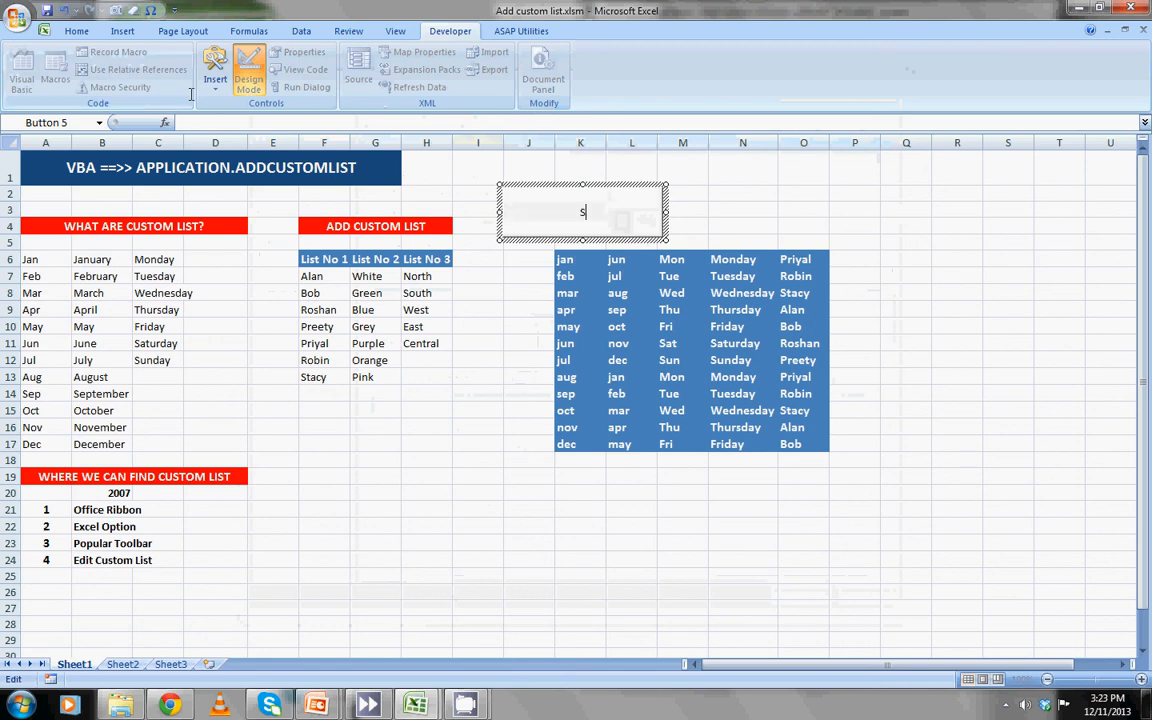
{"action": "type", "text": "ADD CUS"}
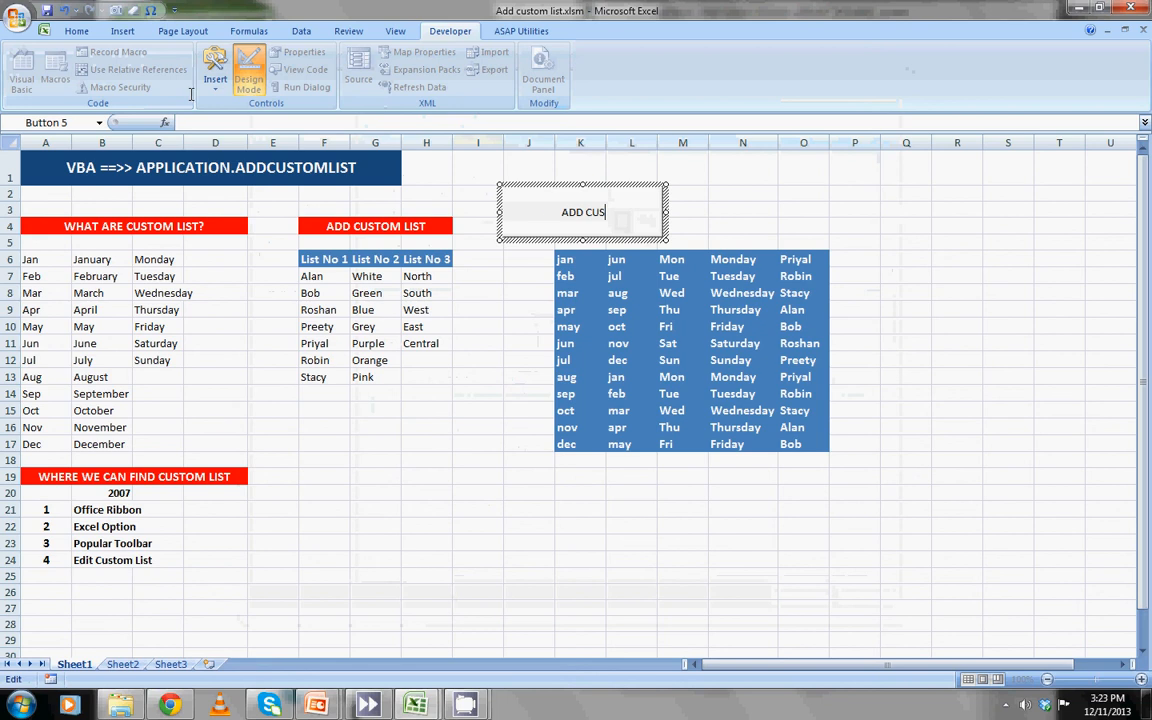
{"action": "type", "text": "TOME LIS"}
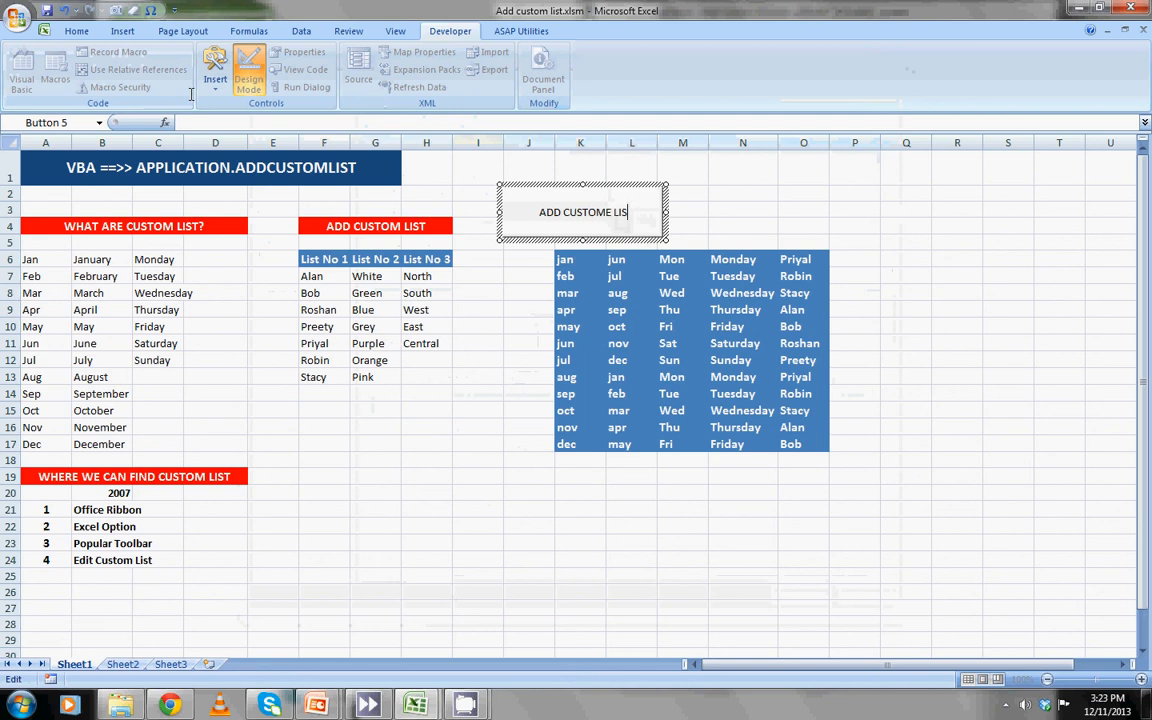
{"action": "type", "text": "T"}
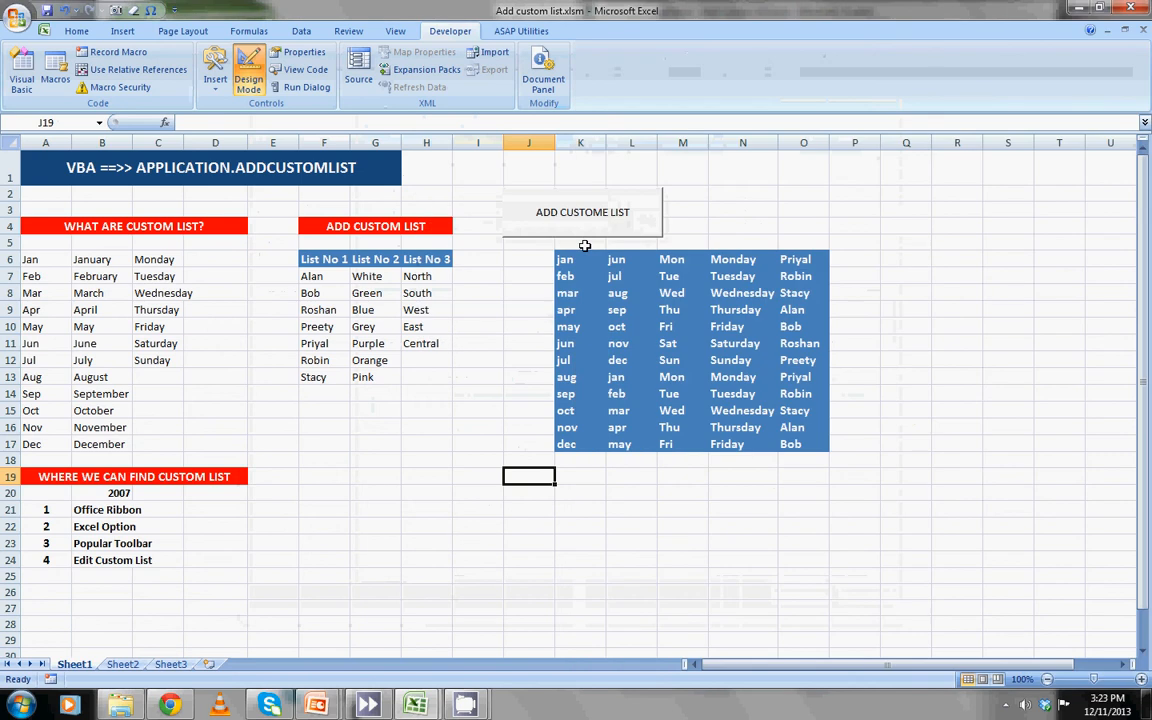
{"action": "right_click", "coordinate": [570, 211]}
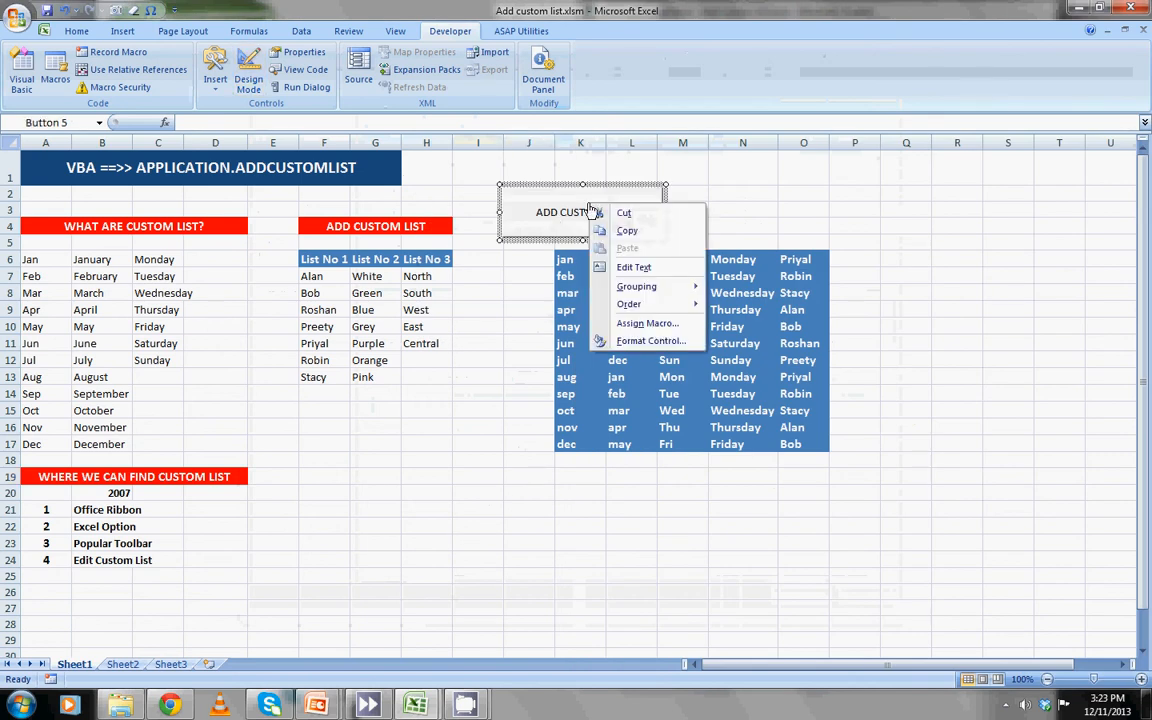
{"action": "mouse_move", "coordinate": [628, 303]}
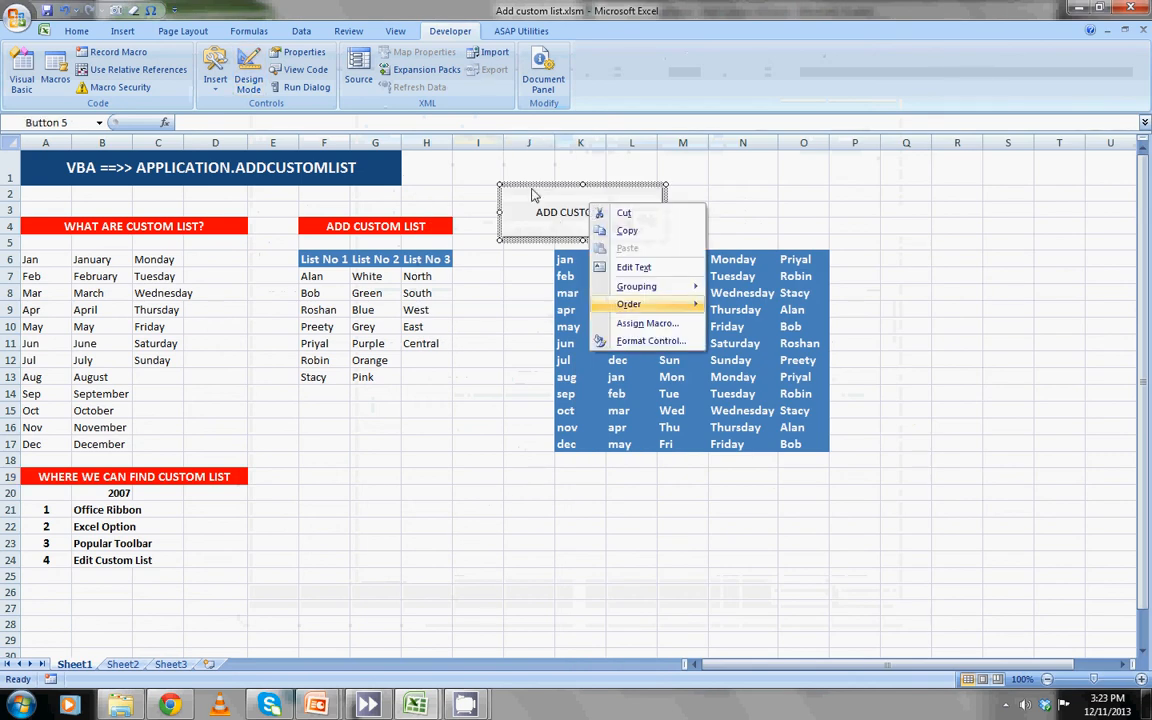
{"action": "left_click", "coordinate": [634, 267]}
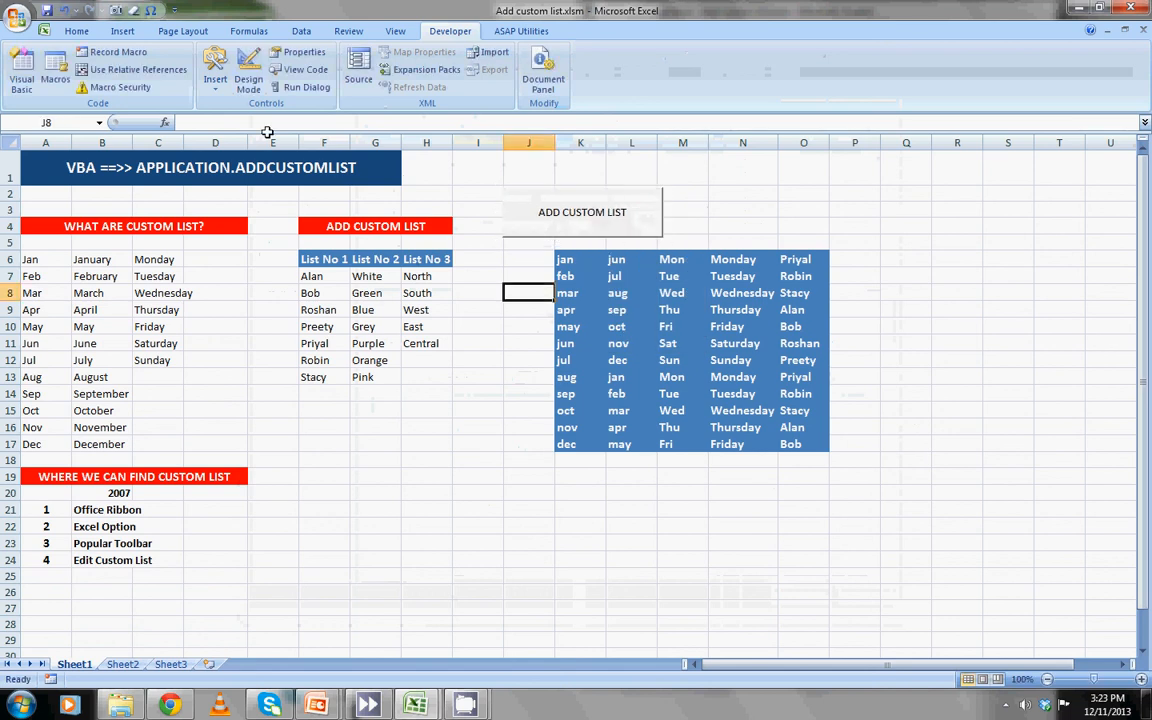
{"action": "mouse_move", "coordinate": [402, 288]}
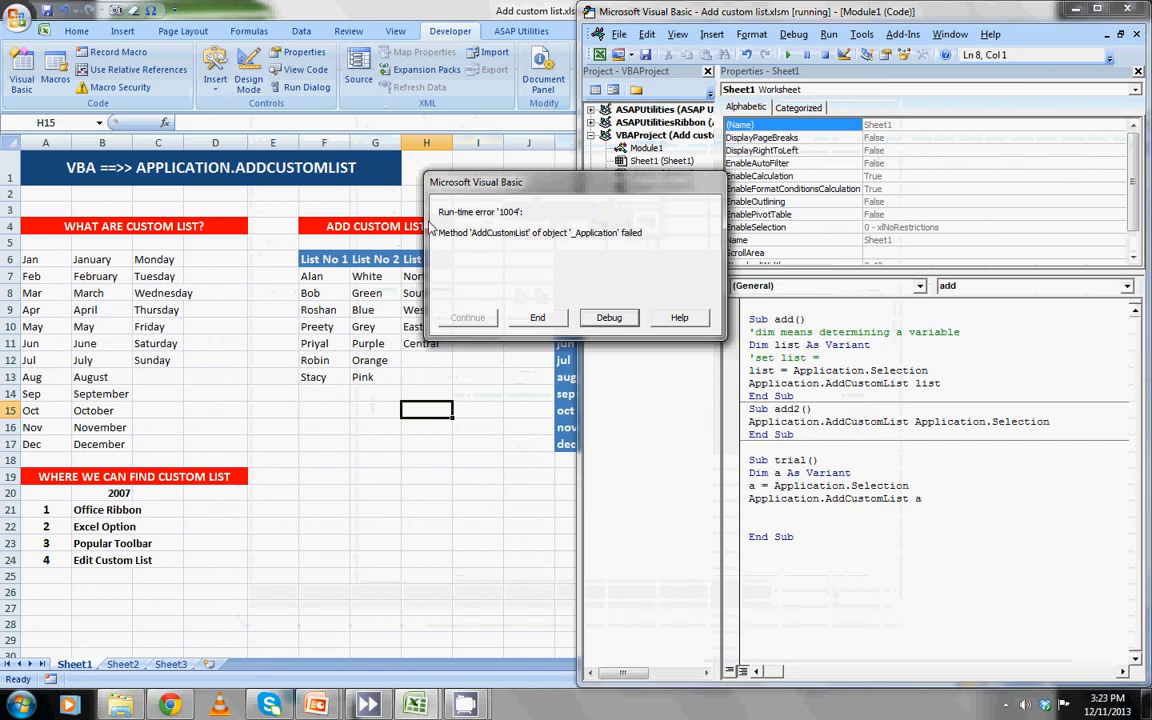
{"action": "mouse_move", "coordinate": [462, 231]}
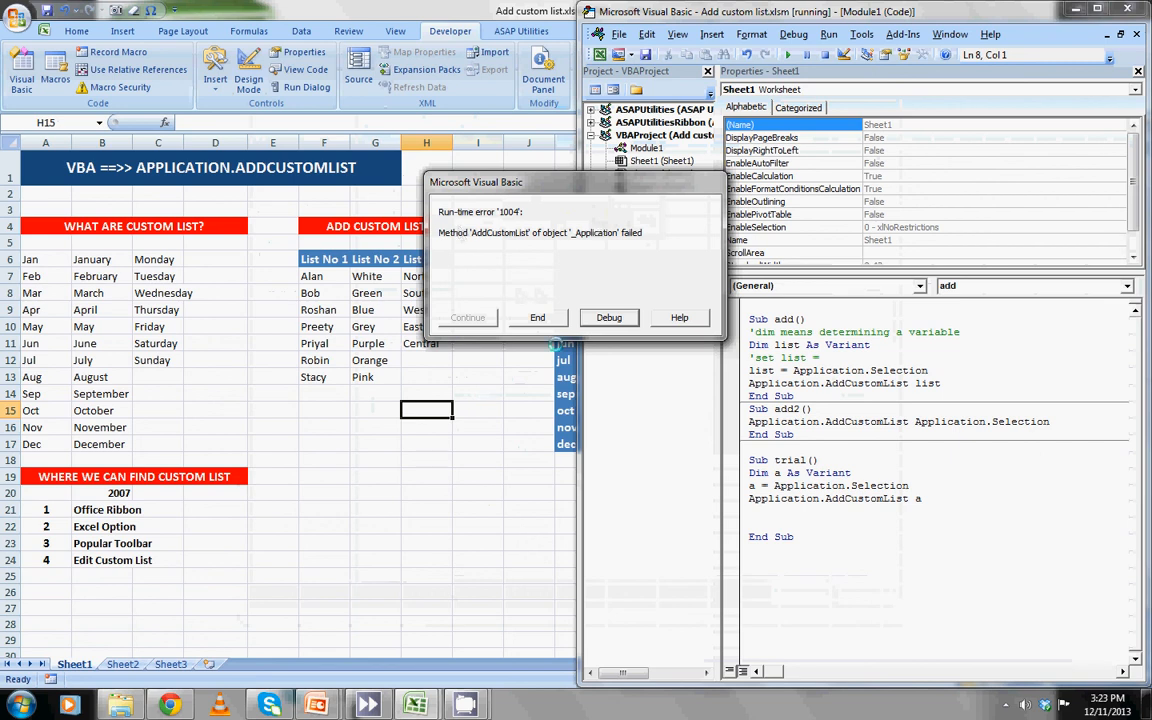
{"action": "left_click", "coordinate": [537, 317]}
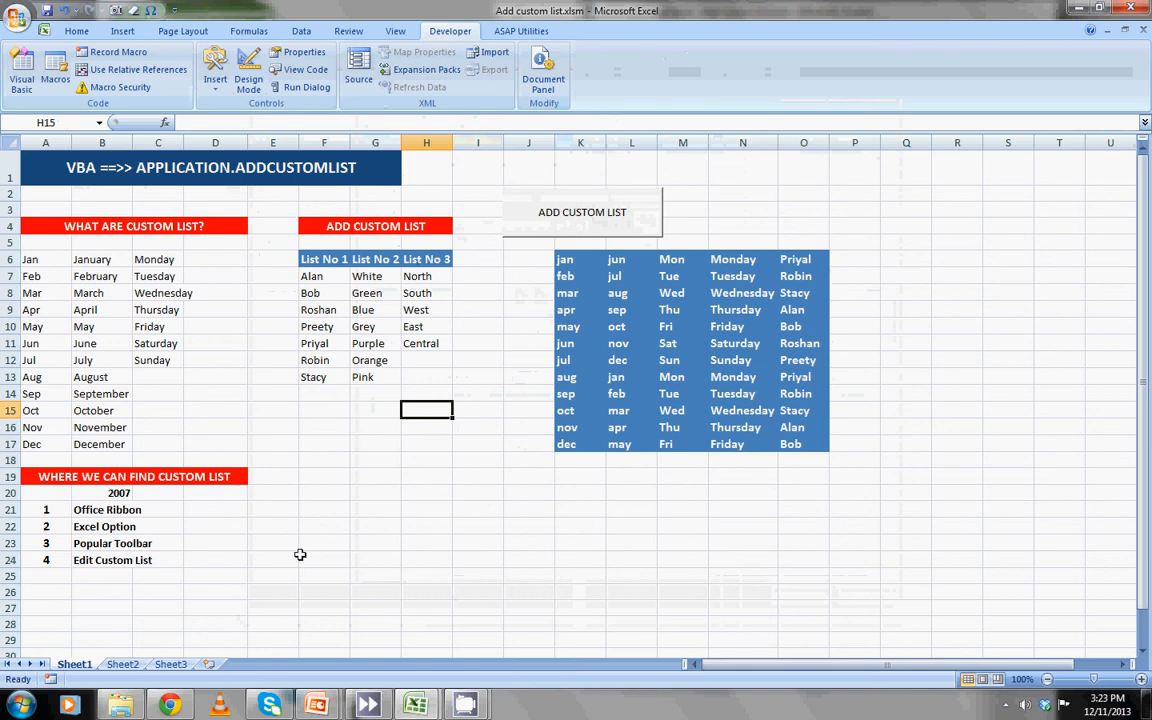
{"action": "mouse_move", "coordinate": [248, 536]}
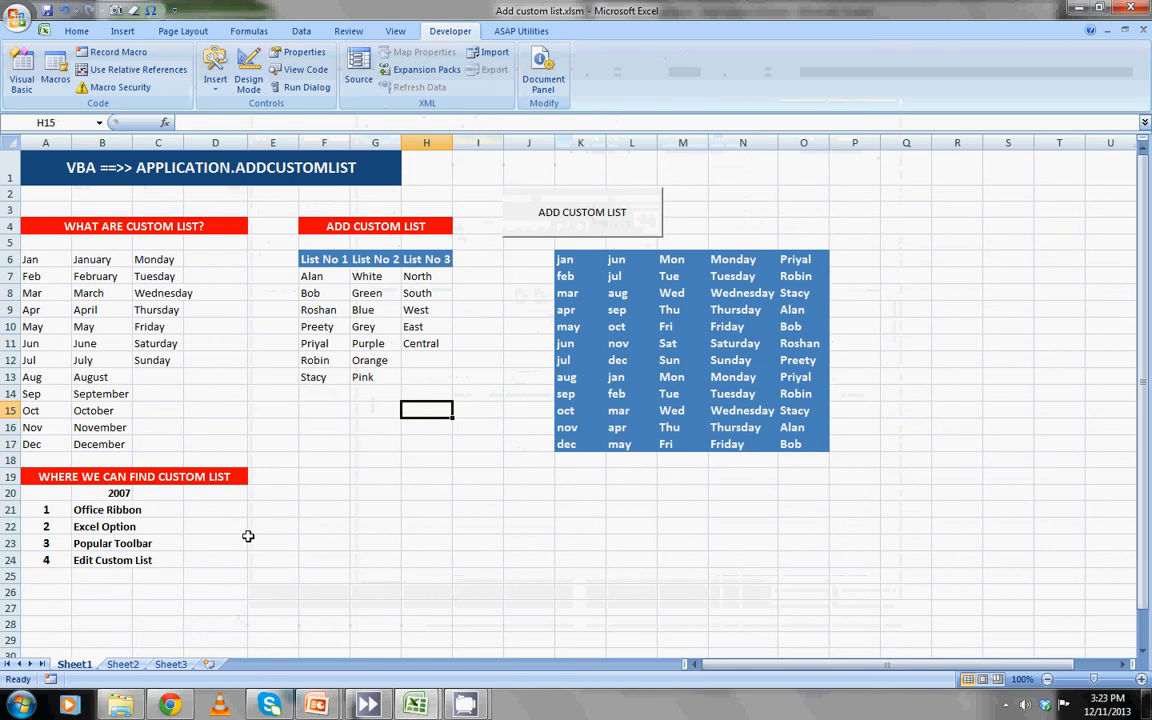
{"action": "mouse_move", "coordinate": [667, 596]}
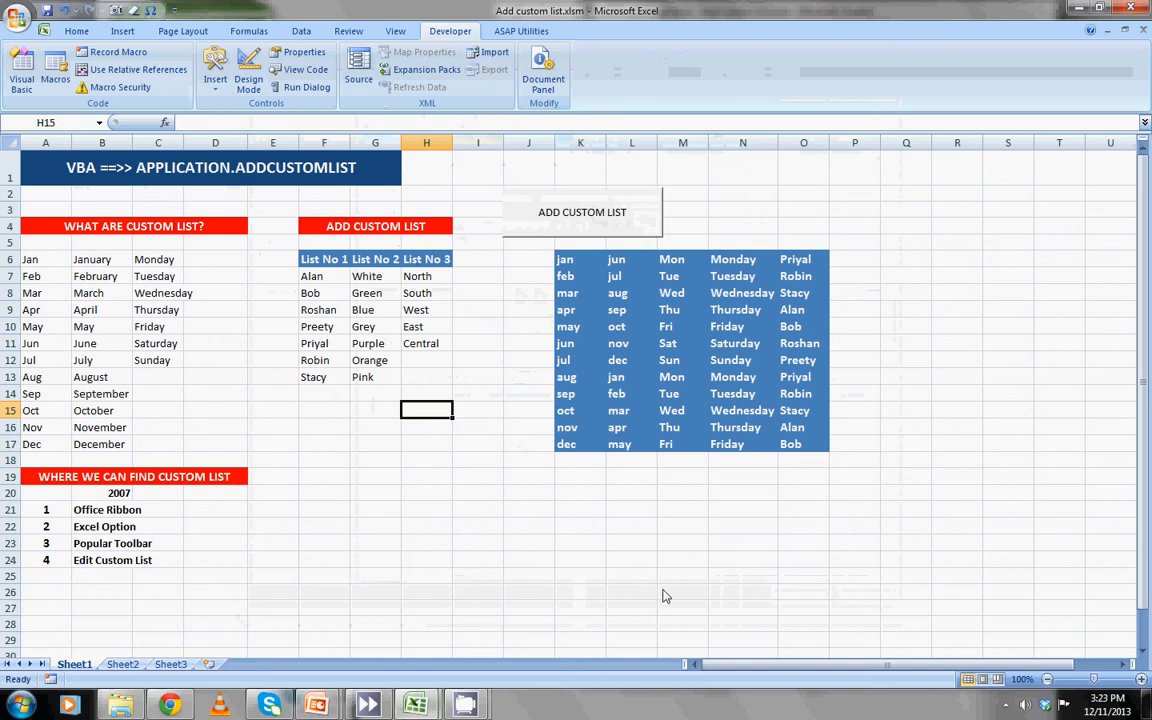
{"action": "key", "text": "alt+tab"}
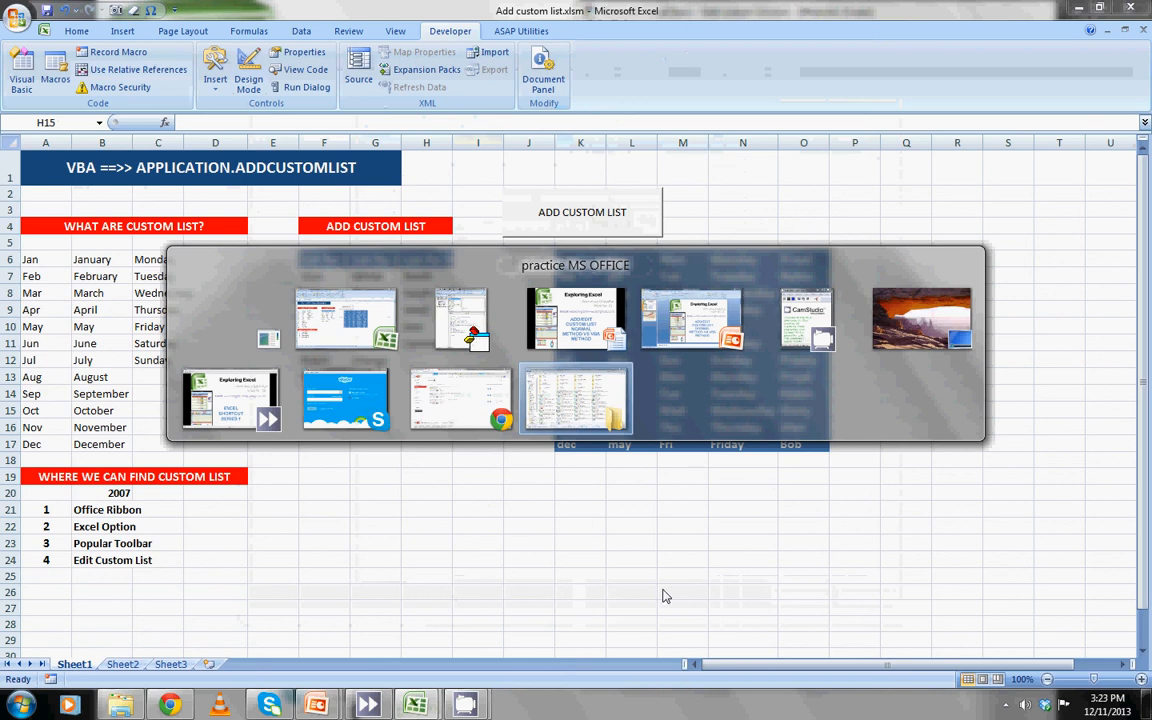